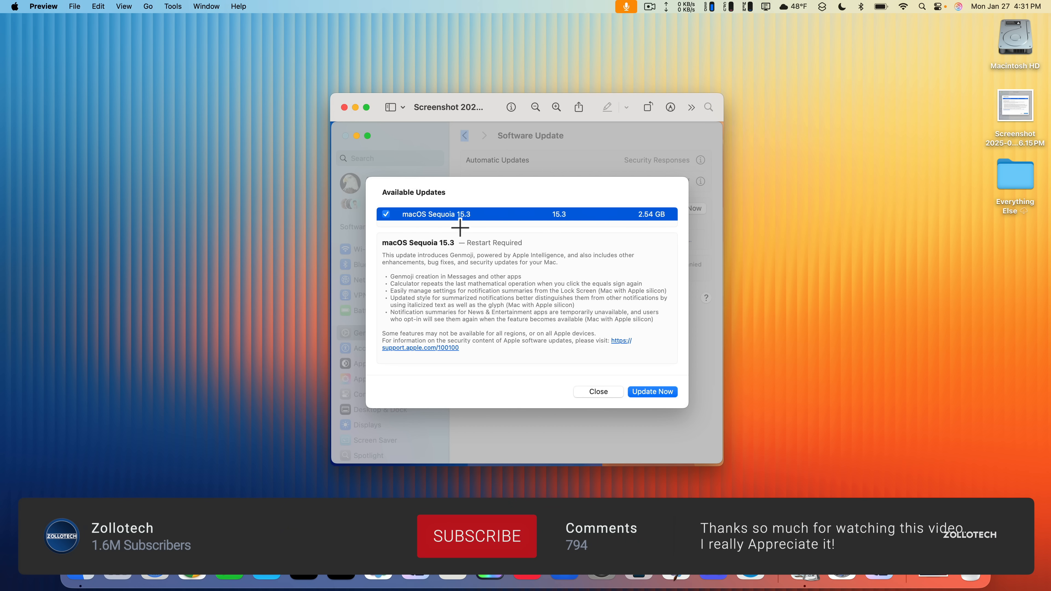
- Confirm in About This Mac that macOS 15.3 build 24D60 is installed, then close the window
{"action": "left_click", "coordinate": [477, 536]}
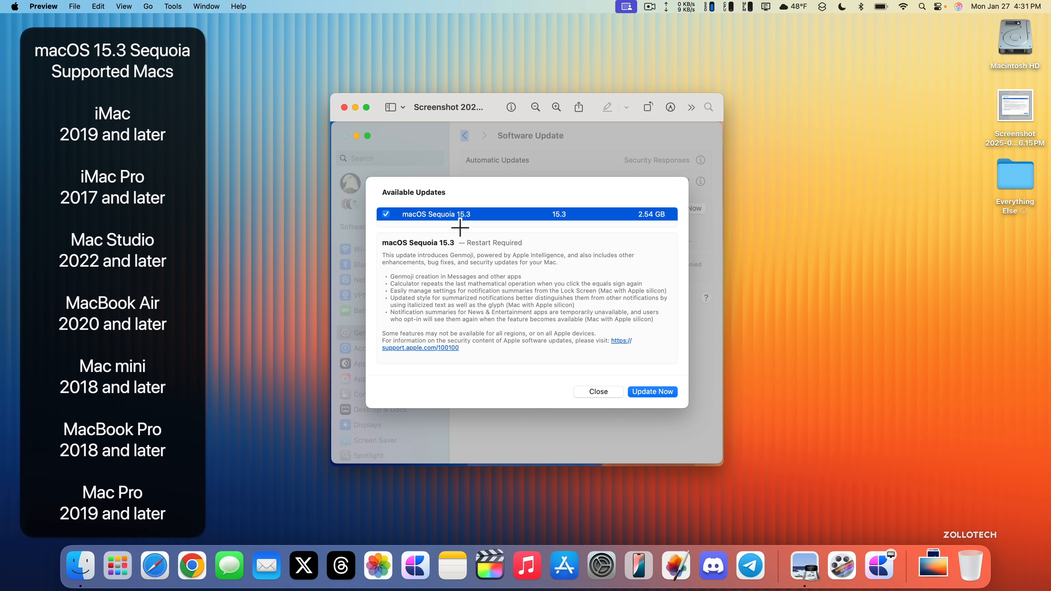
{"action": "mouse_move", "coordinate": [611, 239]}
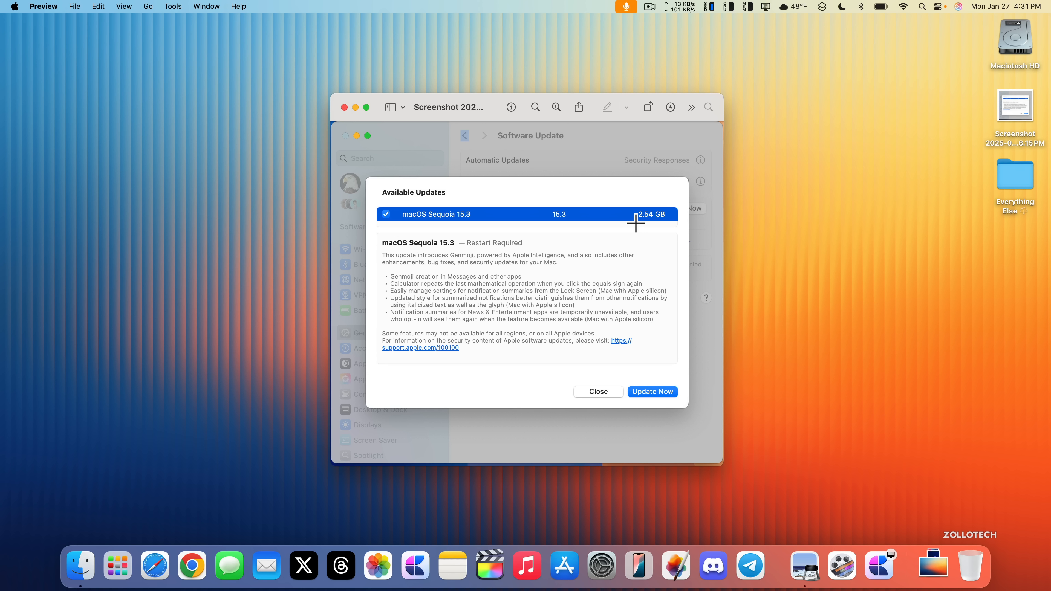
{"action": "mouse_move", "coordinate": [597, 278]}
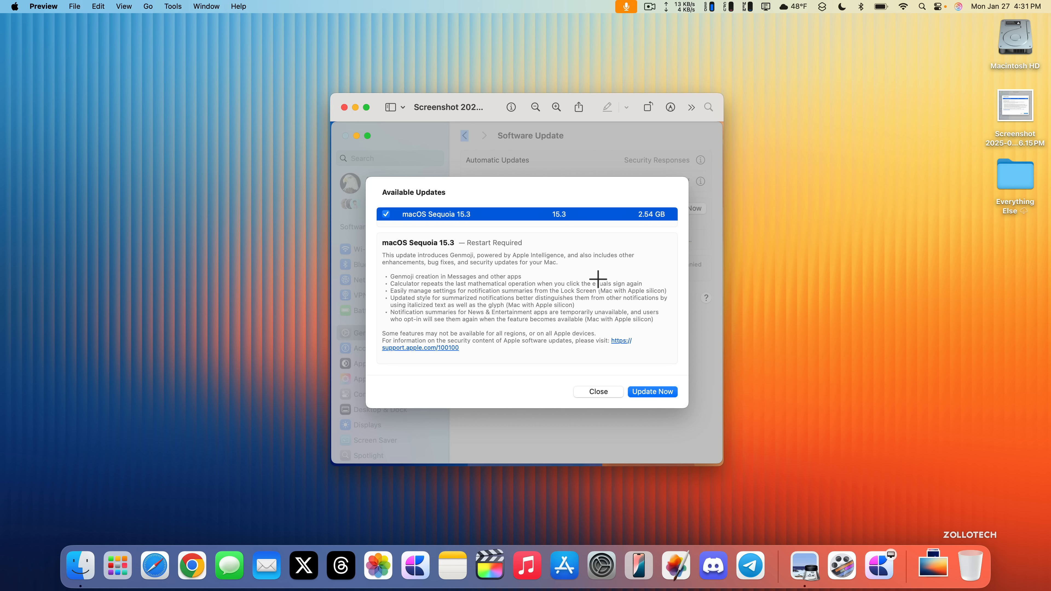
{"action": "mouse_move", "coordinate": [502, 280]}
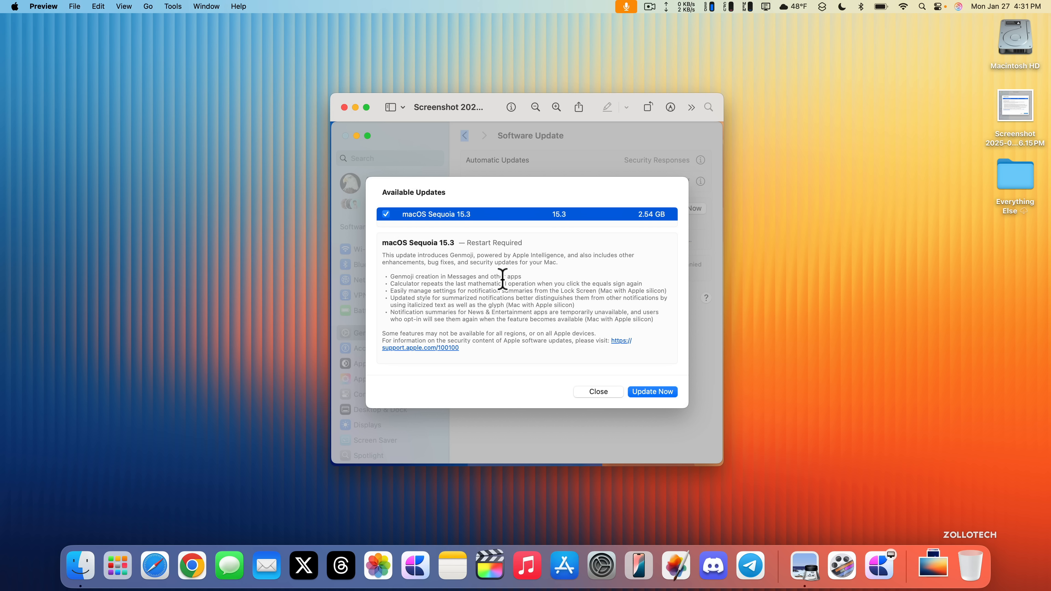
{"action": "mouse_move", "coordinate": [344, 107]}
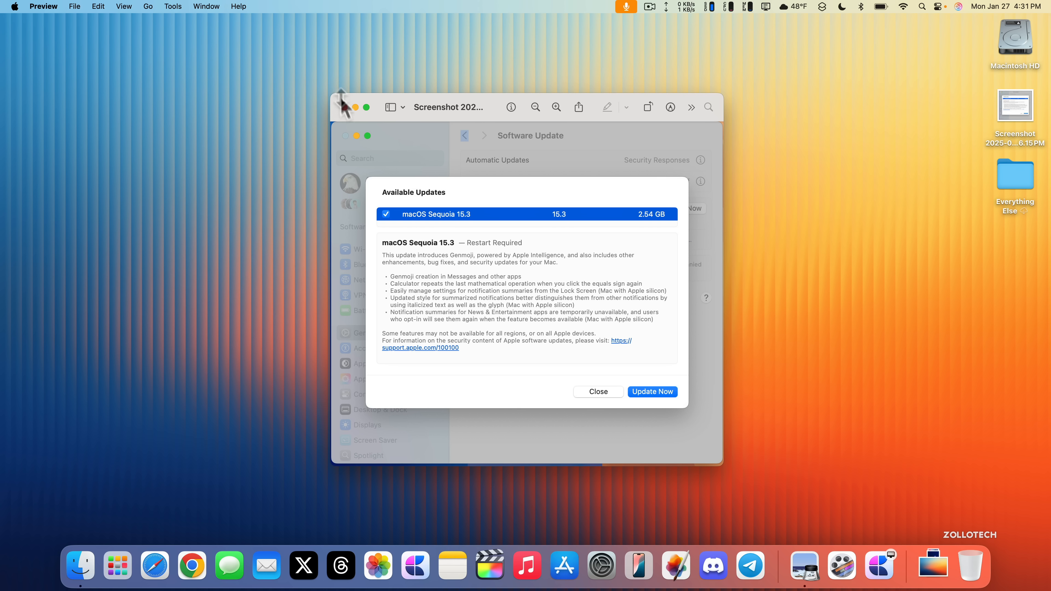
{"action": "left_click", "coordinate": [12, 6]}
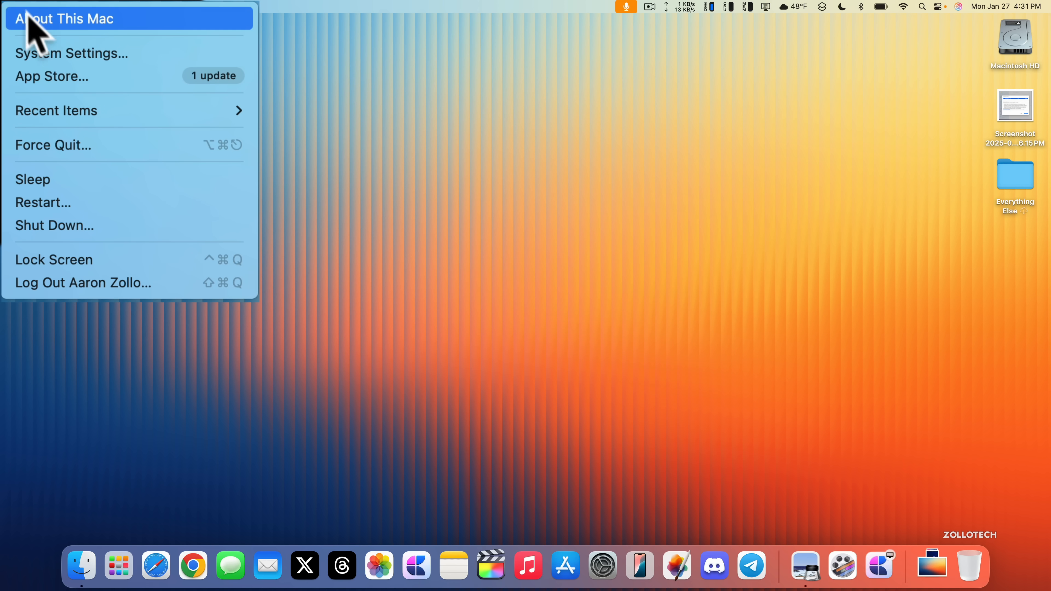
{"action": "left_click", "coordinate": [65, 18]}
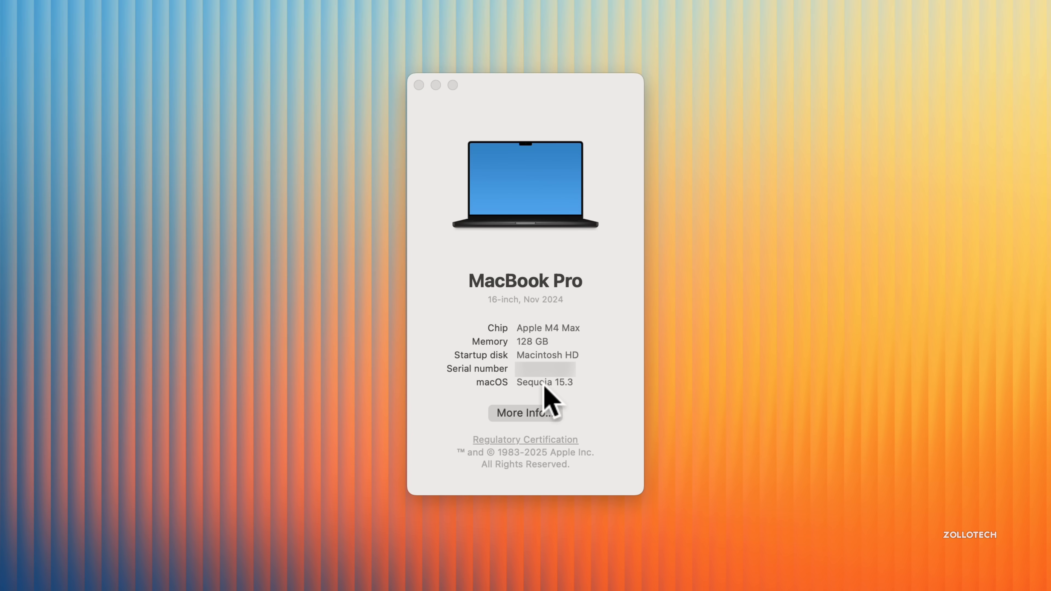
{"action": "left_click", "coordinate": [544, 382]}
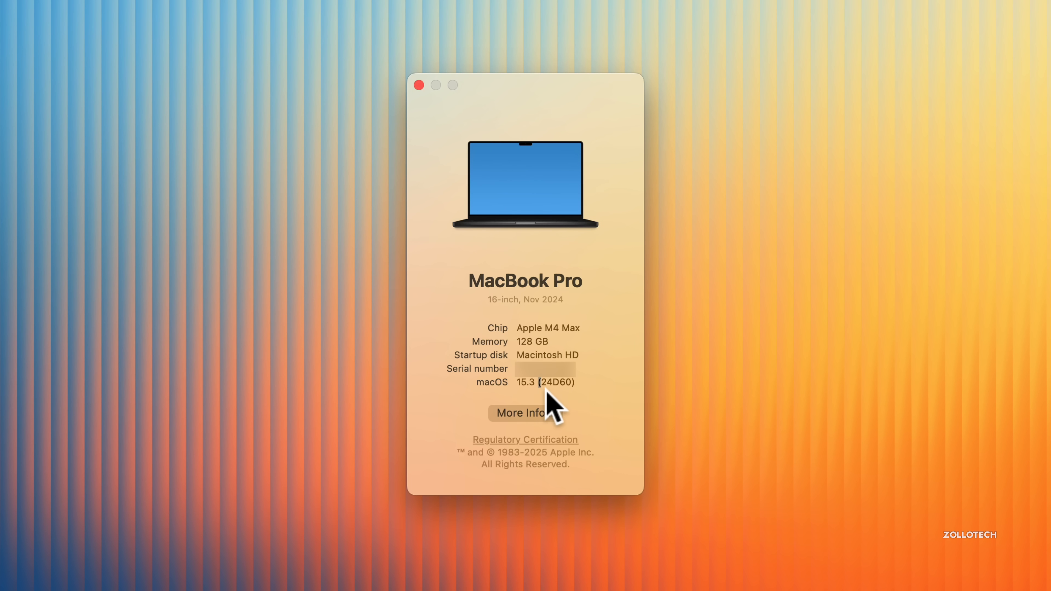
{"action": "mouse_move", "coordinate": [575, 399]}
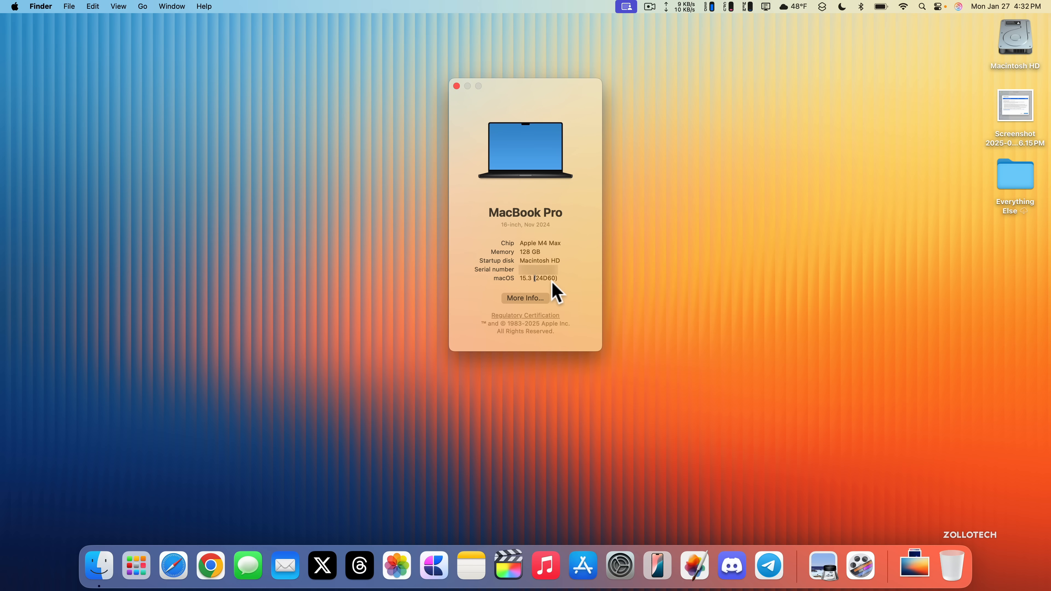
{"action": "left_click", "coordinate": [457, 86]}
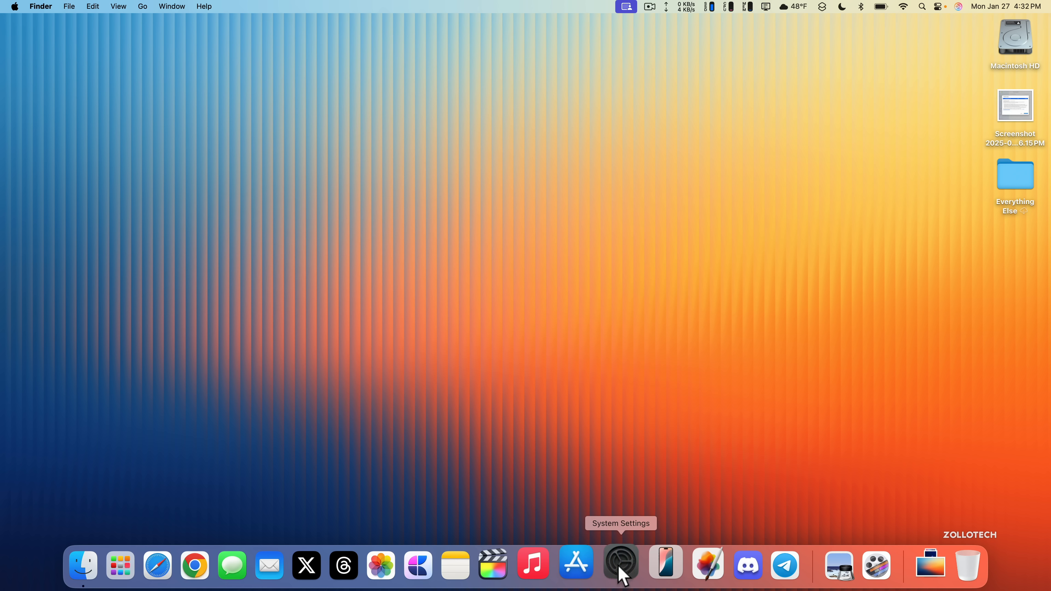
- Launch System Settings and show the Apple Intelligence & Siri page with both switched on
{"action": "left_click", "coordinate": [620, 565]}
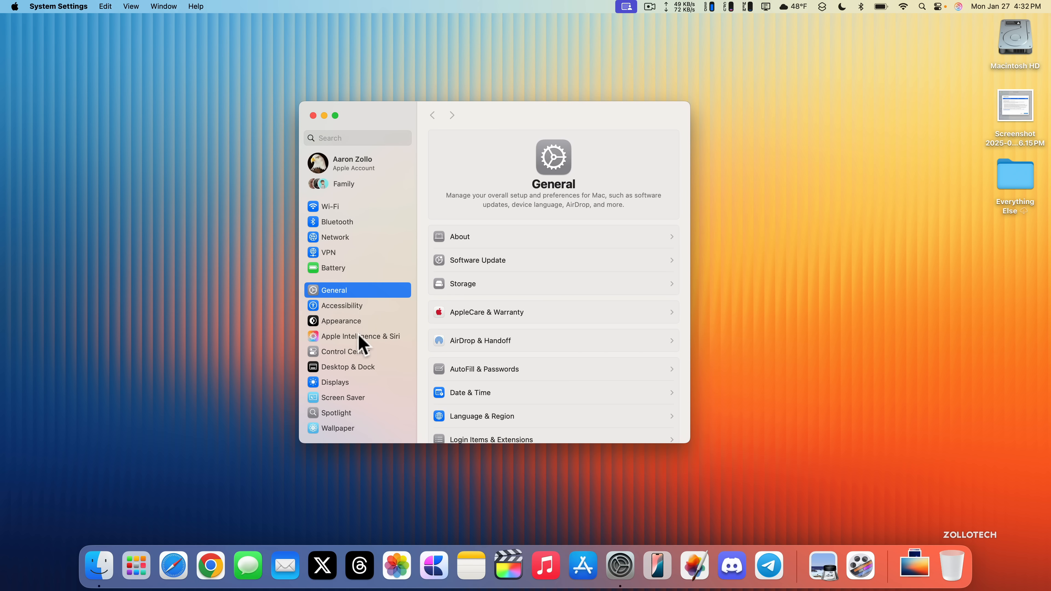
{"action": "left_click", "coordinate": [361, 335]}
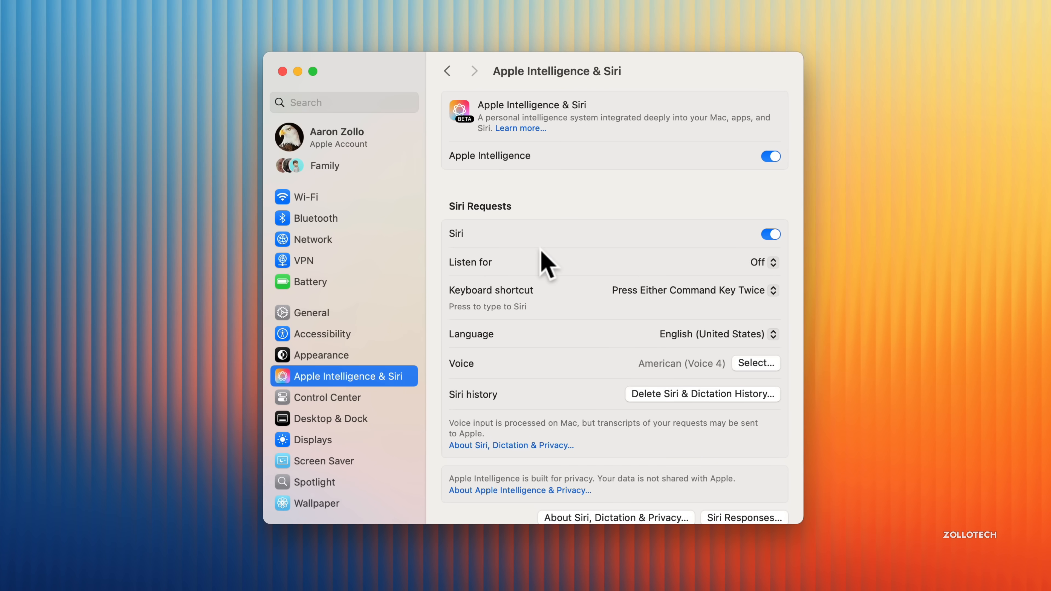
{"action": "mouse_move", "coordinate": [559, 211]}
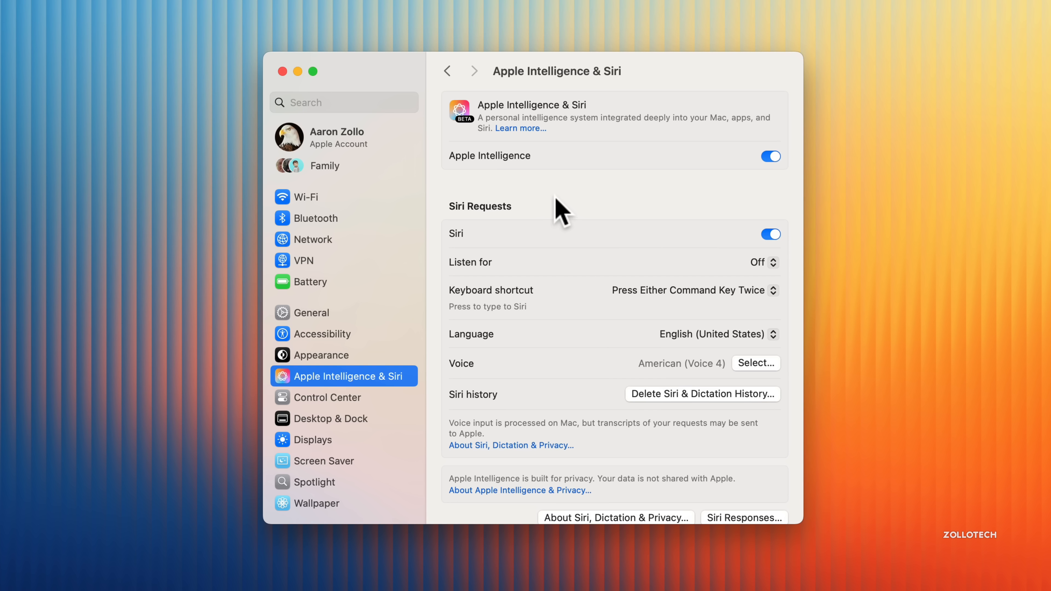
{"action": "mouse_move", "coordinate": [682, 195]}
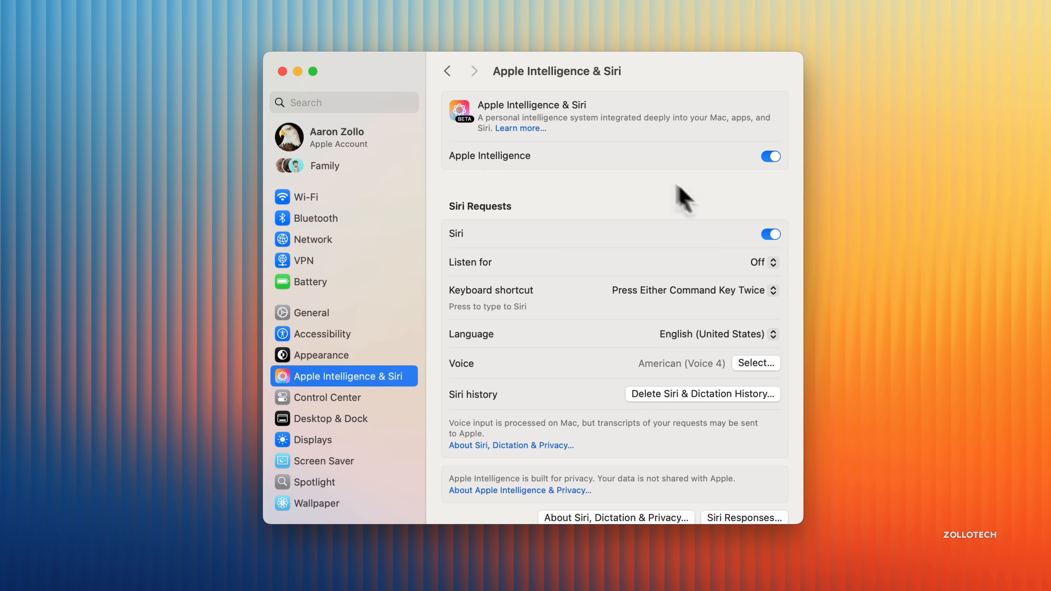
{"action": "mouse_move", "coordinate": [772, 183]}
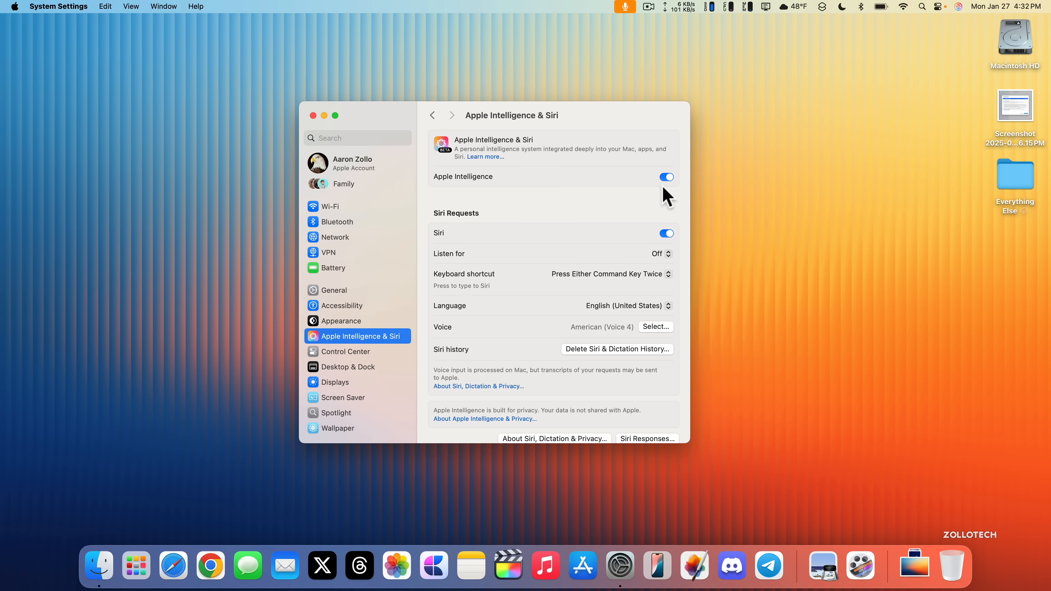
{"action": "mouse_move", "coordinate": [124, 495]}
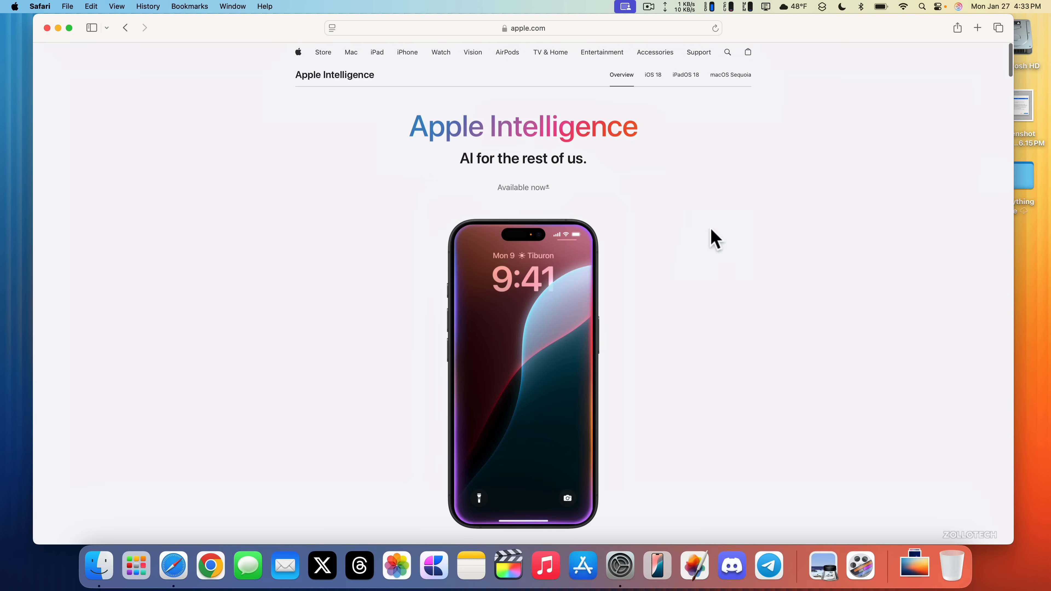
- Scroll apple.com's Apple Intelligence page to the languages footnote, then minimize Safari
{"action": "scroll", "scroll_direction": "down", "scroll_amount": 3}
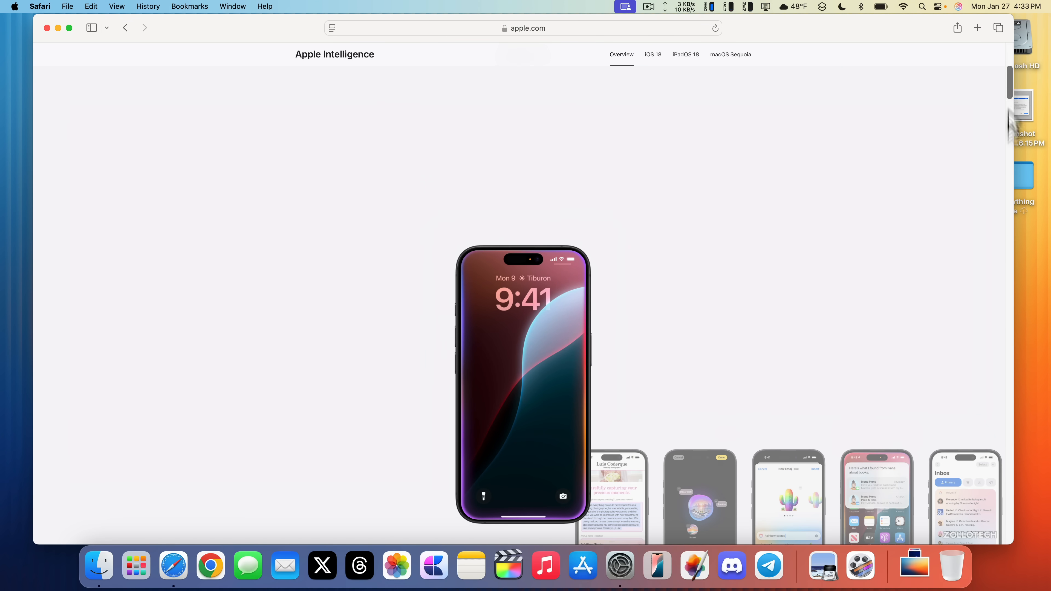
{"action": "scroll", "scroll_direction": "down", "scroll_amount": 3}
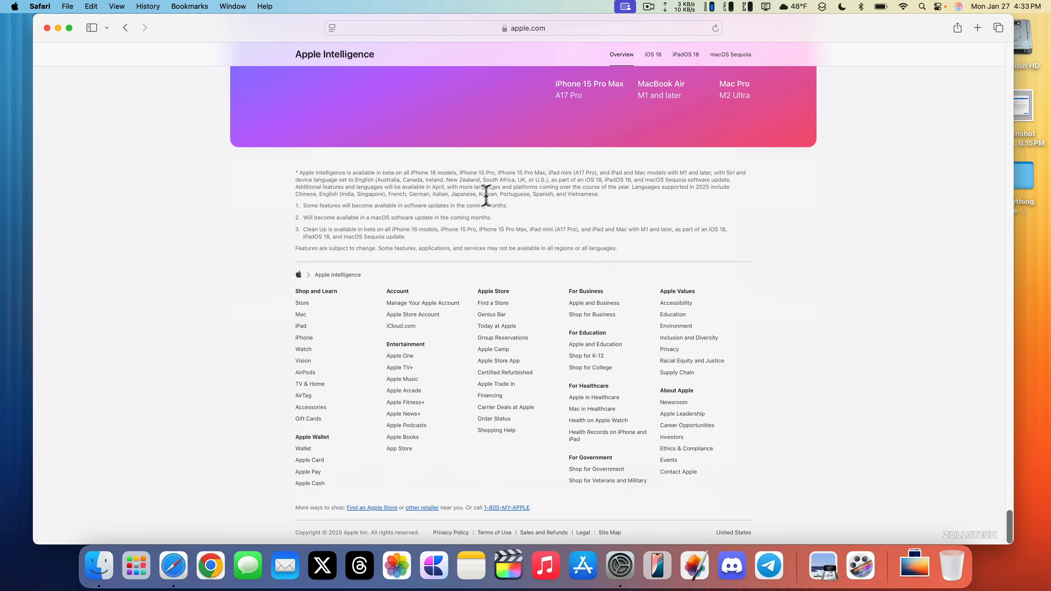
{"action": "scroll", "scroll_direction": "down", "scroll_amount": 3}
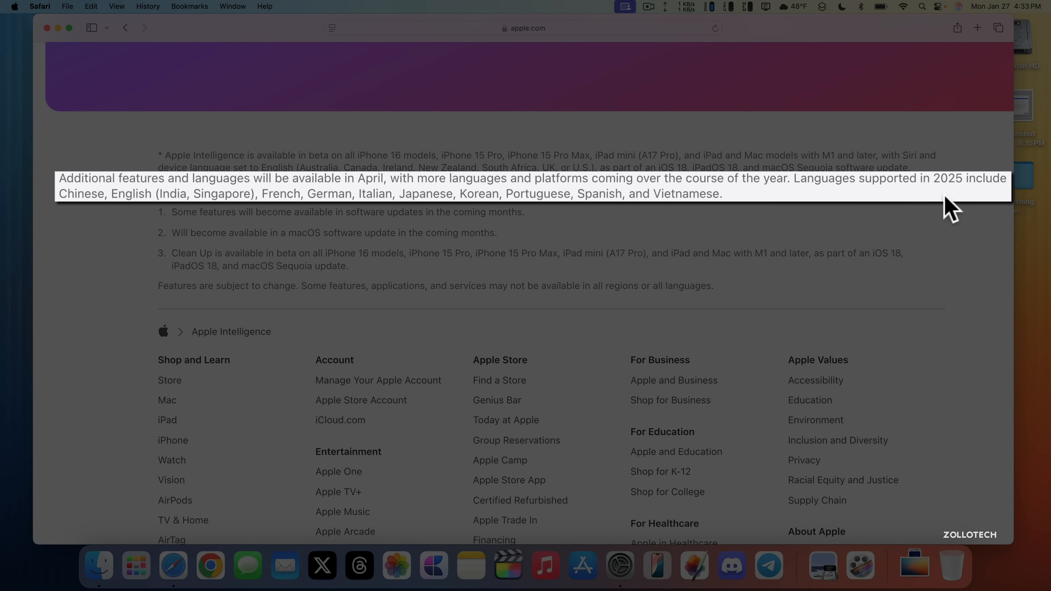
{"action": "mouse_move", "coordinate": [208, 209]}
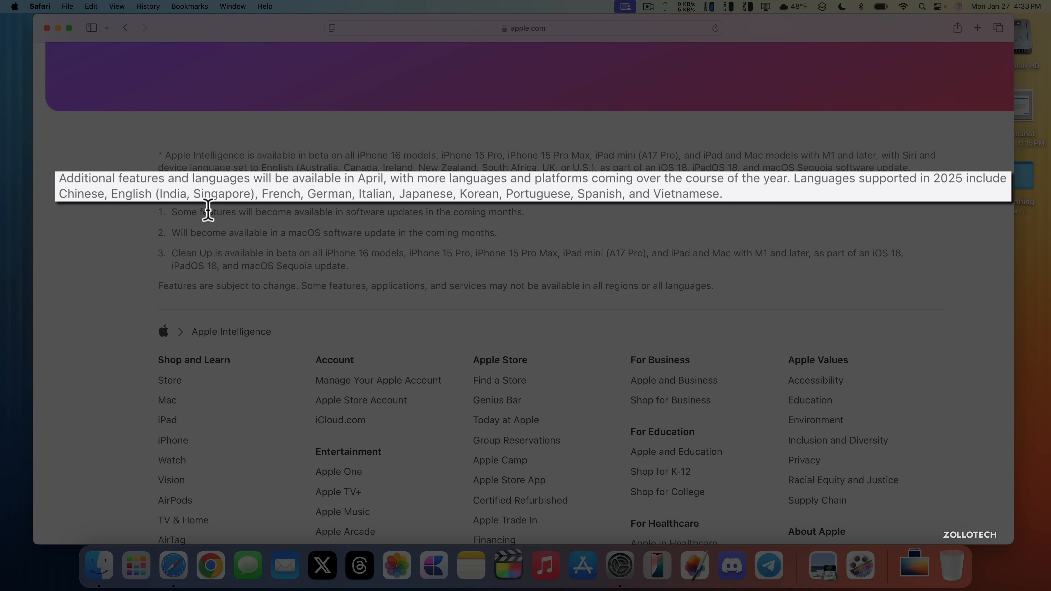
{"action": "mouse_move", "coordinate": [292, 206]}
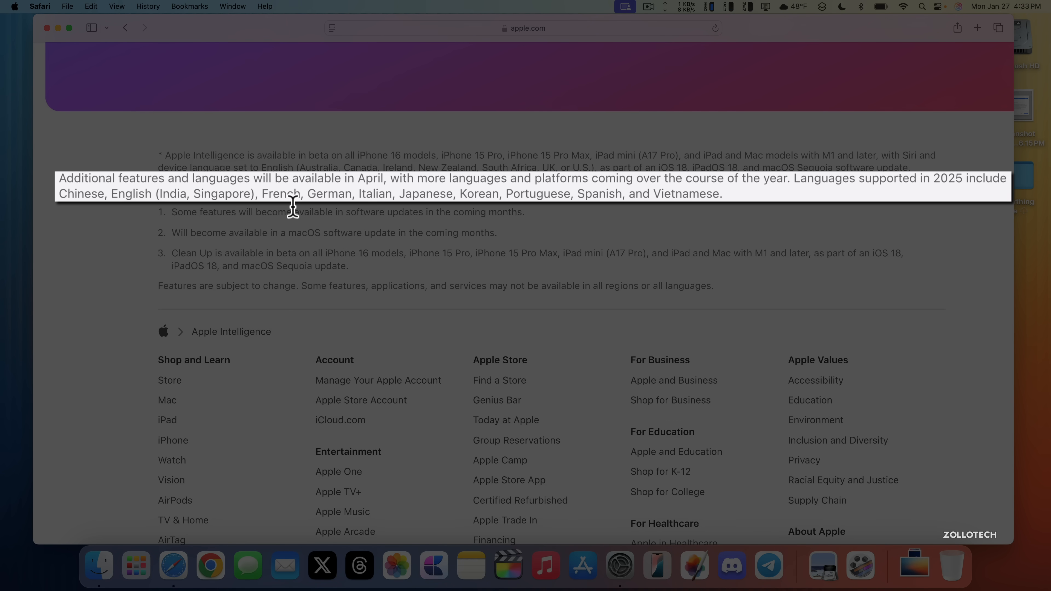
{"action": "mouse_move", "coordinate": [442, 211]}
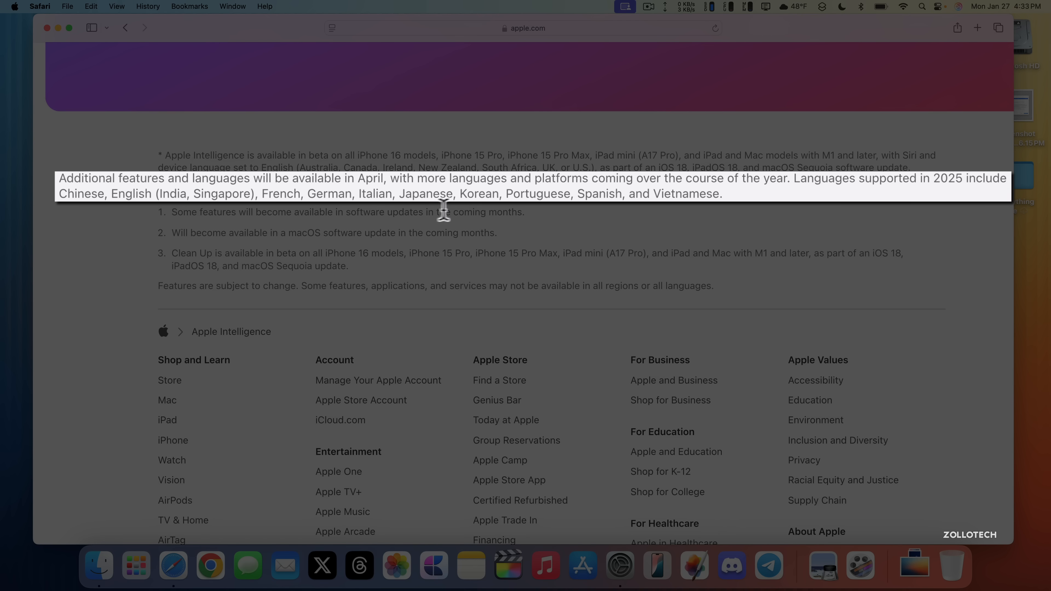
{"action": "mouse_move", "coordinate": [546, 212]}
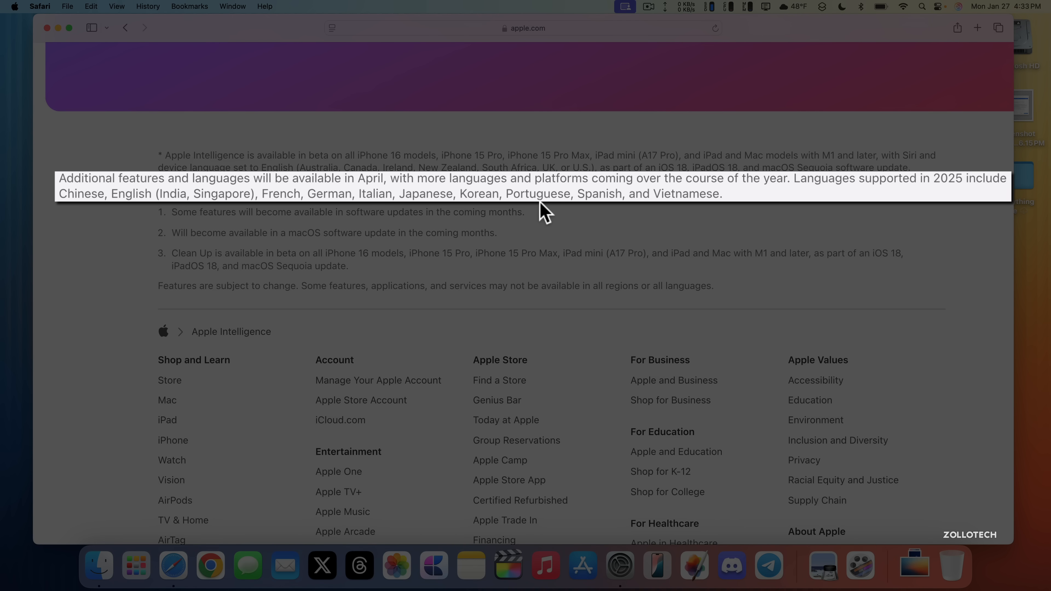
{"action": "mouse_move", "coordinate": [653, 216]}
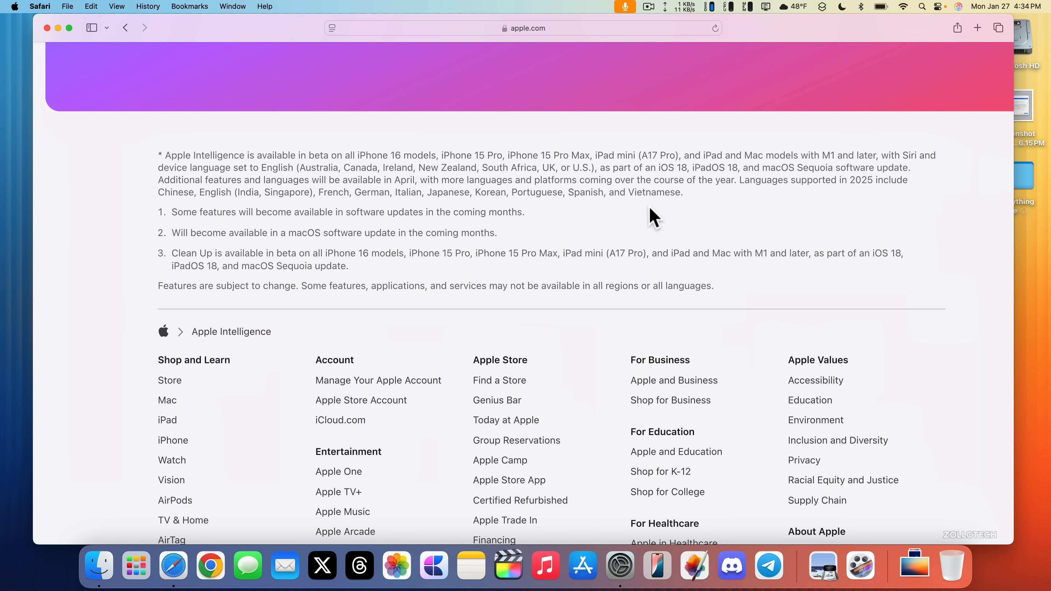
{"action": "mouse_move", "coordinate": [48, 27]}
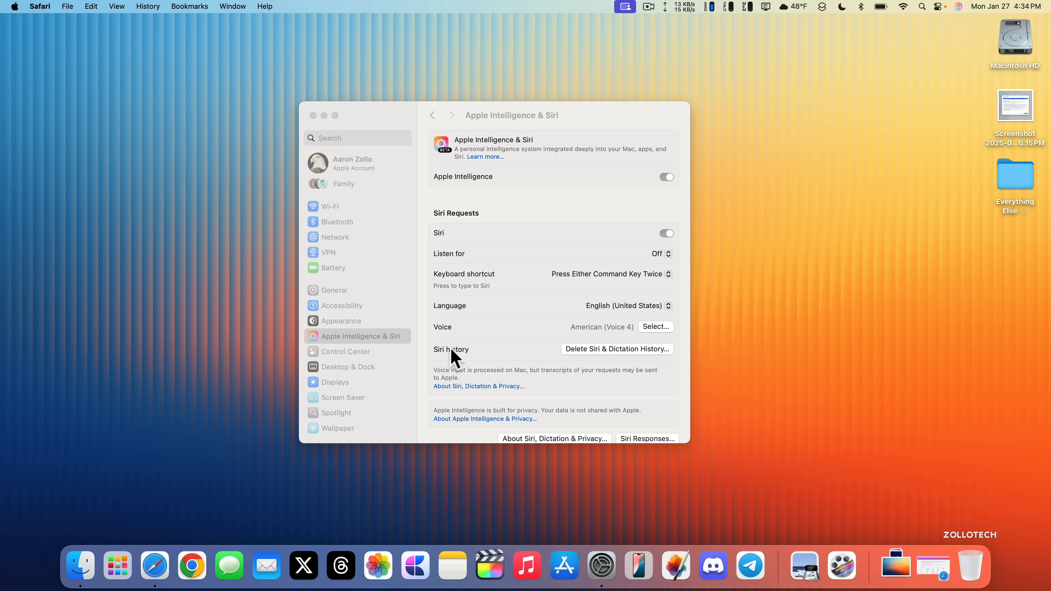
{"action": "mouse_move", "coordinate": [436, 392]}
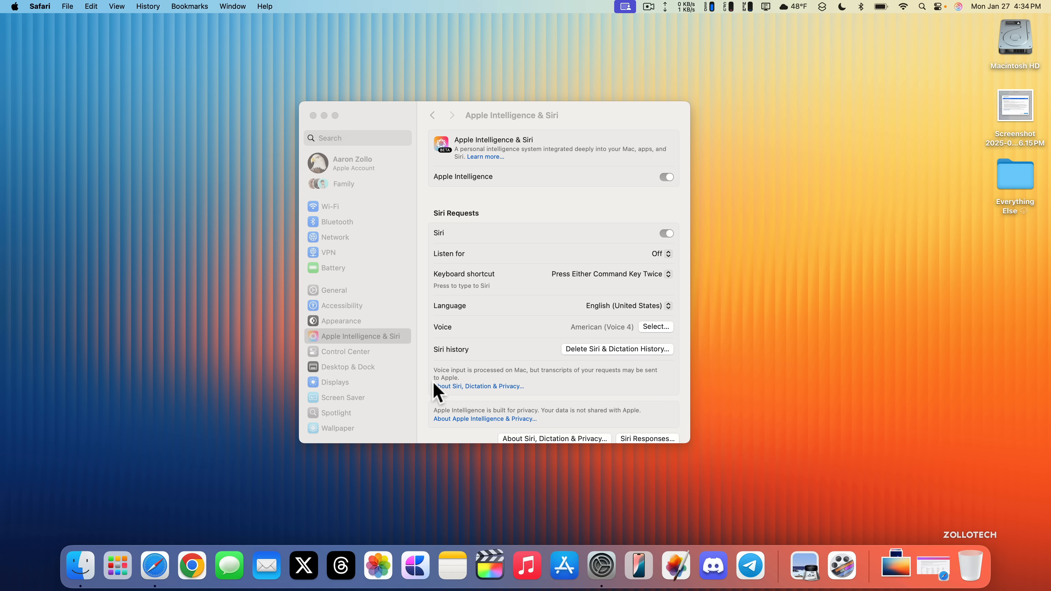
{"action": "left_click", "coordinate": [229, 565]}
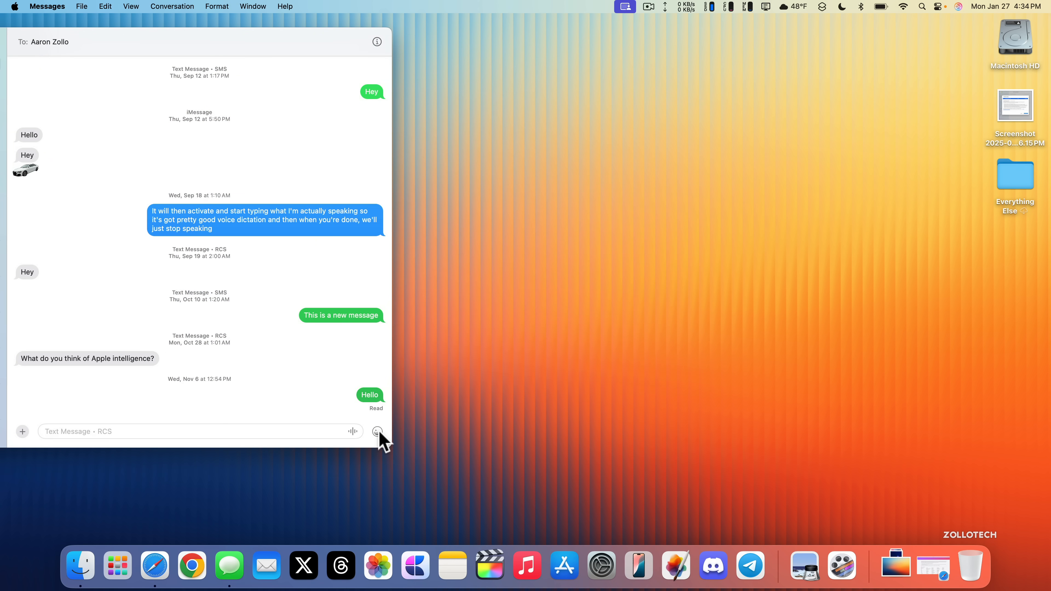
- Generate a Genmoji of a smiling mouse wearing a hat and add it to the message
{"action": "left_click", "coordinate": [376, 431]}
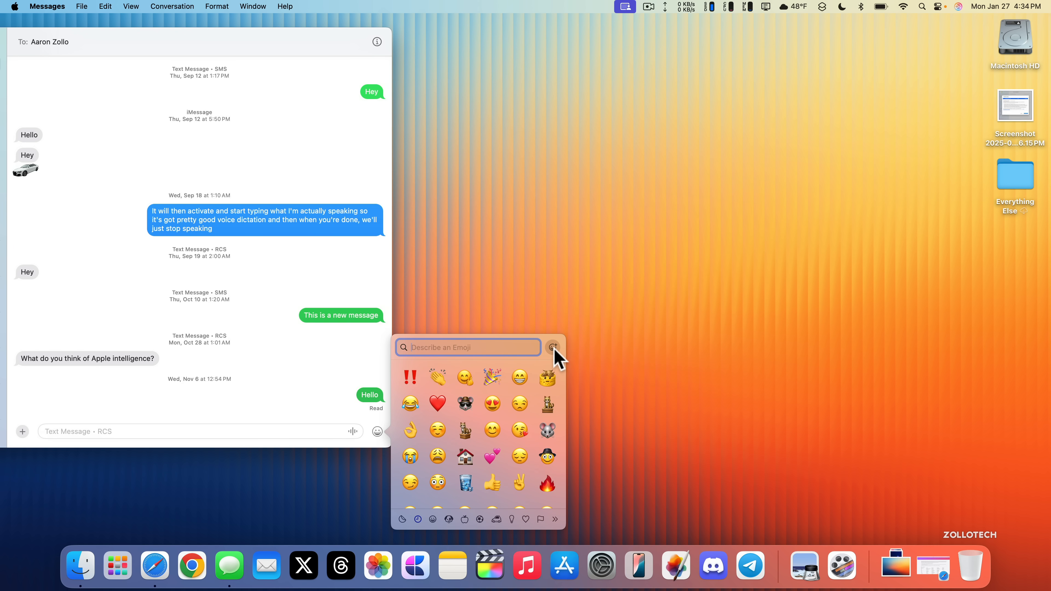
{"action": "left_click", "coordinate": [552, 347]}
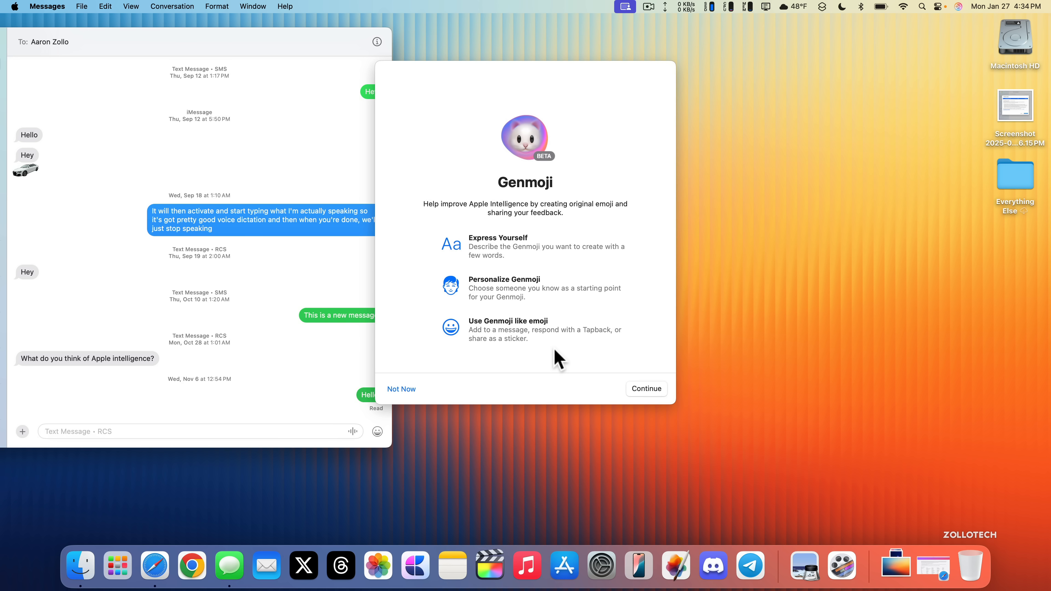
{"action": "mouse_move", "coordinate": [536, 284]}
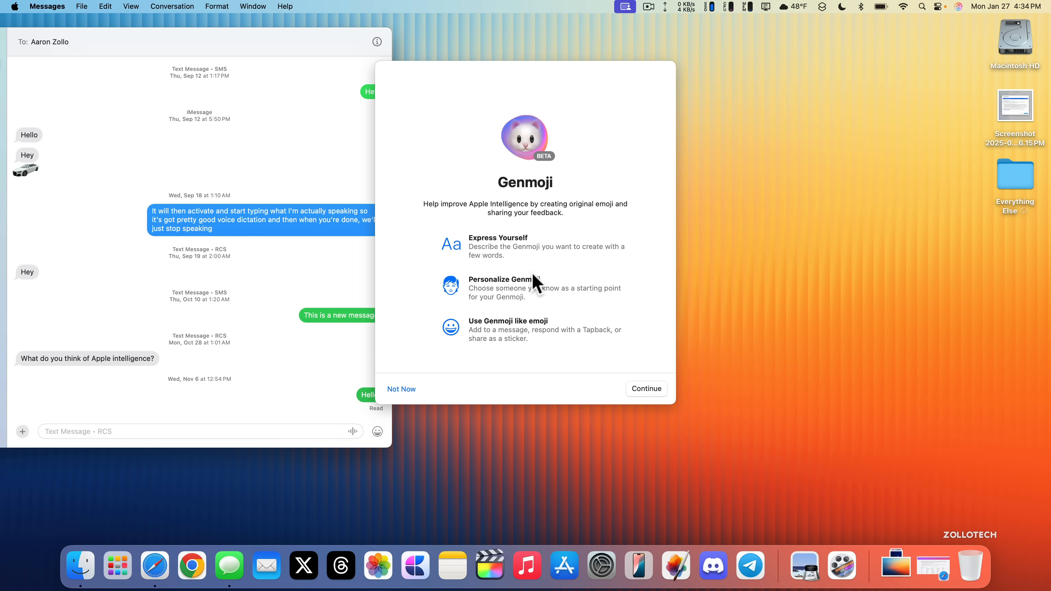
{"action": "left_click", "coordinate": [645, 389]}
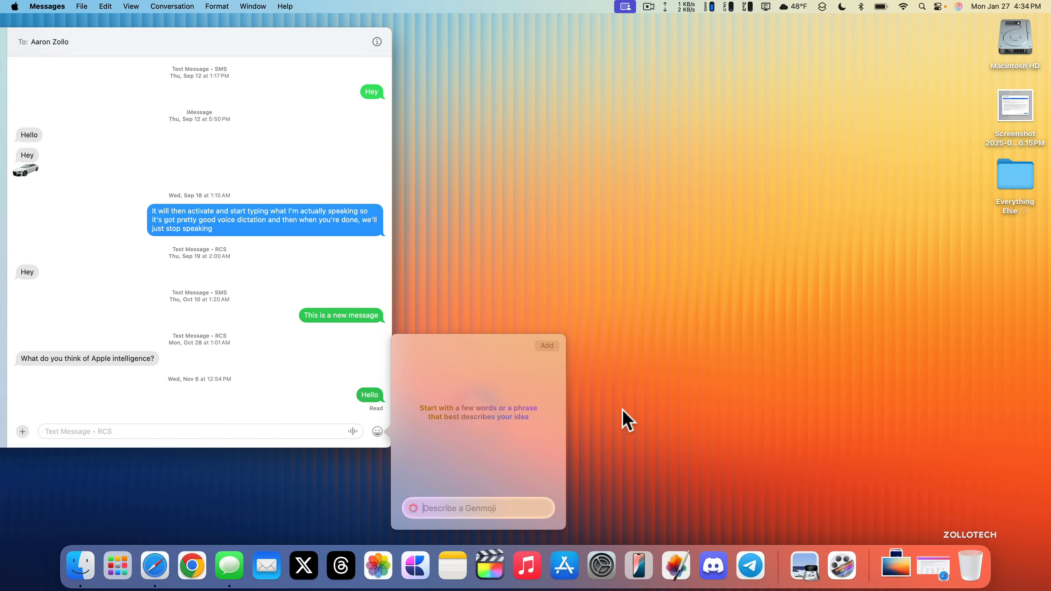
{"action": "type", "text": "A hat on a mouse with a smile"}
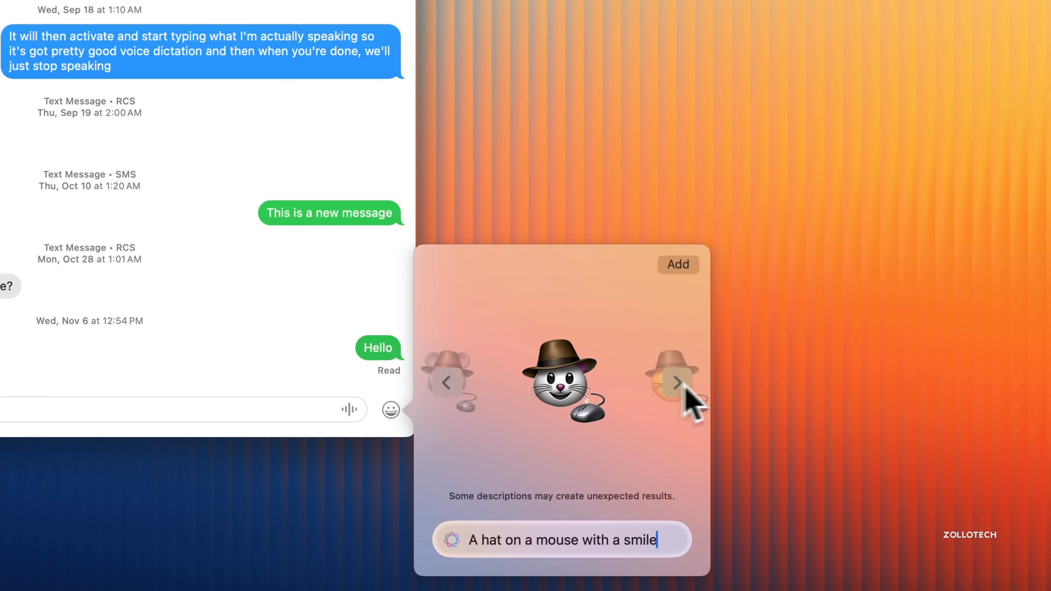
{"action": "left_click", "coordinate": [676, 382]}
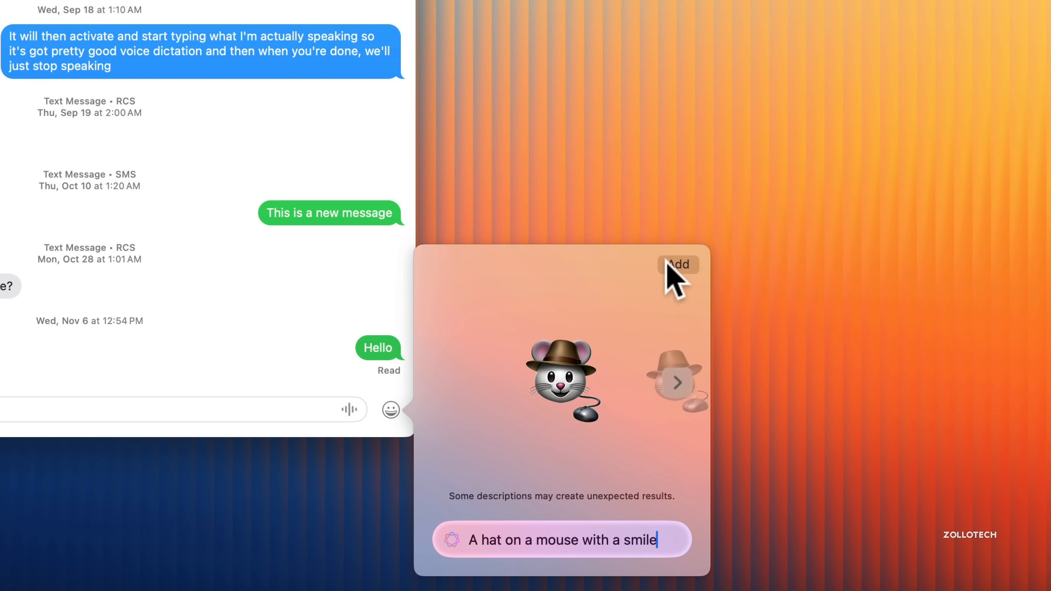
{"action": "left_click", "coordinate": [677, 264]}
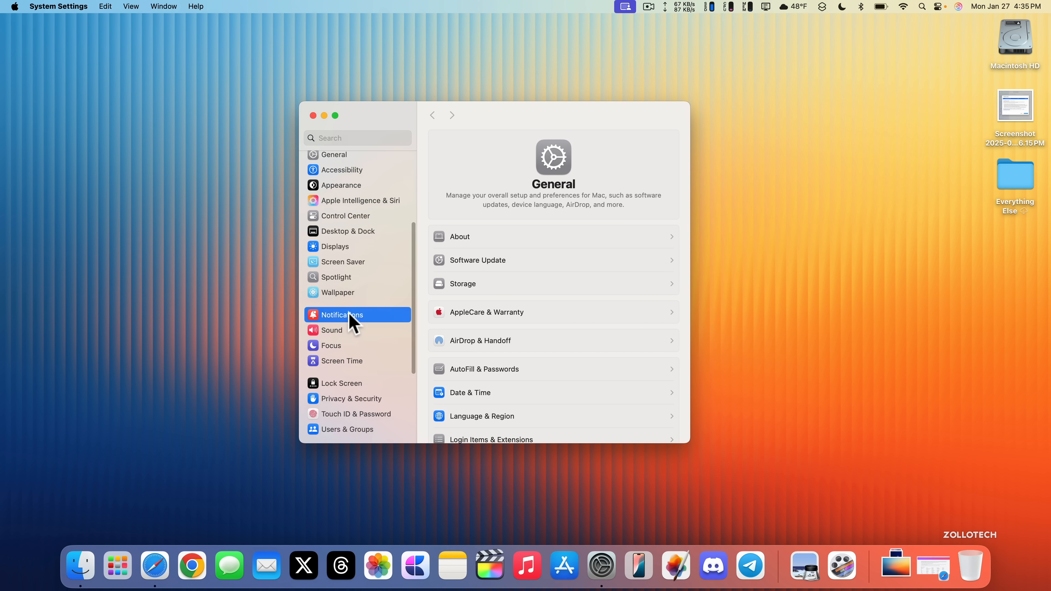
- Show the Notifications page with summaries enabled for every listed app
{"action": "left_click", "coordinate": [342, 314]}
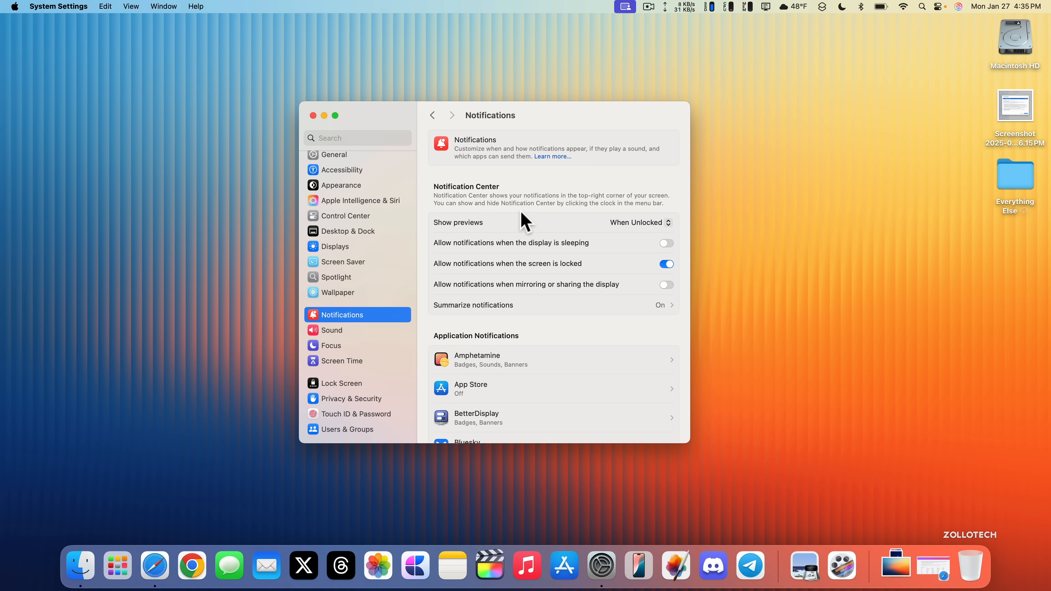
{"action": "mouse_move", "coordinate": [588, 319]}
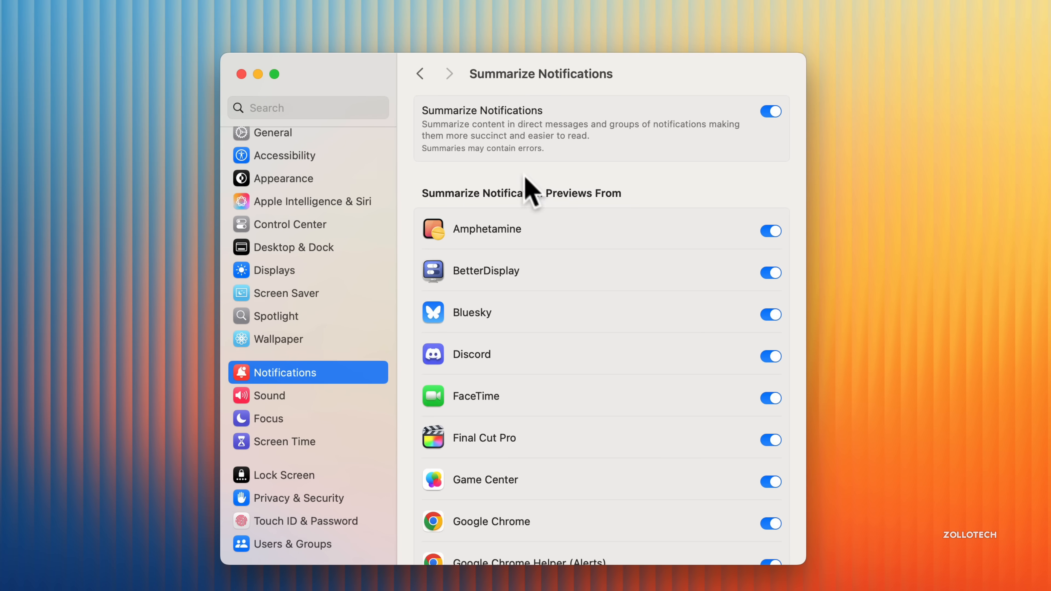
{"action": "mouse_move", "coordinate": [529, 191]}
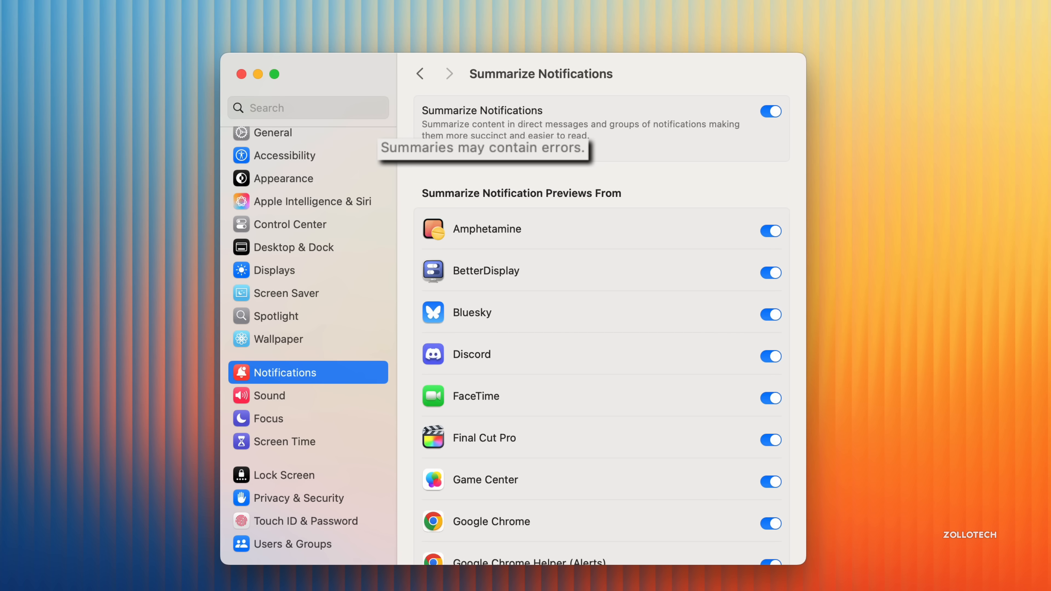
{"action": "mouse_move", "coordinate": [533, 171]}
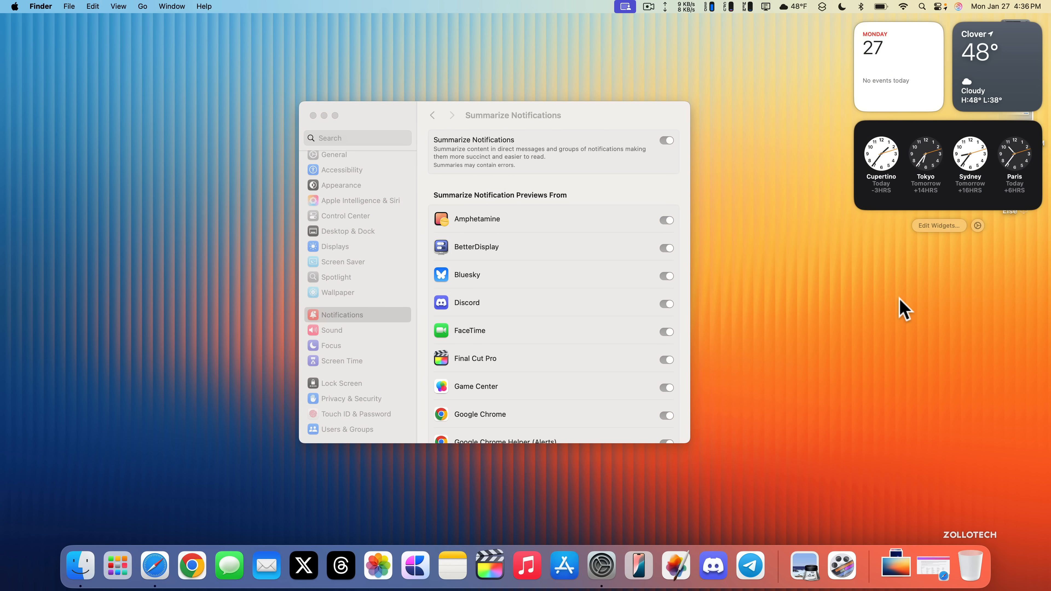
{"action": "mouse_move", "coordinate": [896, 275]}
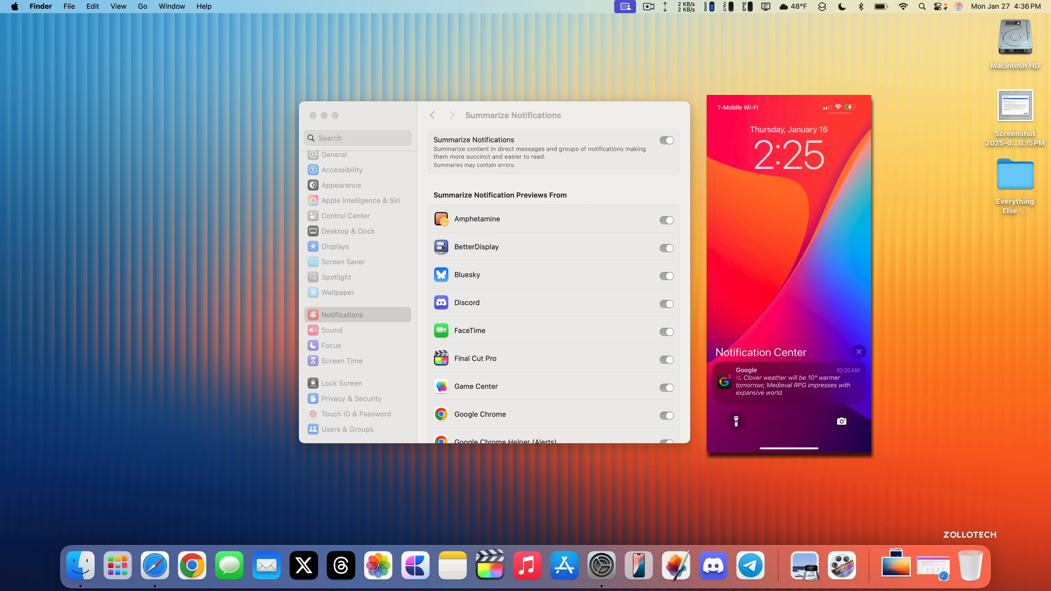
- Show the mirrored iPhone's notifications with the summarized Google alert
{"action": "left_click", "coordinate": [665, 140]}
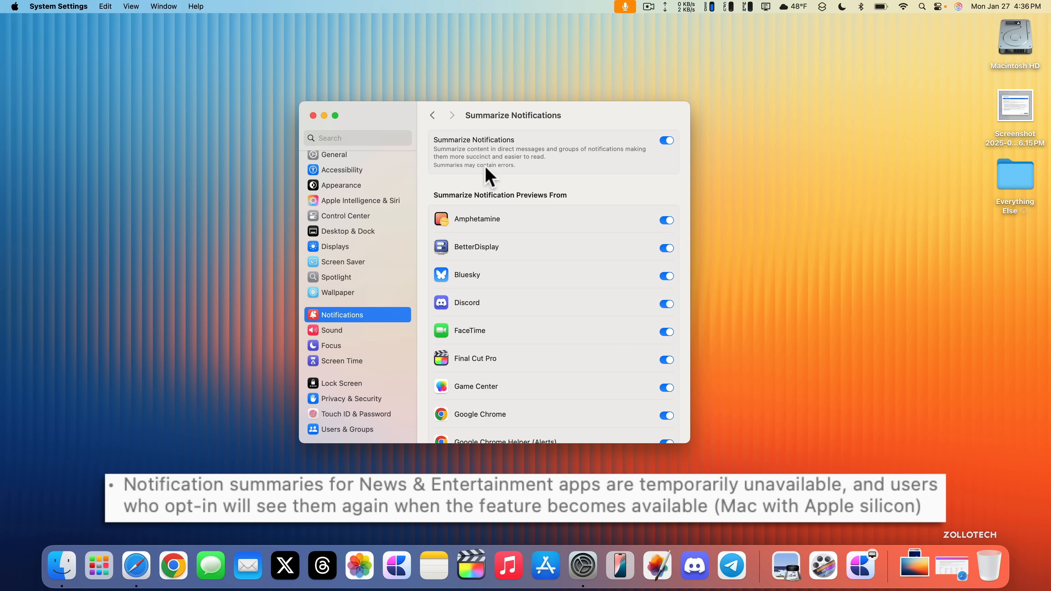
{"action": "mouse_move", "coordinate": [506, 178]}
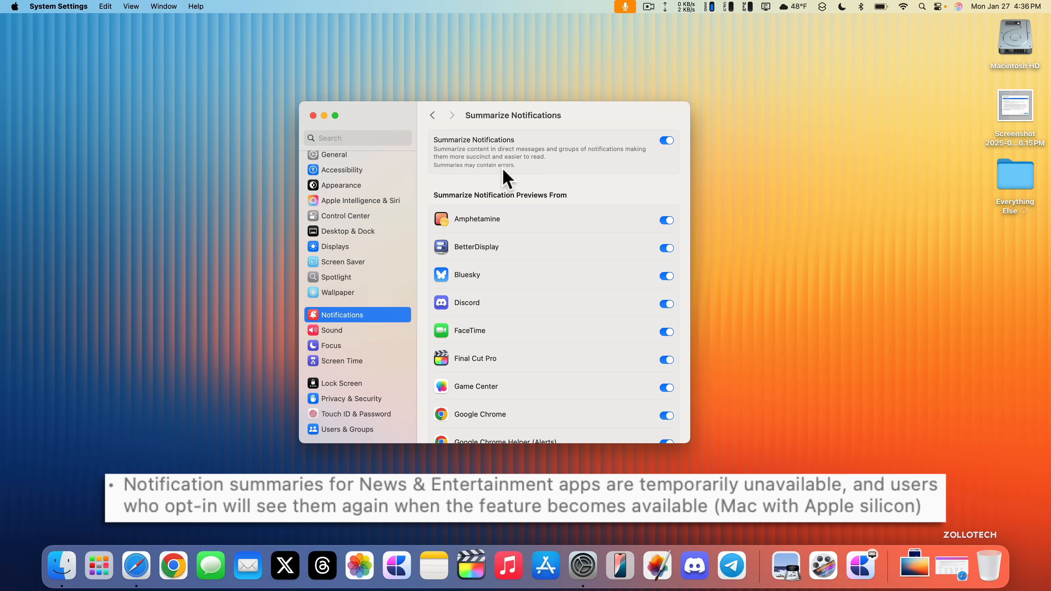
{"action": "mouse_move", "coordinate": [381, 251]}
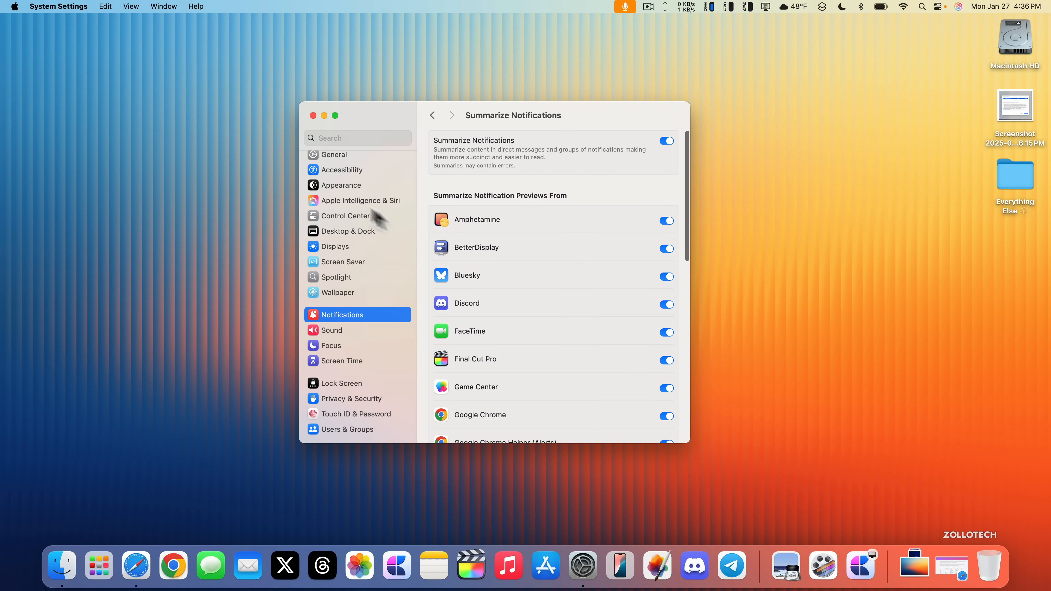
- Return to the Apple Intelligence & Siri page, then bring up Calculator showing 2000×23 = 46000
{"action": "left_click", "coordinate": [360, 200]}
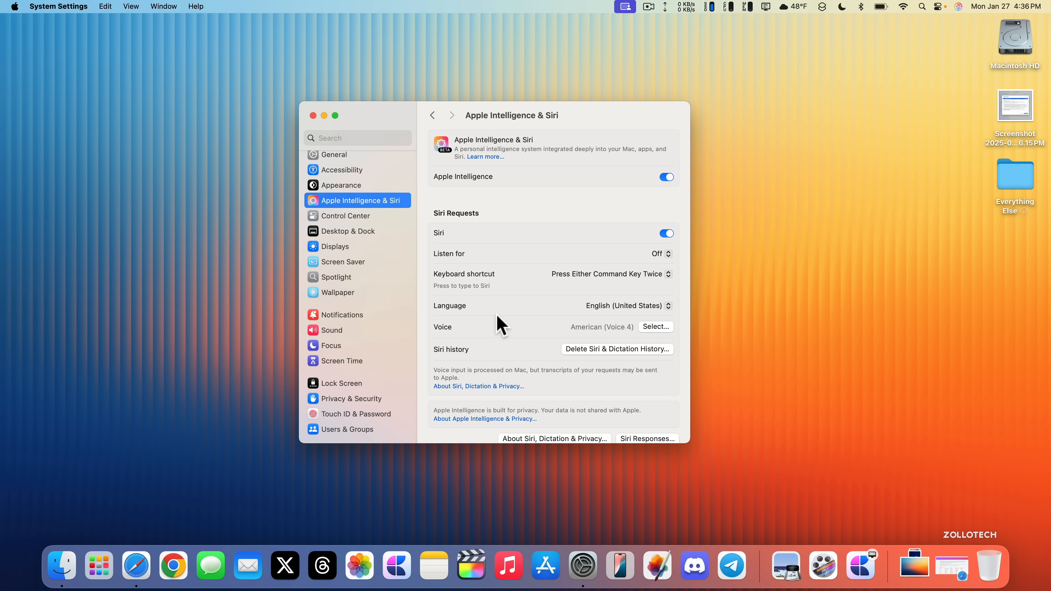
{"action": "mouse_move", "coordinate": [507, 332]}
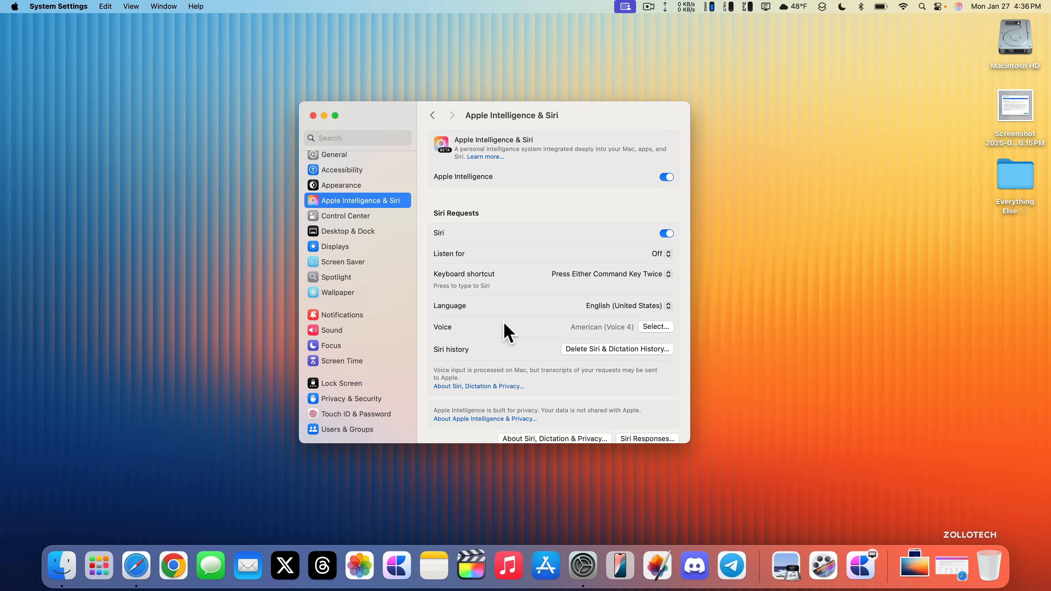
{"action": "left_click", "coordinate": [312, 116]}
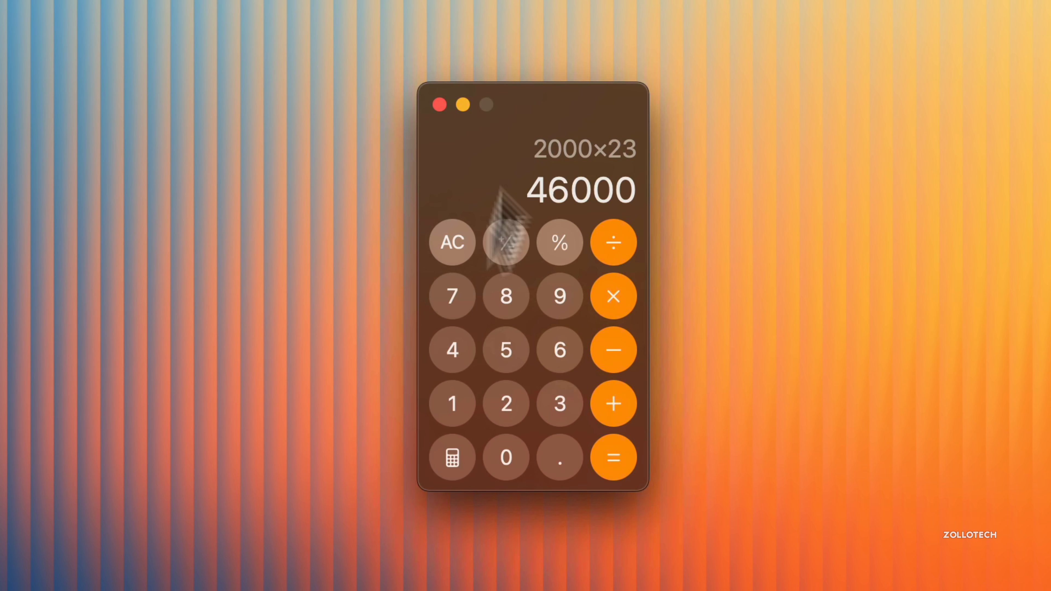
- Double the Calculator result repeatedly from 16 up to 4096, then close the Calculator window
{"action": "left_click", "coordinate": [452, 242]}
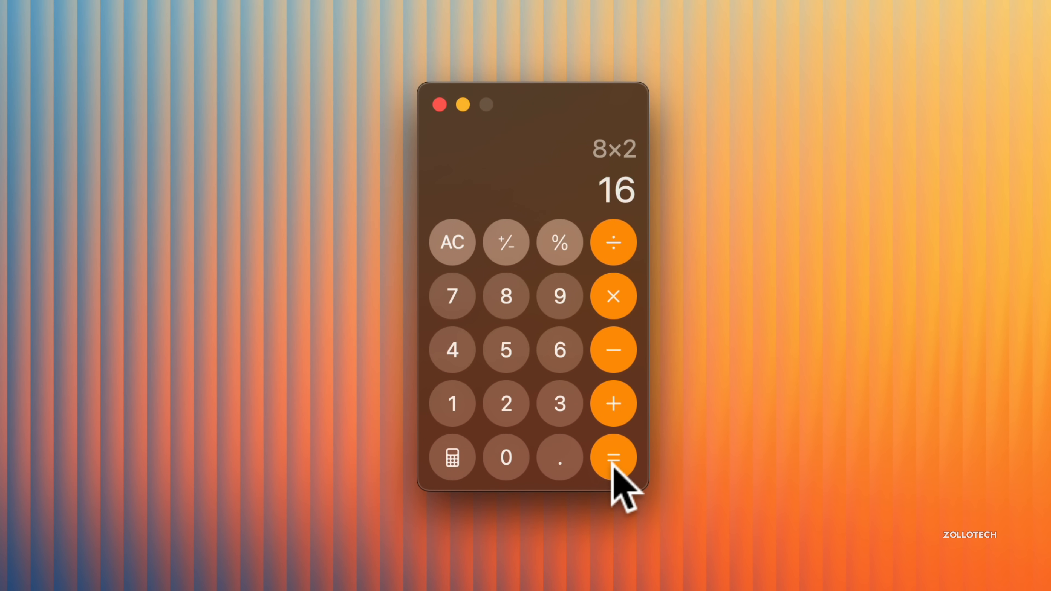
{"action": "left_click", "coordinate": [612, 457]}
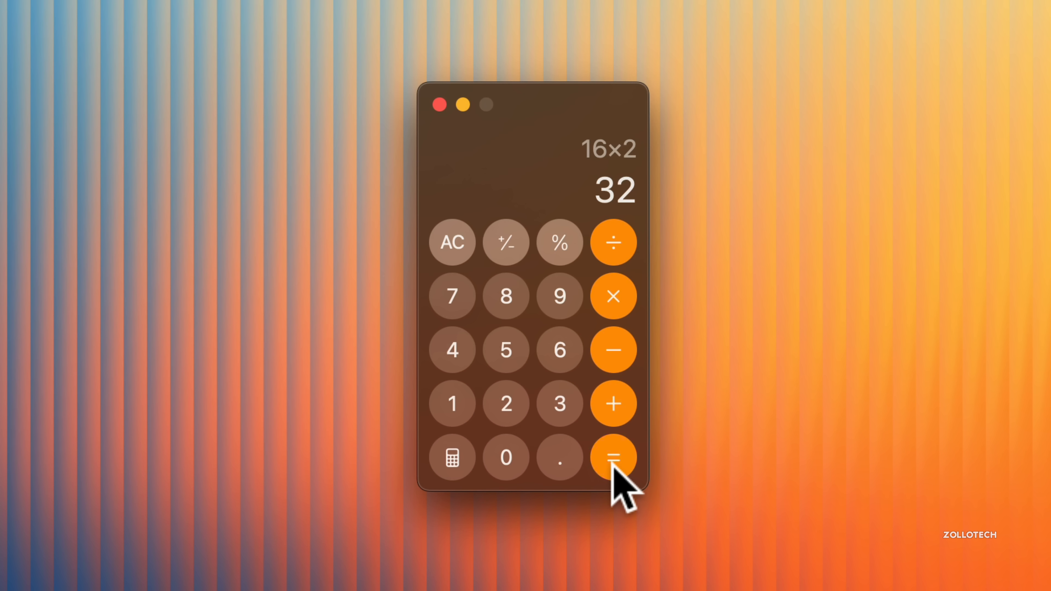
{"action": "left_click", "coordinate": [611, 457]}
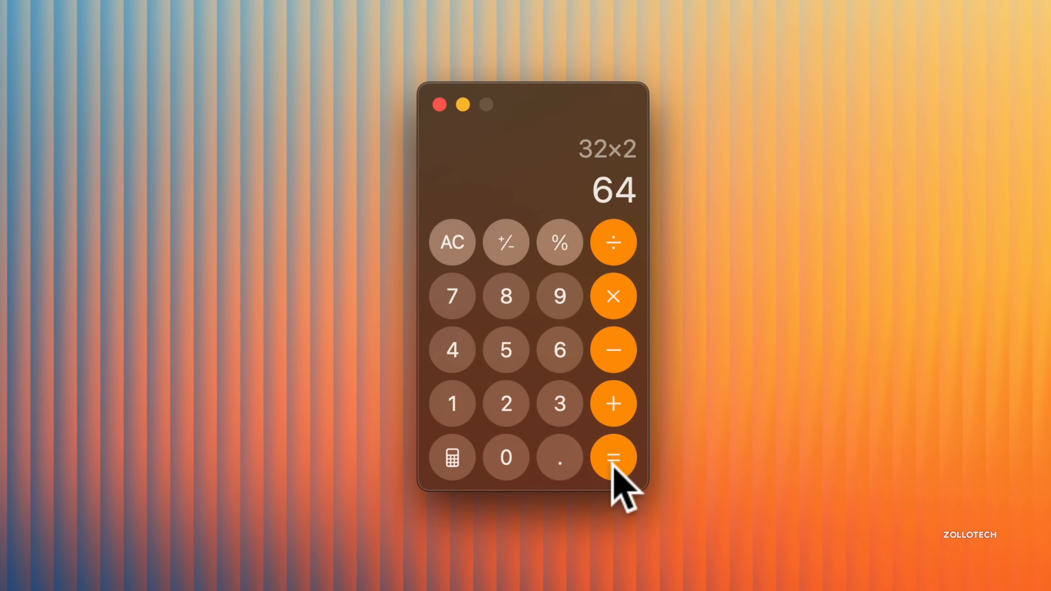
{"action": "left_click", "coordinate": [611, 457]}
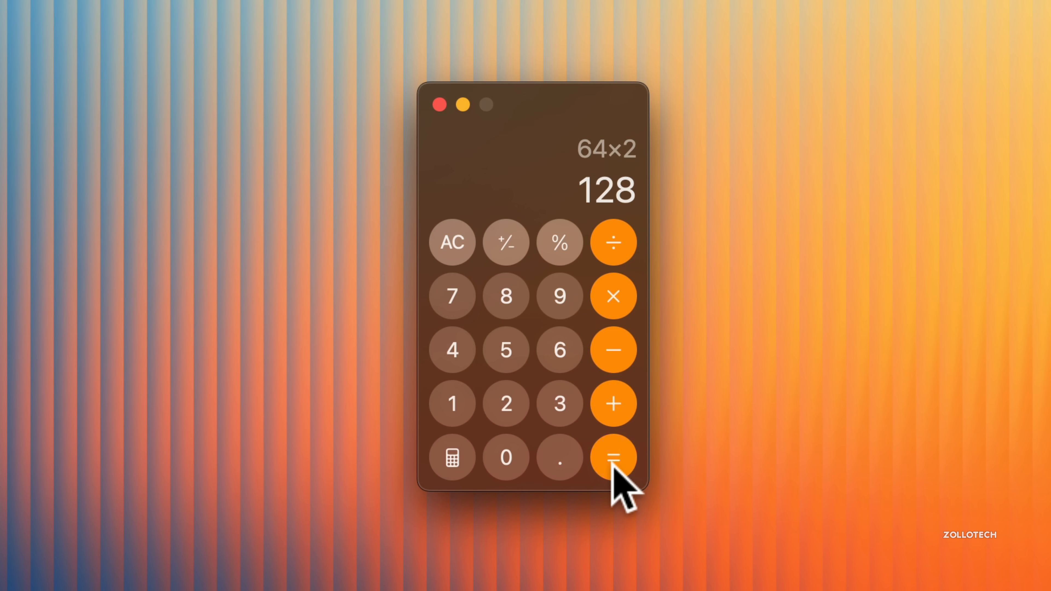
{"action": "left_click", "coordinate": [612, 456]}
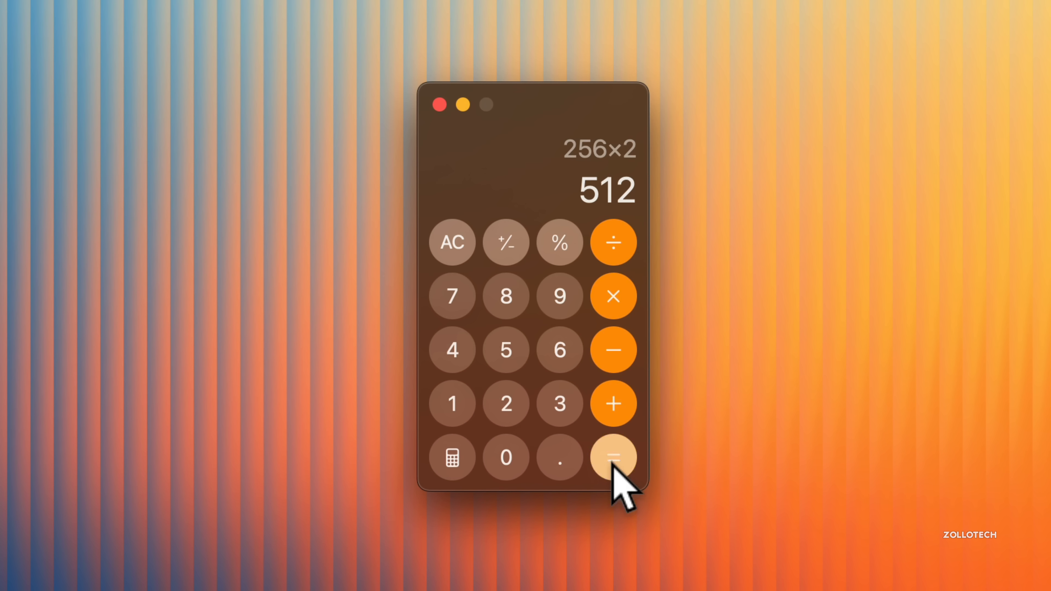
{"action": "left_click", "coordinate": [612, 457]}
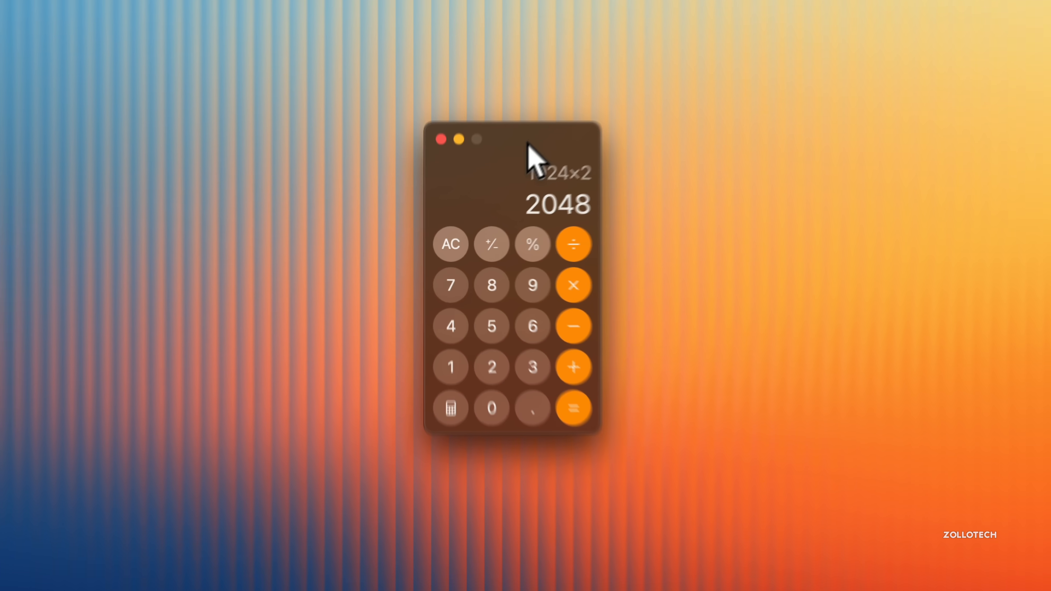
{"action": "left_click", "coordinate": [573, 408]}
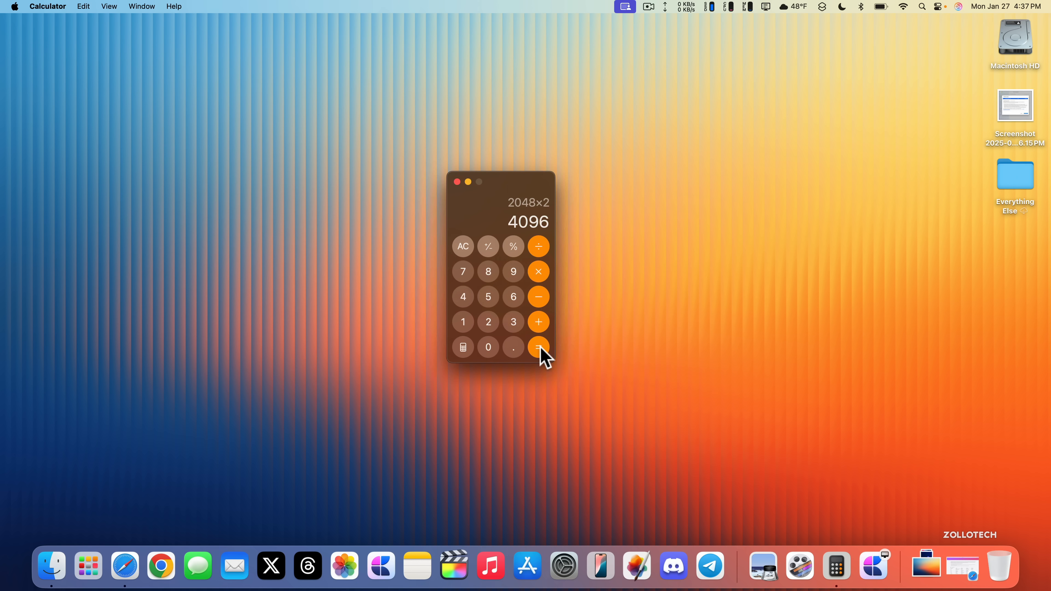
{"action": "left_click", "coordinate": [538, 347]}
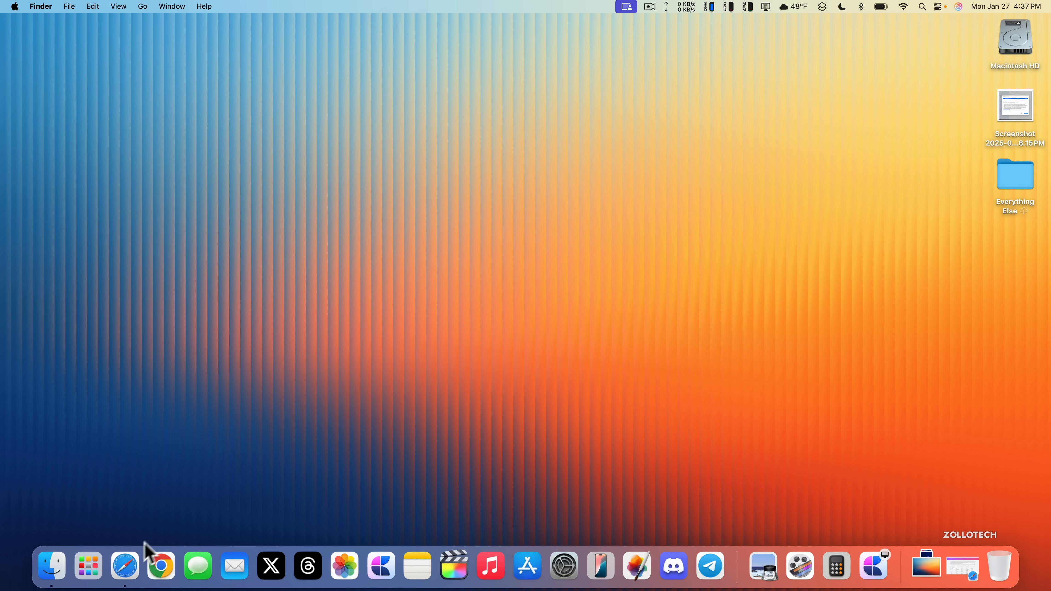
{"action": "left_click", "coordinate": [124, 565]}
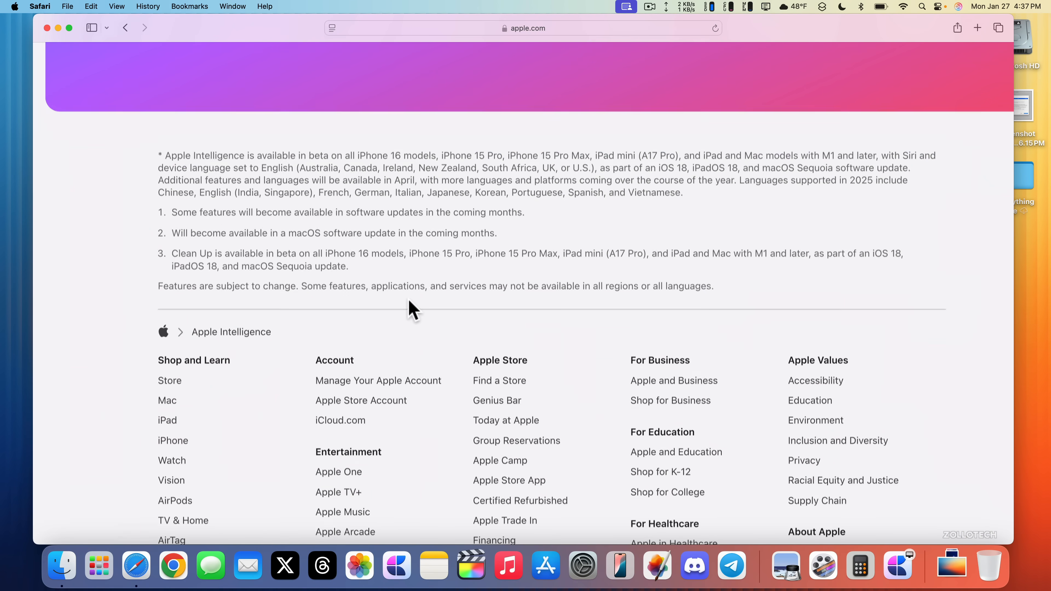
{"action": "scroll", "scroll_direction": "up", "scroll_amount": 3}
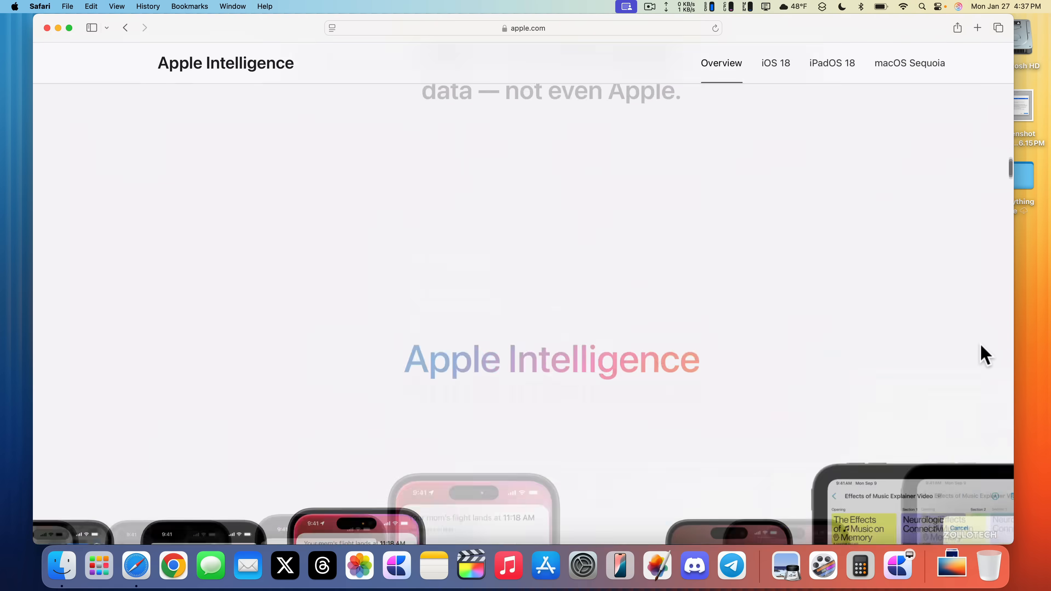
{"action": "scroll", "scroll_direction": "up", "scroll_amount": 3}
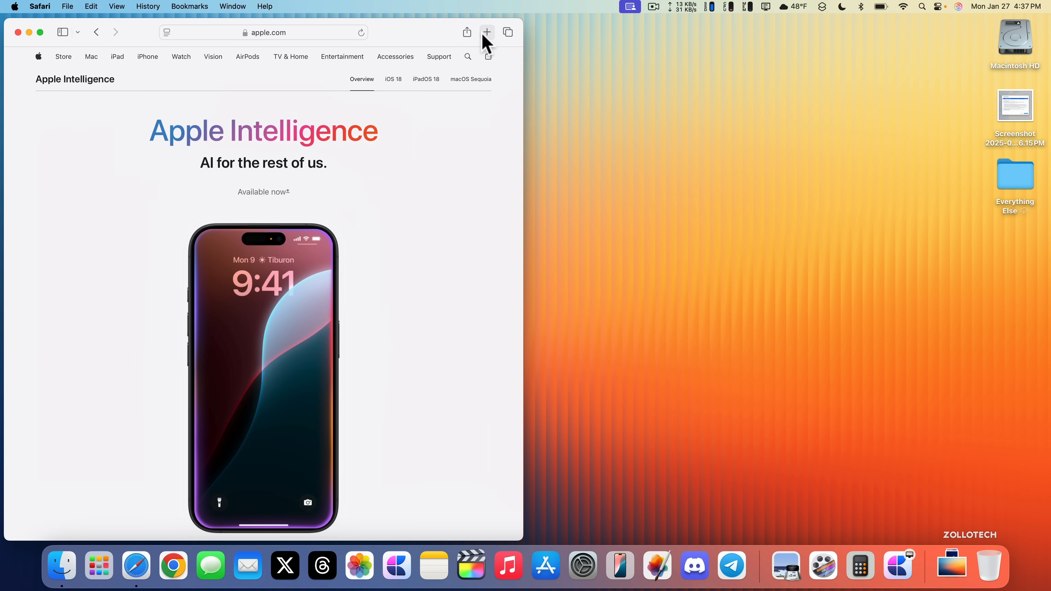
{"action": "left_click", "coordinate": [486, 32]}
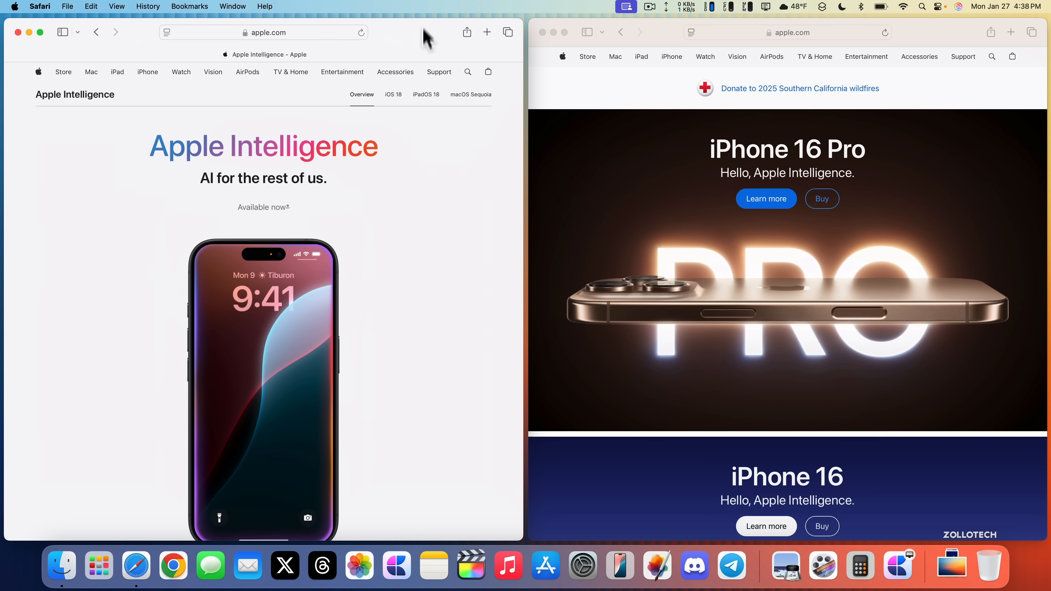
{"action": "mouse_move", "coordinate": [409, 51]}
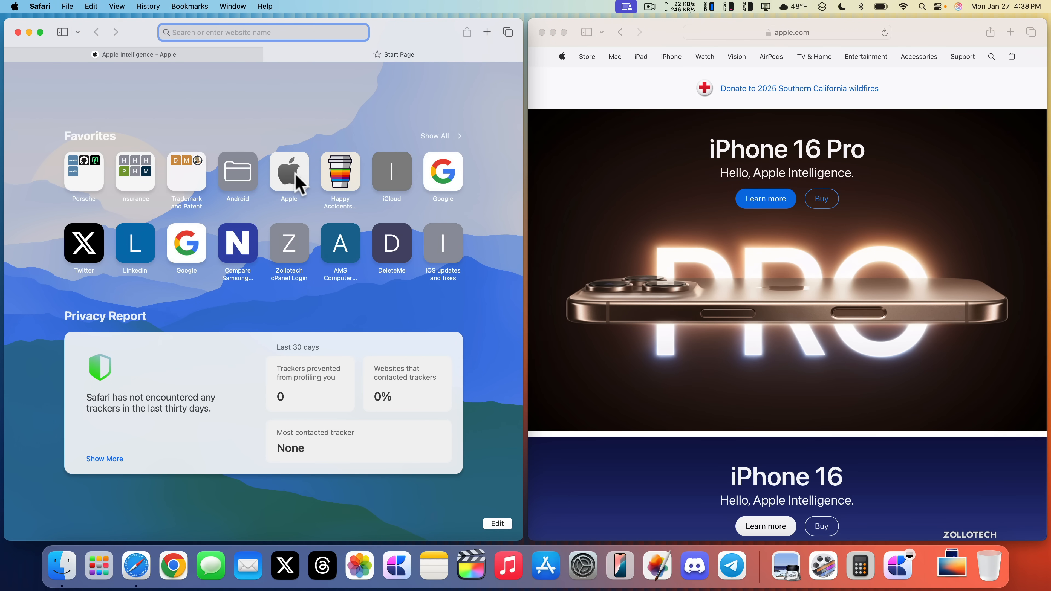
{"action": "left_click", "coordinate": [288, 173]}
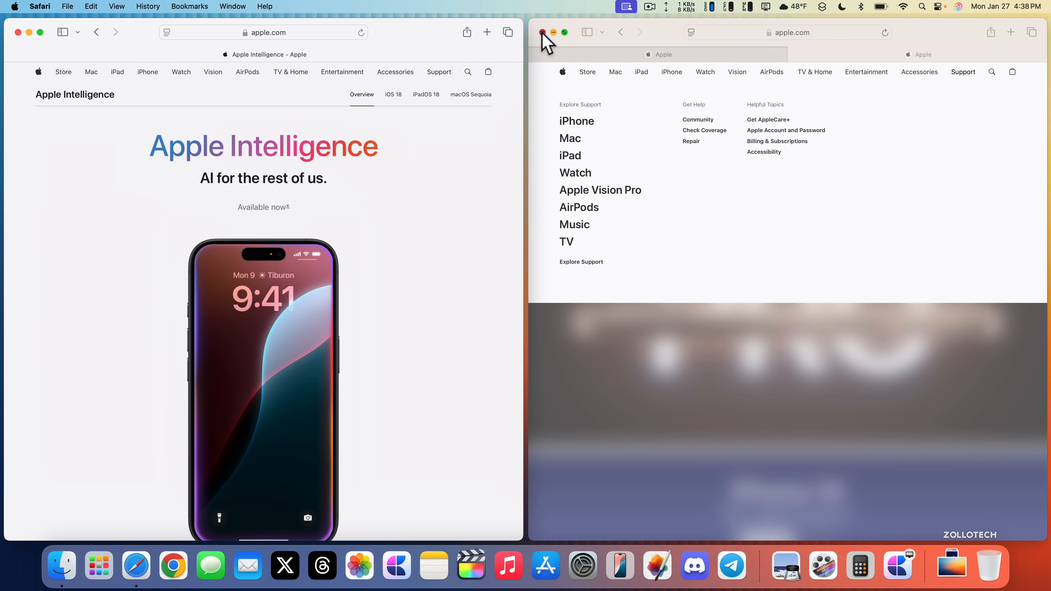
{"action": "left_click", "coordinate": [543, 32]}
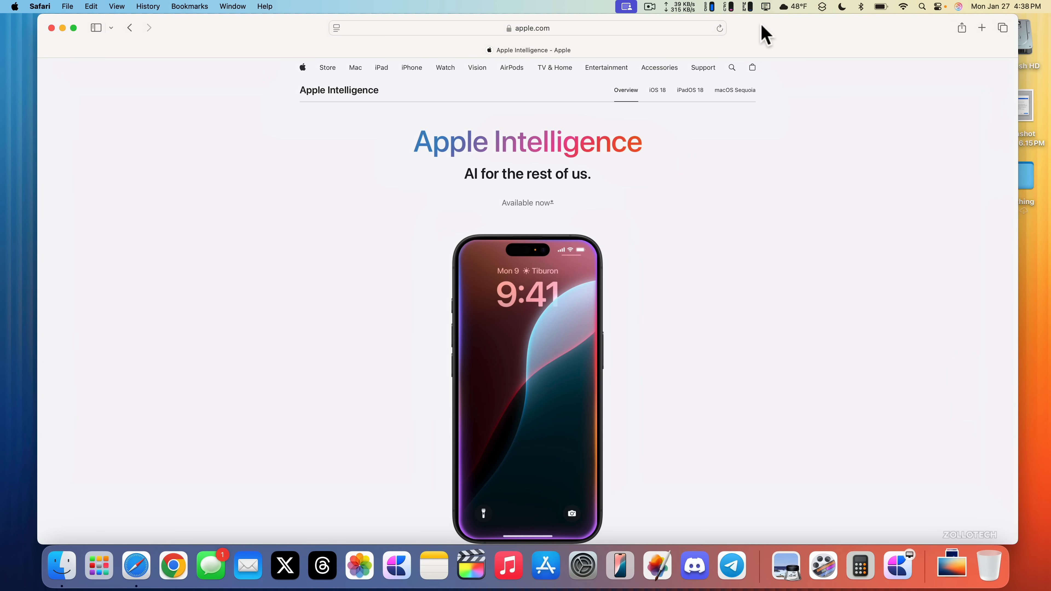
{"action": "mouse_move", "coordinate": [775, 113]}
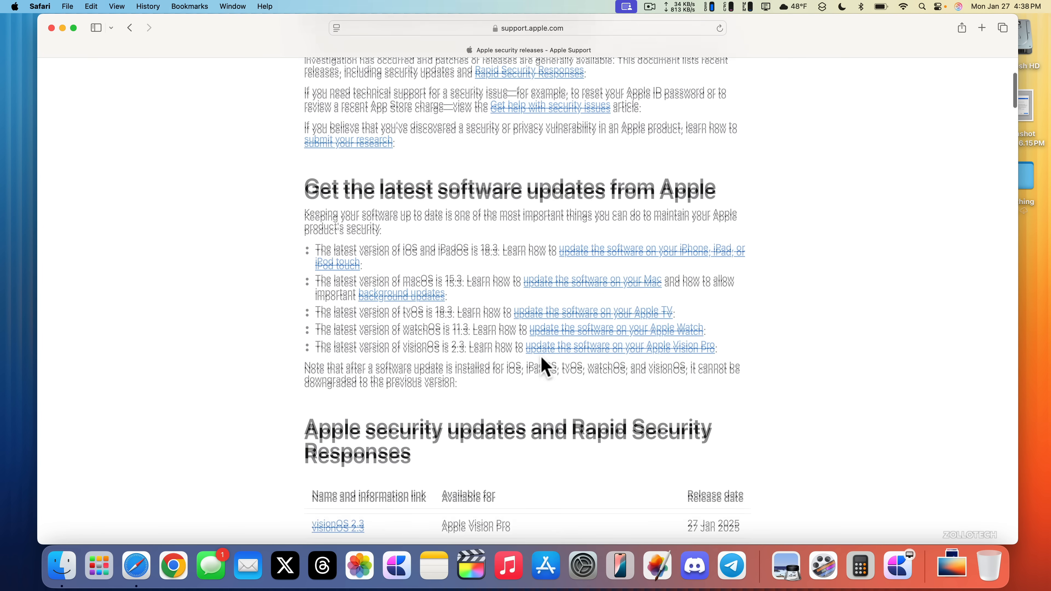
- Scroll Apple's security releases page to the table listing macOS Sequoia 15.3 and 27 Jan 2025 updates
{"action": "scroll", "scroll_direction": "down", "scroll_amount": 3}
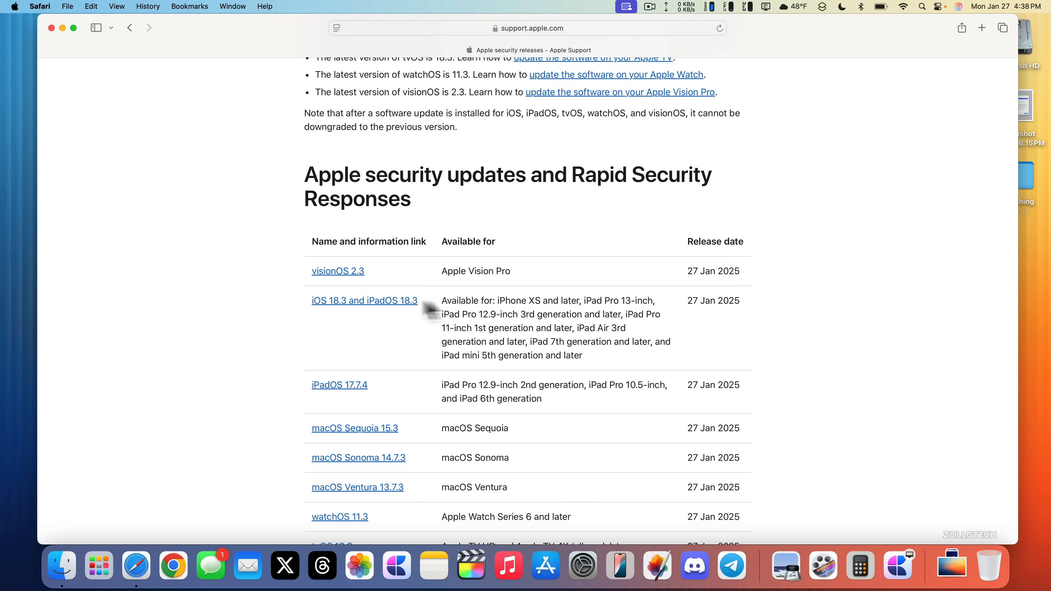
{"action": "scroll", "scroll_direction": "down", "scroll_amount": 3}
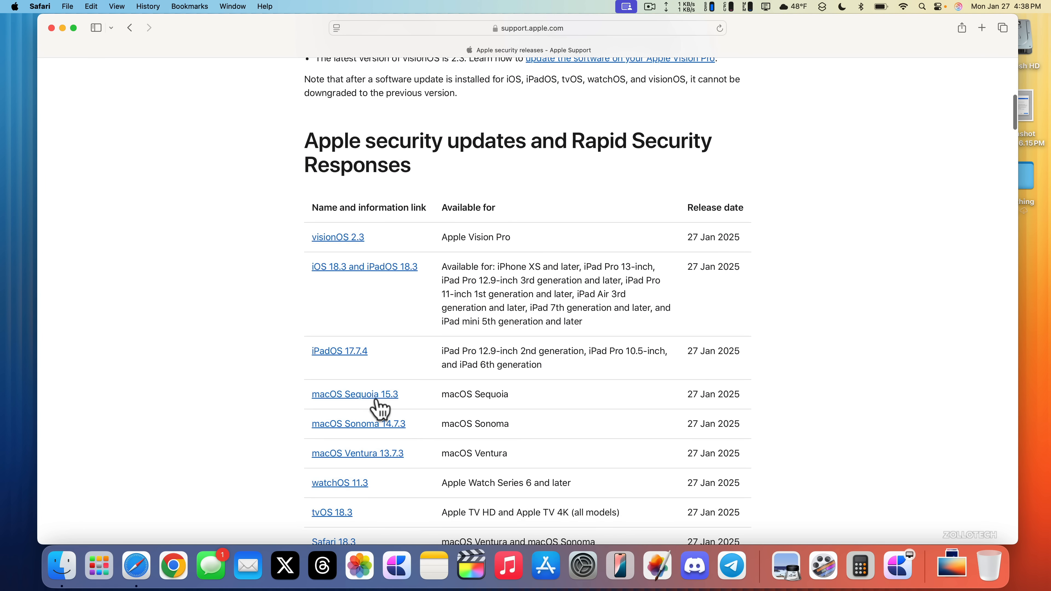
- Open the macOS Sequoia 15.3 security content document and scroll through its CVE entries
{"action": "left_click", "coordinate": [354, 394]}
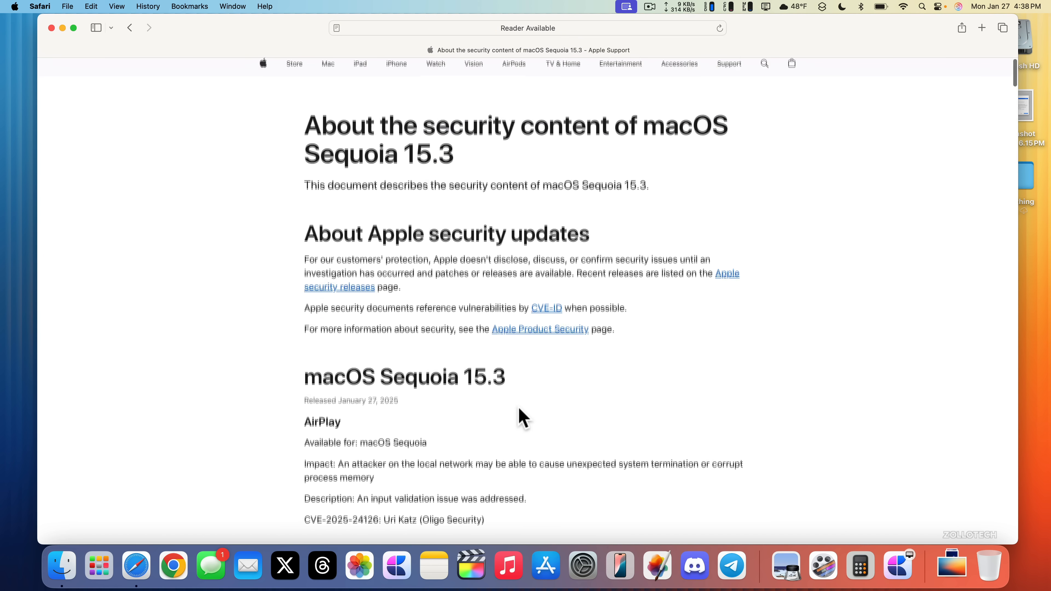
{"action": "scroll", "scroll_direction": "down", "scroll_amount": 3}
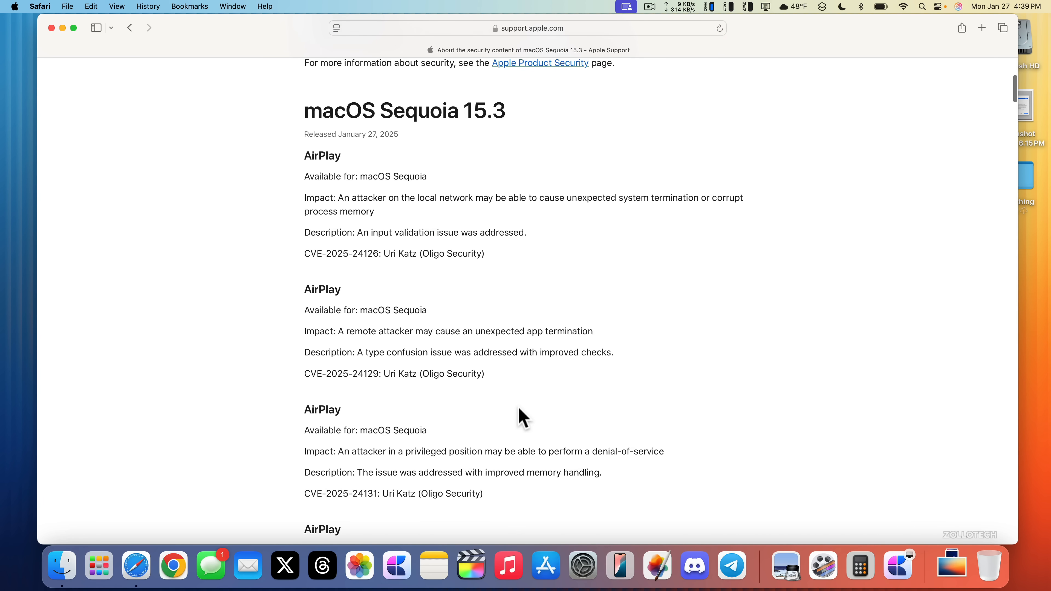
{"action": "scroll", "scroll_direction": "down", "scroll_amount": 3}
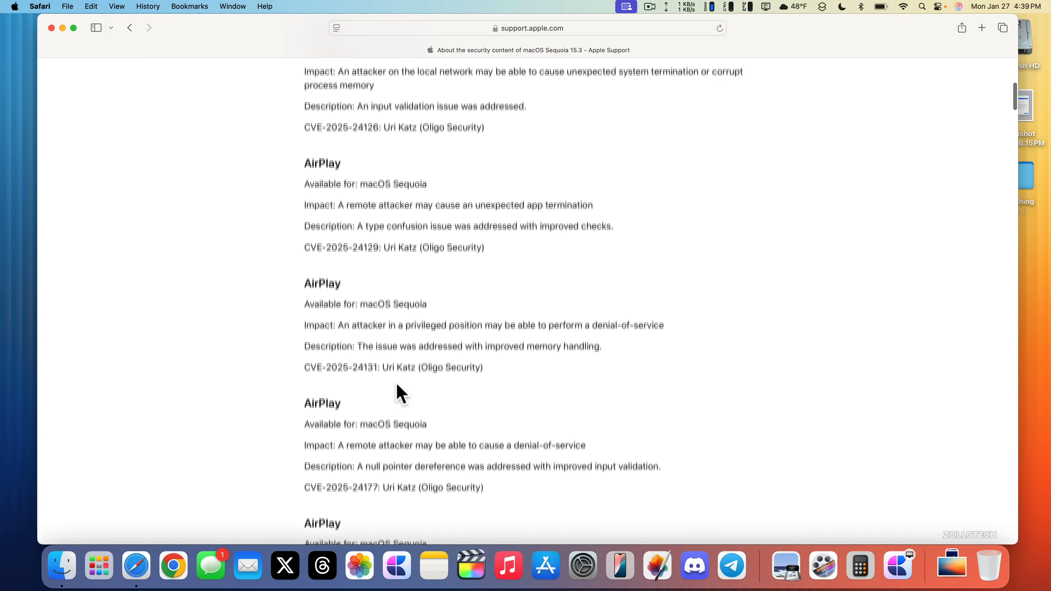
{"action": "scroll", "scroll_direction": "down", "scroll_amount": 3}
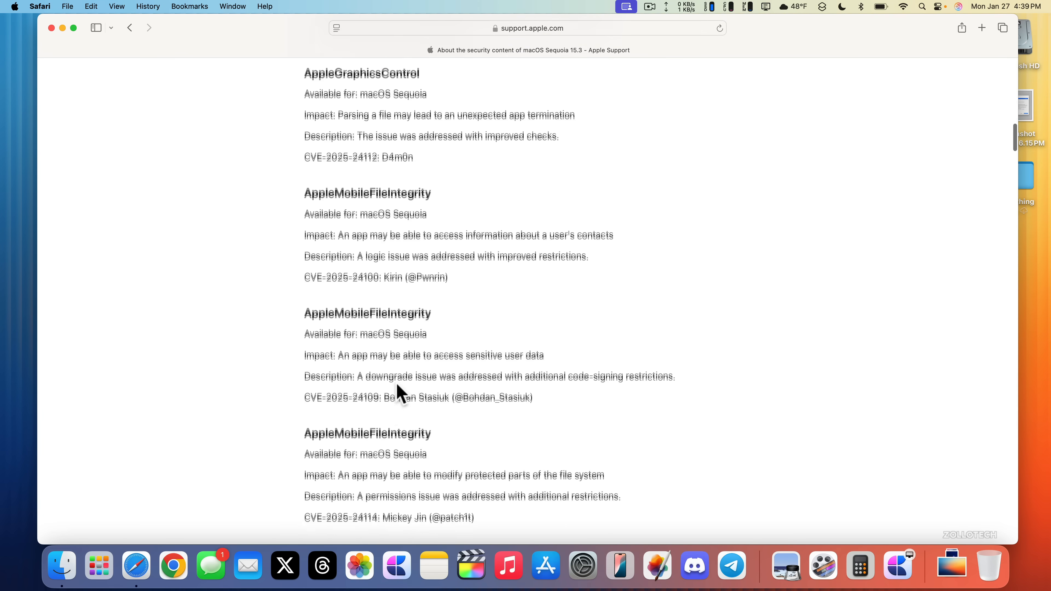
{"action": "scroll", "scroll_direction": "down", "scroll_amount": 3}
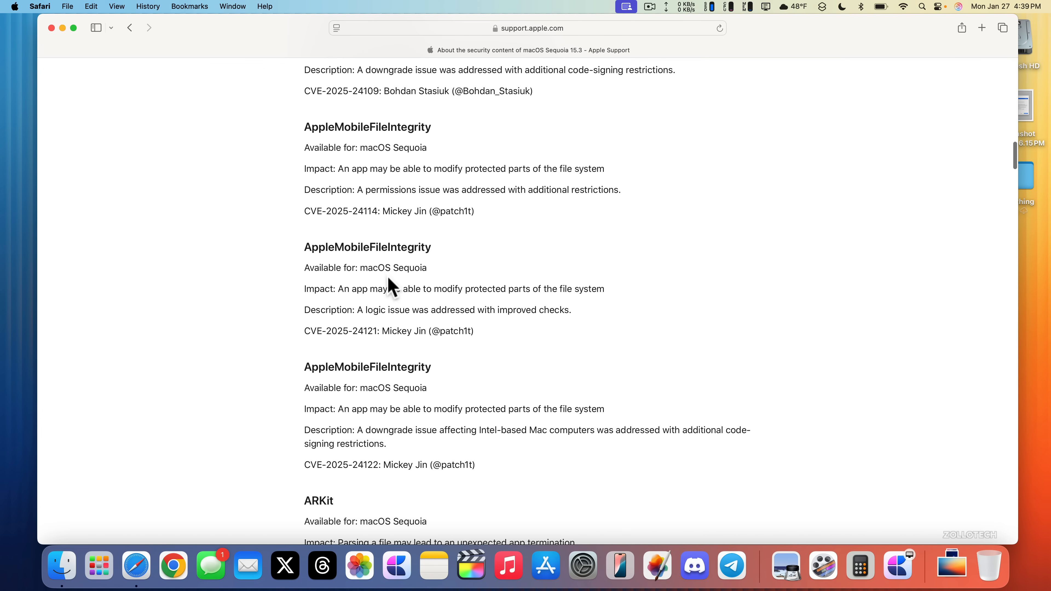
{"action": "scroll", "scroll_direction": "down", "scroll_amount": 3}
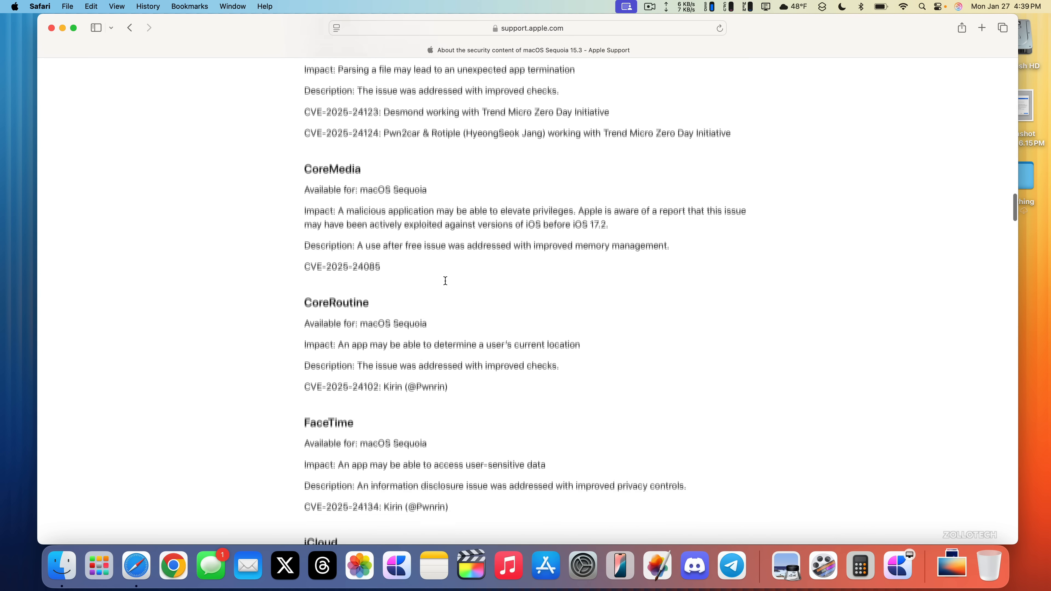
{"action": "scroll", "scroll_direction": "down", "scroll_amount": 3}
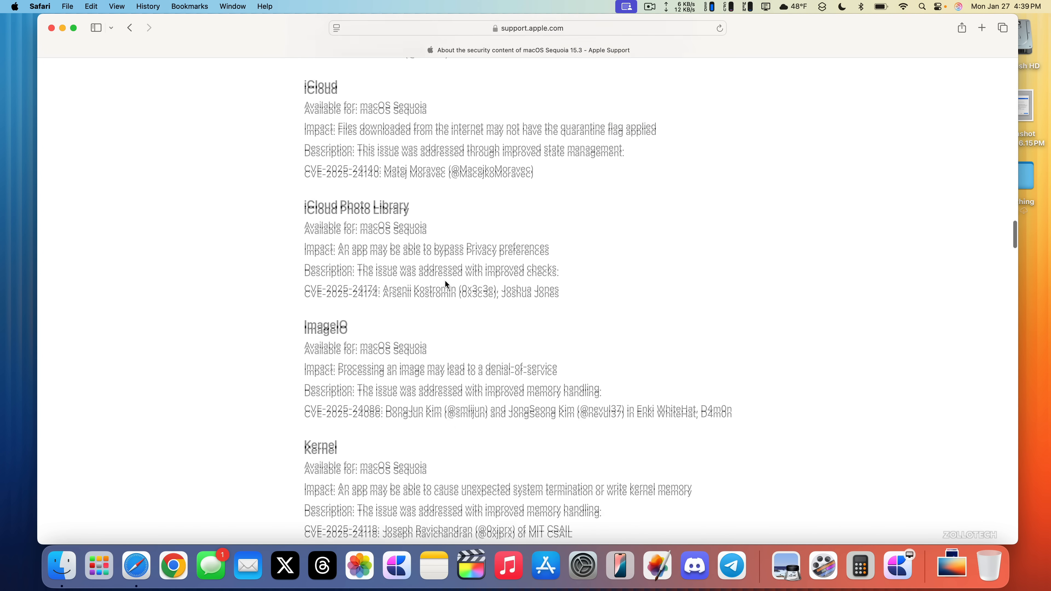
{"action": "scroll", "scroll_direction": "down", "scroll_amount": 3}
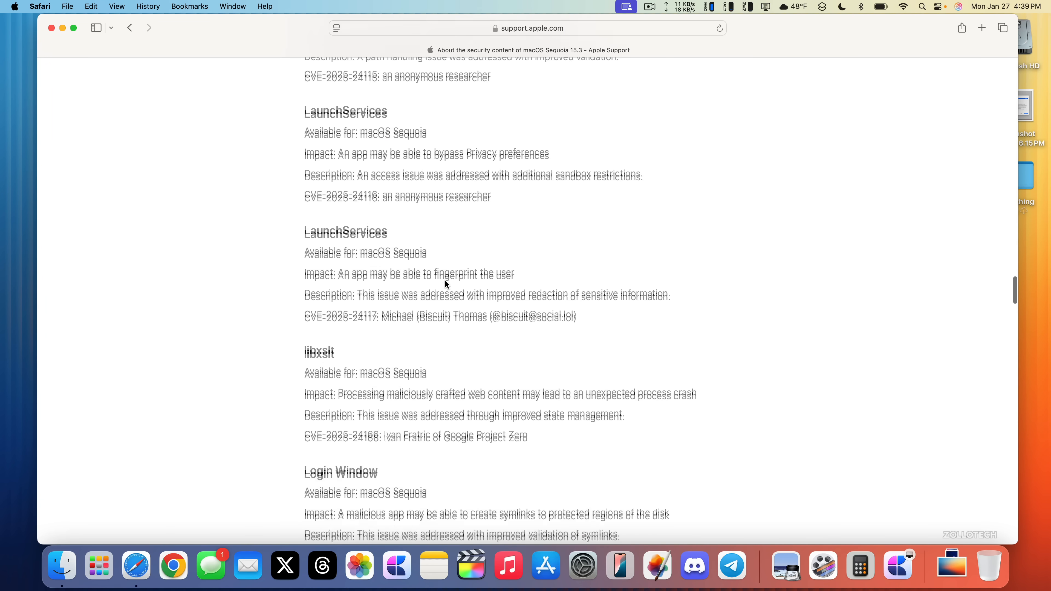
{"action": "scroll", "scroll_direction": "down", "scroll_amount": 3}
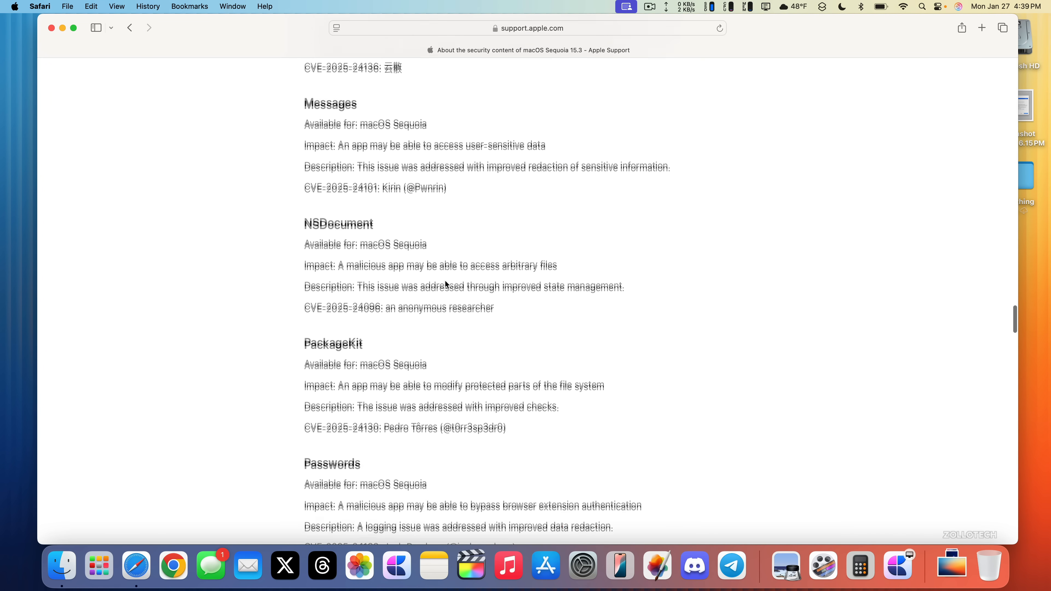
{"action": "scroll", "scroll_direction": "down", "scroll_amount": 3}
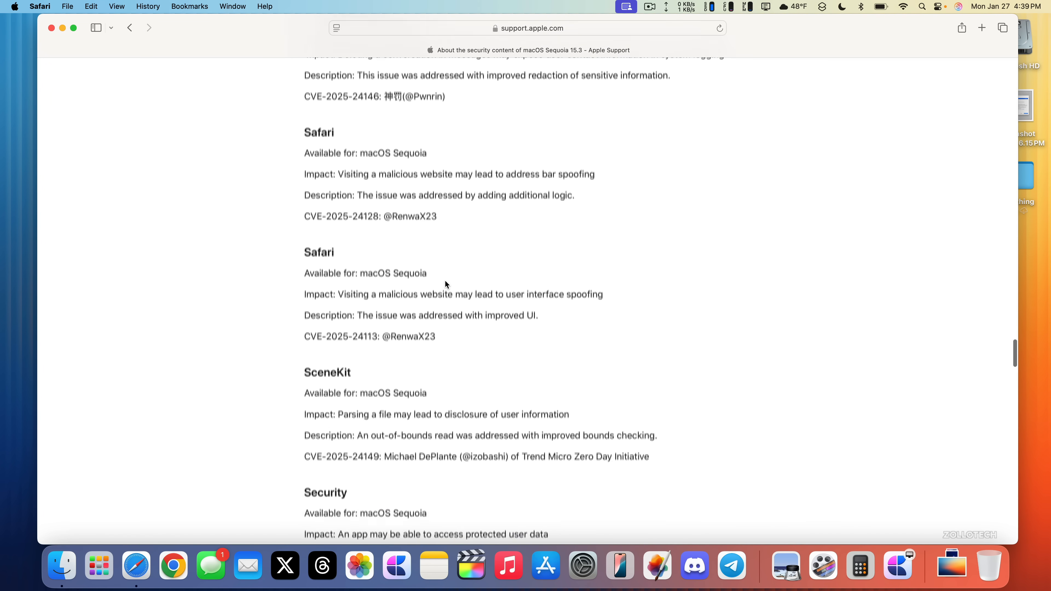
{"action": "scroll", "scroll_direction": "down", "scroll_amount": 3}
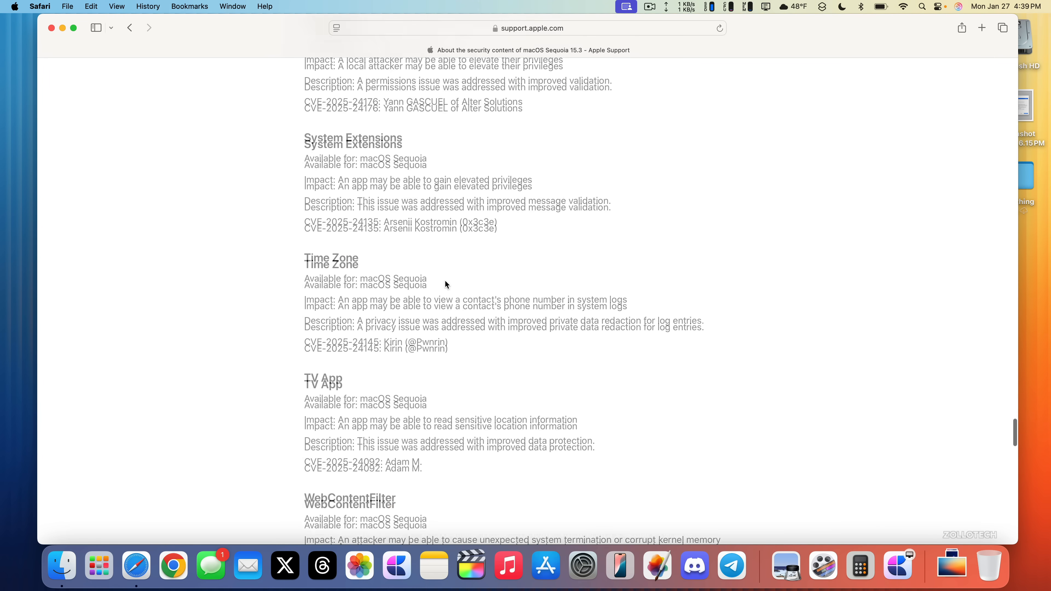
{"action": "scroll", "scroll_direction": "down", "scroll_amount": 3}
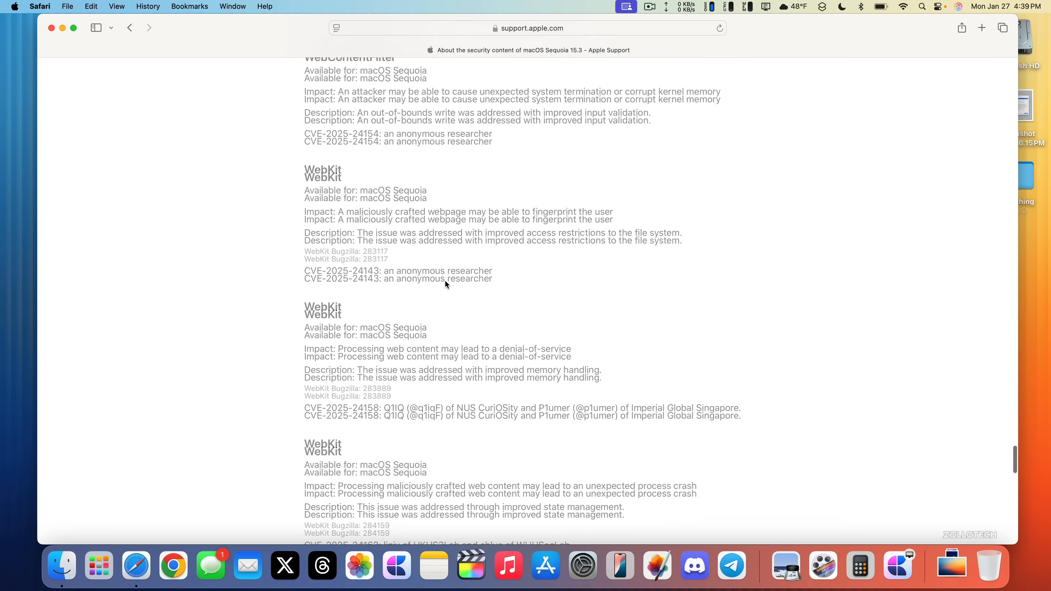
{"action": "scroll", "scroll_direction": "down", "scroll_amount": 3}
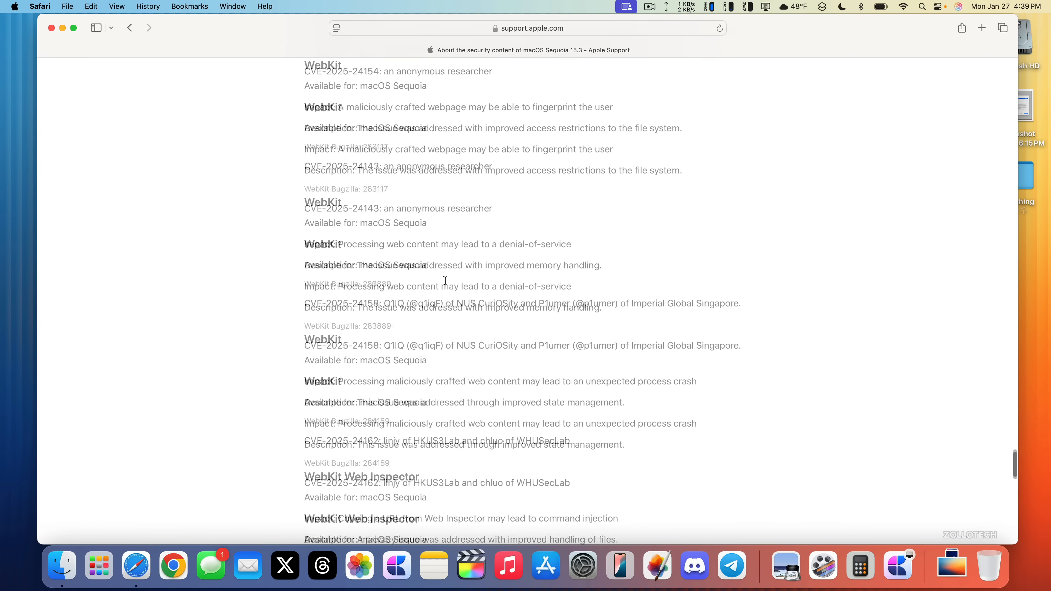
{"action": "scroll", "scroll_direction": "down", "scroll_amount": 3}
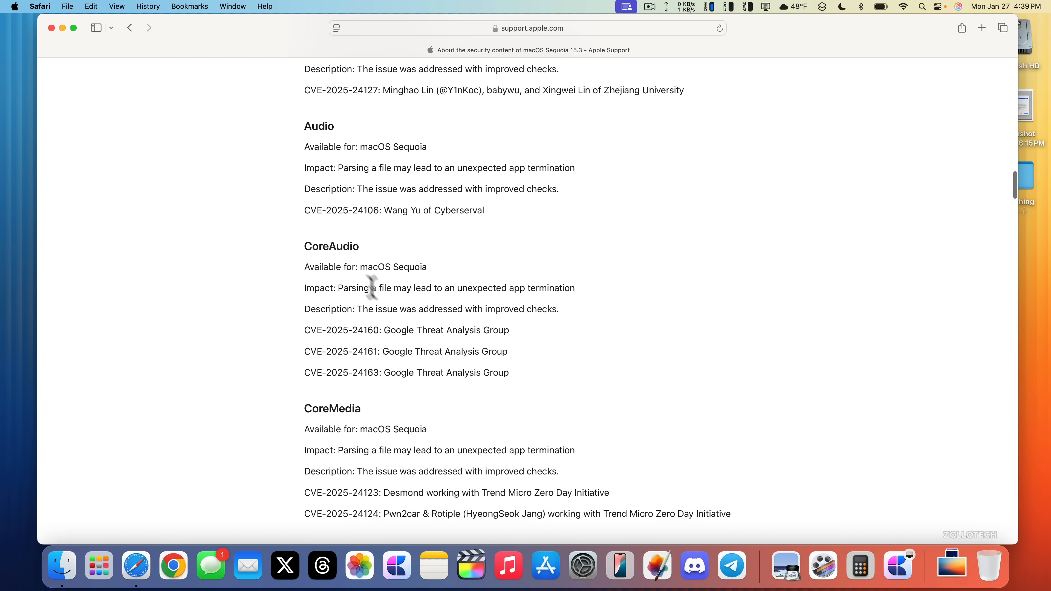
{"action": "mouse_move", "coordinate": [394, 307]}
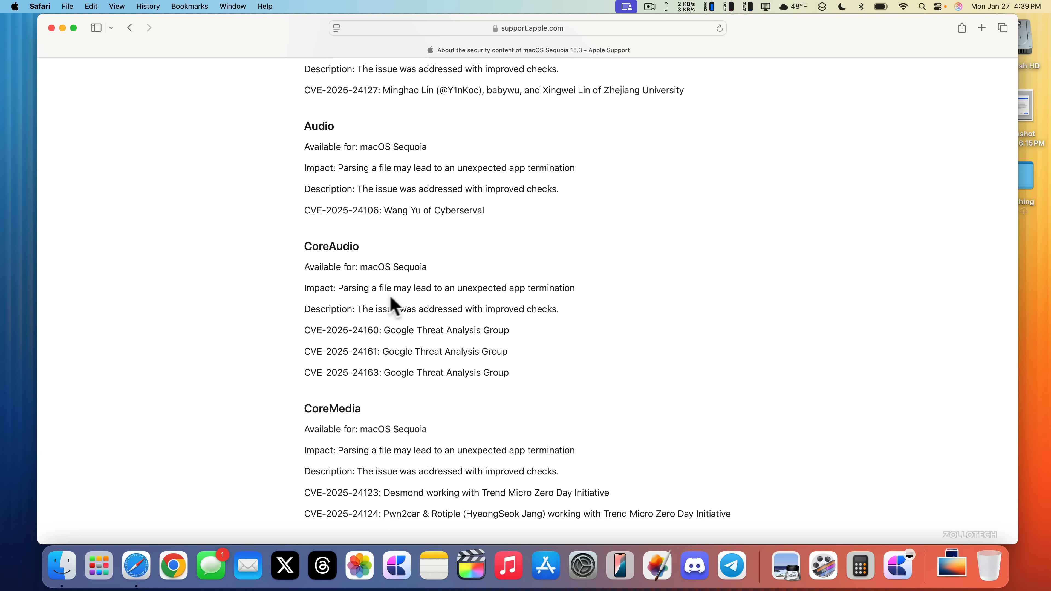
{"action": "mouse_move", "coordinate": [529, 311]}
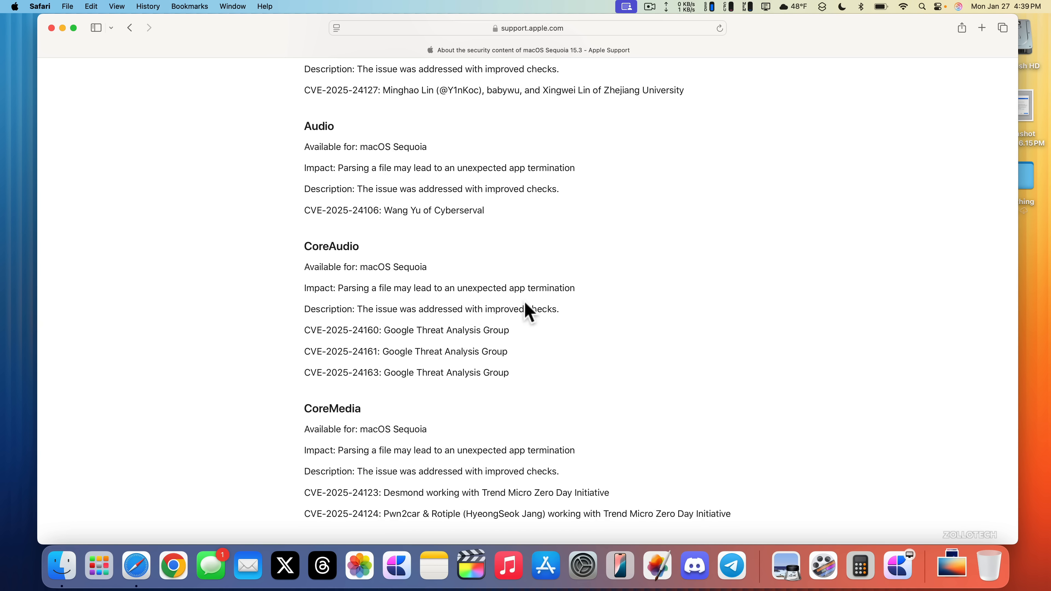
{"action": "mouse_move", "coordinate": [375, 328]}
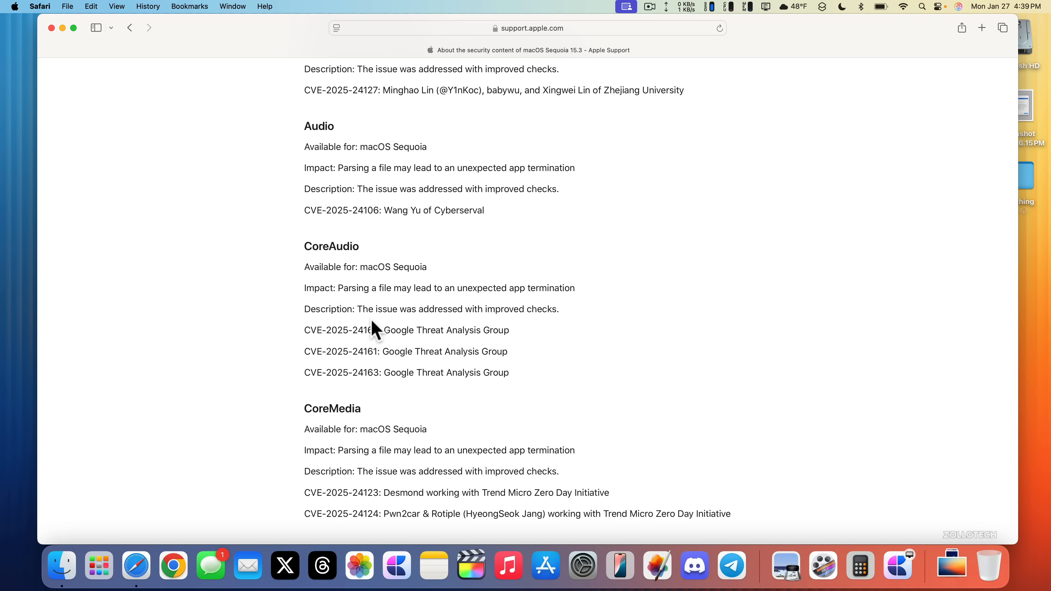
{"action": "mouse_move", "coordinate": [524, 334]}
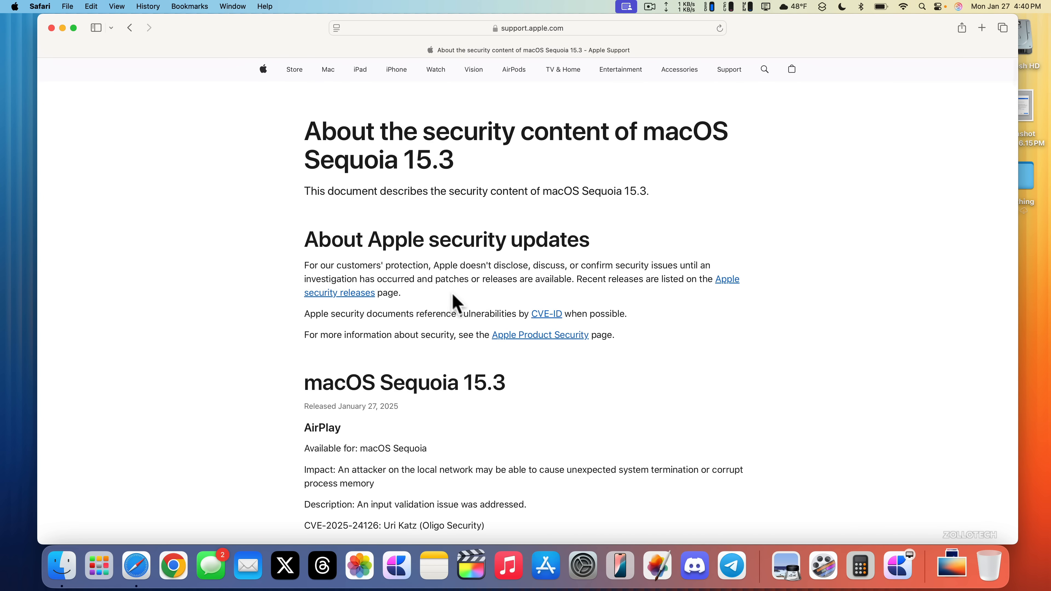
{"action": "scroll", "scroll_direction": "down", "scroll_amount": 3}
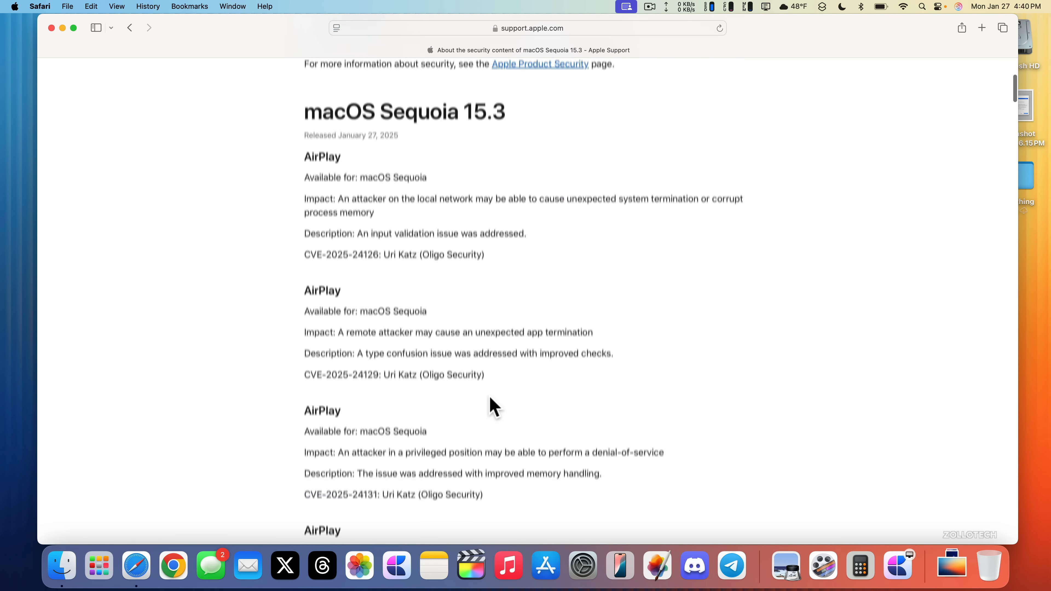
{"action": "scroll", "scroll_direction": "down", "scroll_amount": 3}
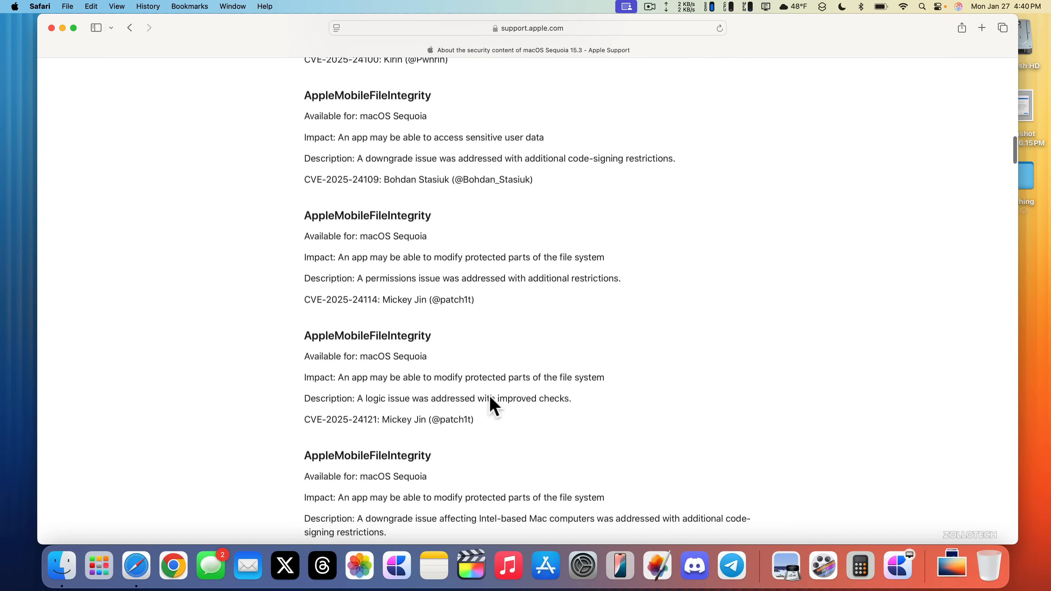
{"action": "scroll", "scroll_direction": "down", "scroll_amount": 3}
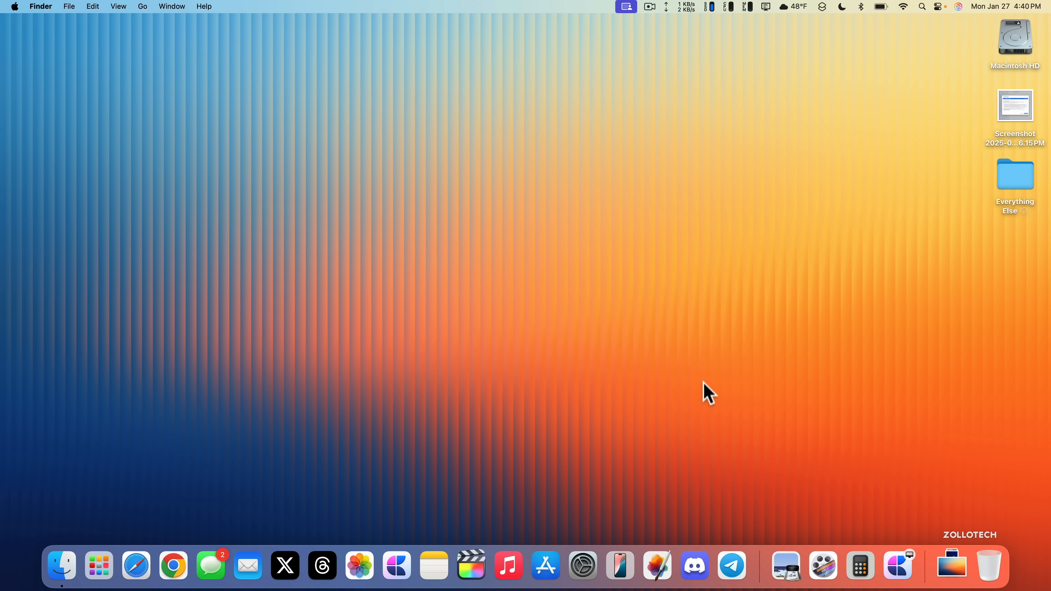
{"action": "mouse_move", "coordinate": [484, 253]}
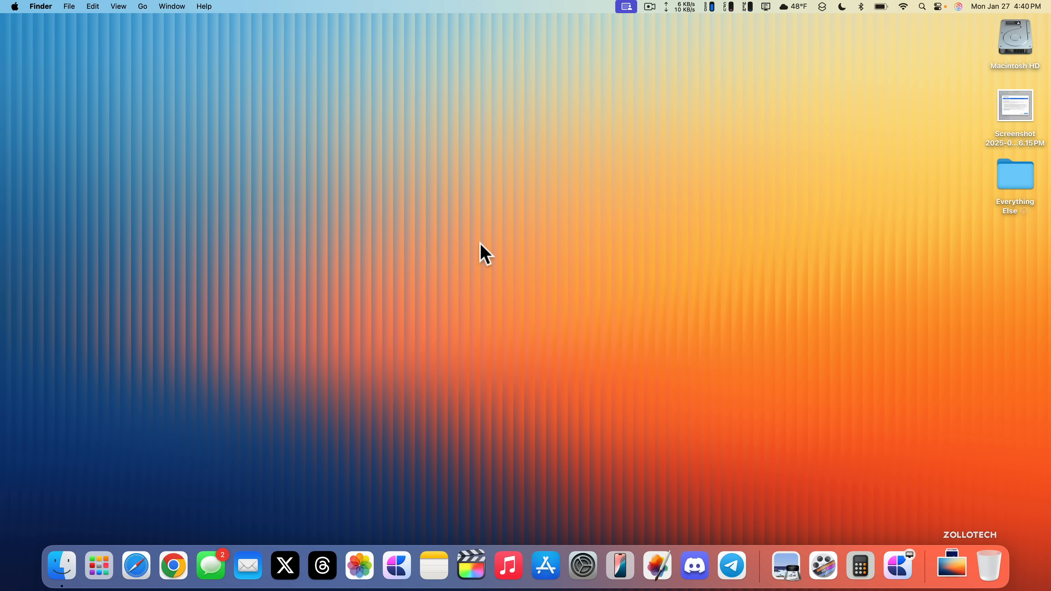
{"action": "mouse_move", "coordinate": [531, 402]}
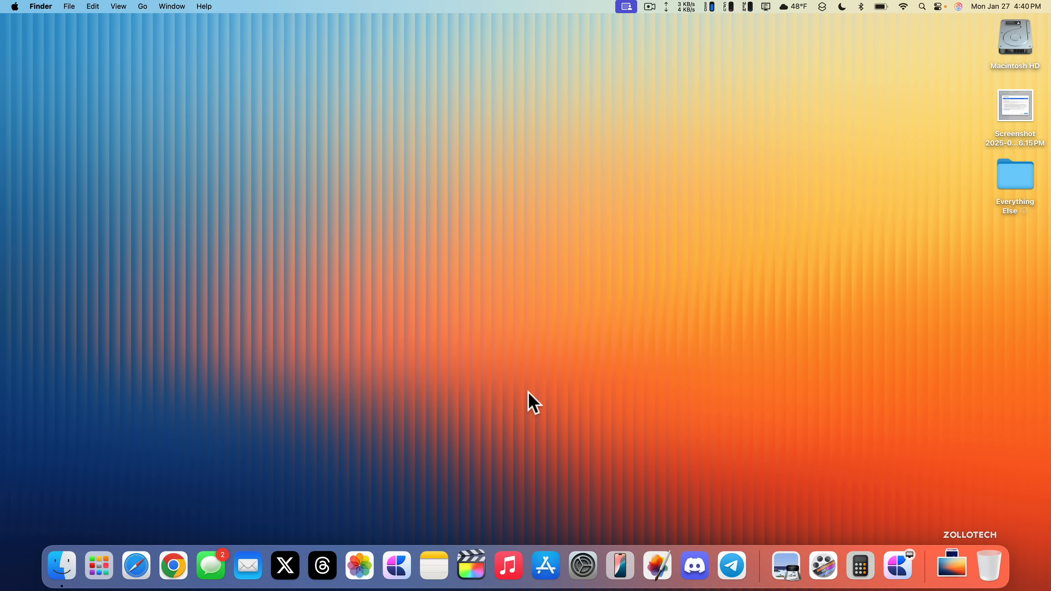
{"action": "mouse_move", "coordinate": [471, 565]}
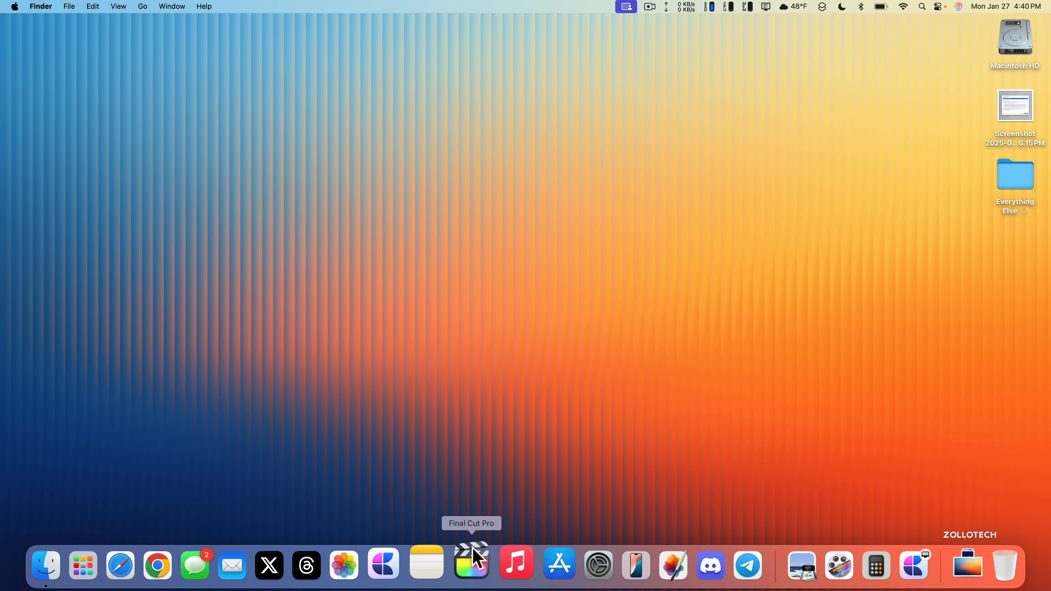
{"action": "mouse_move", "coordinate": [626, 468]}
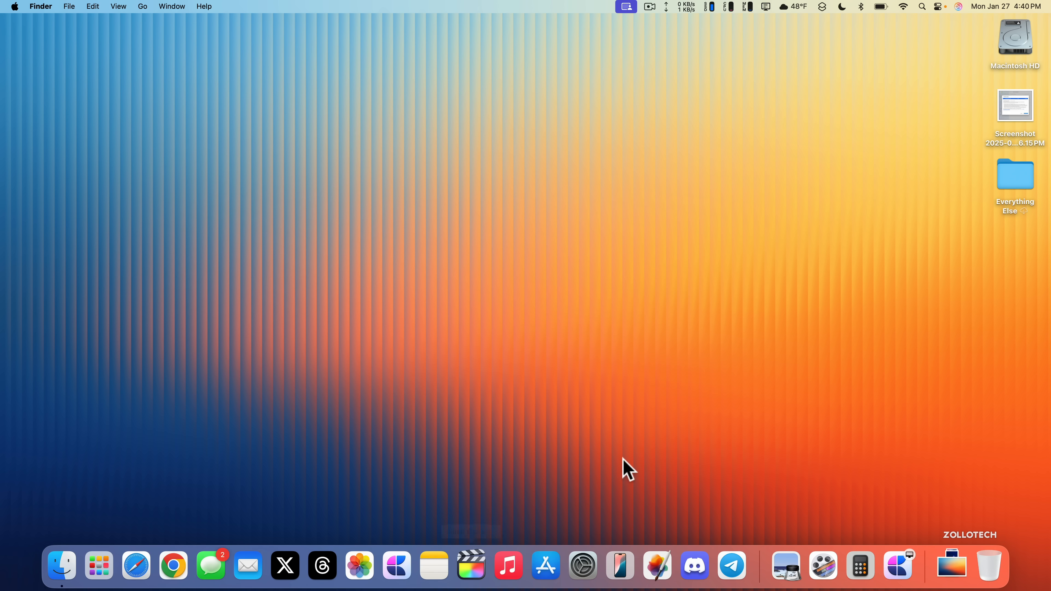
{"action": "mouse_move", "coordinate": [370, 465]}
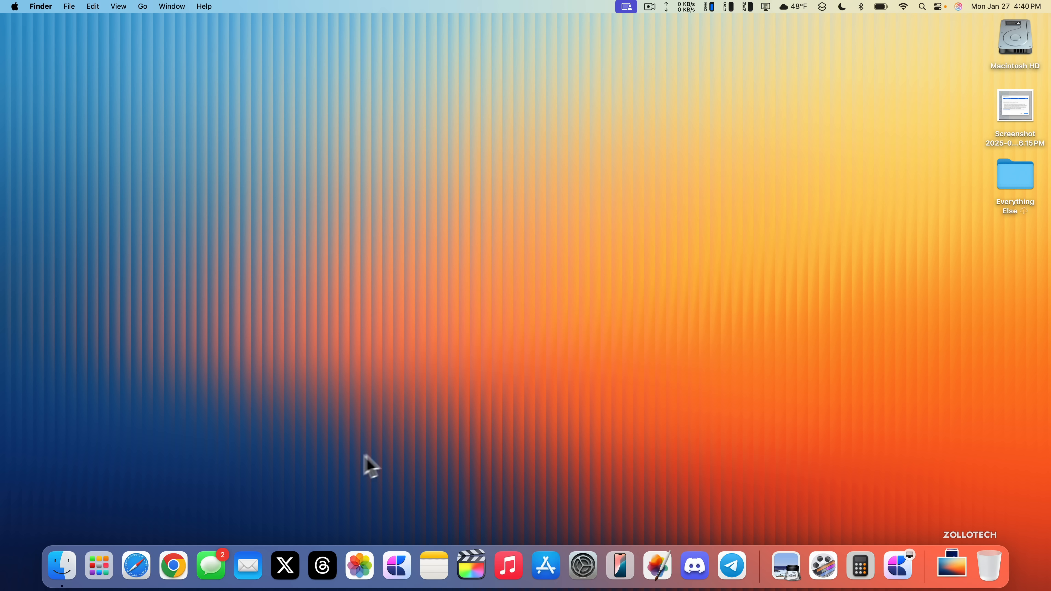
{"action": "mouse_move", "coordinate": [273, 469]}
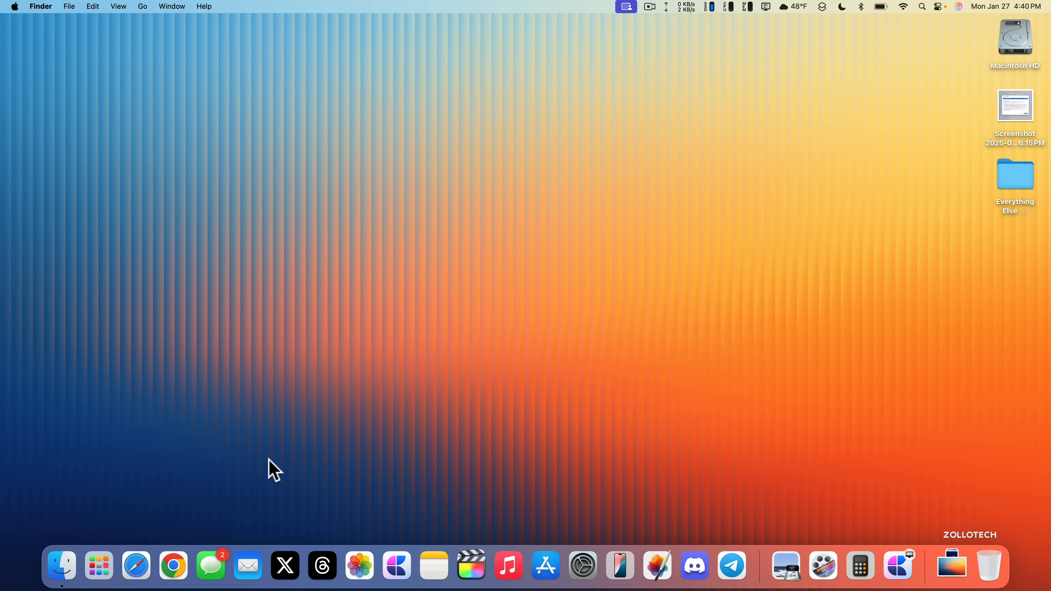
{"action": "mouse_move", "coordinate": [419, 413]}
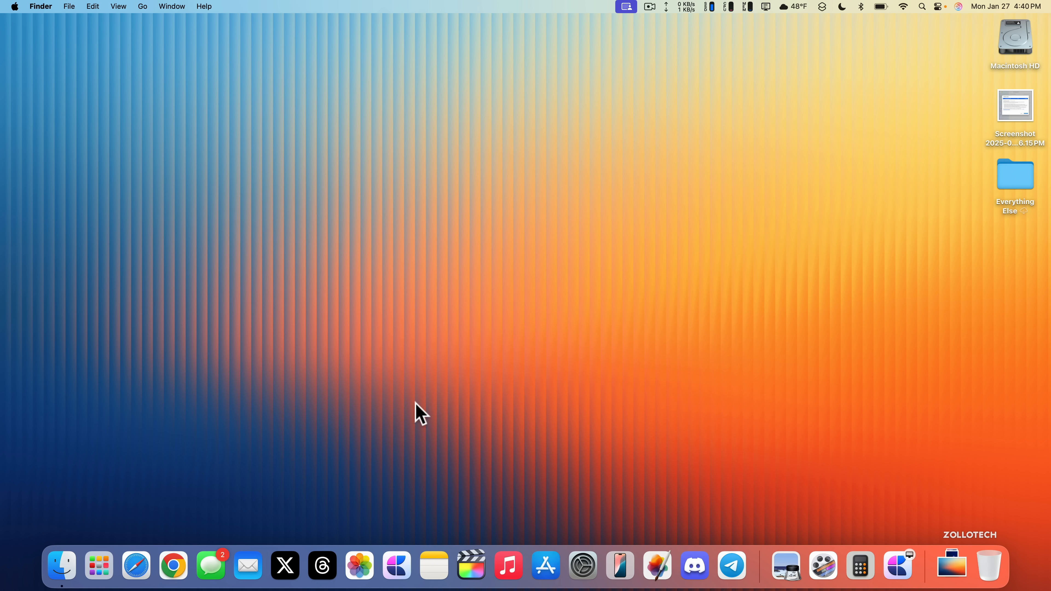
{"action": "mouse_move", "coordinate": [593, 296]}
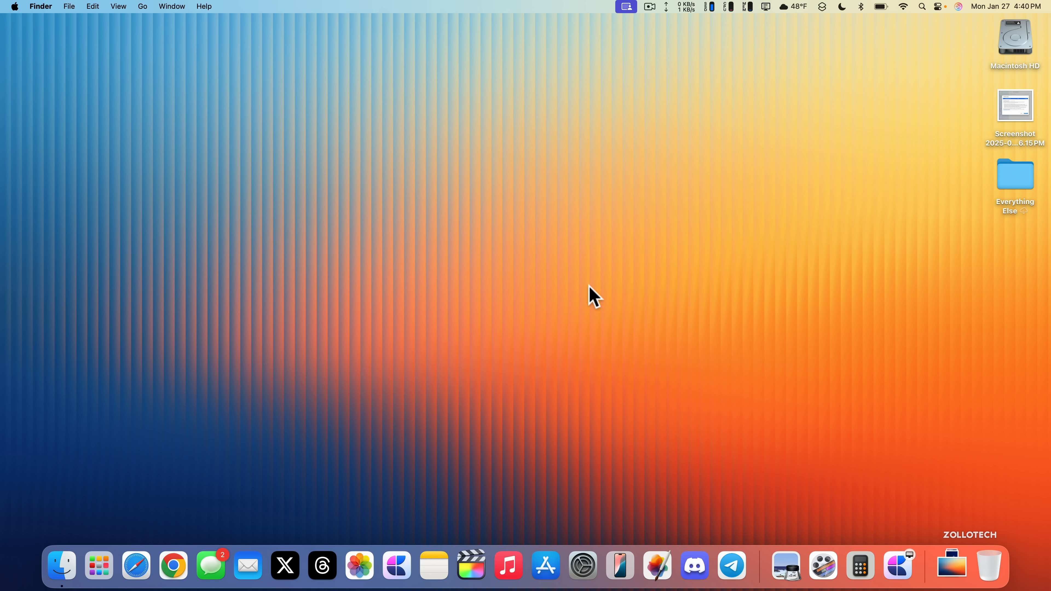
{"action": "mouse_move", "coordinate": [536, 355]}
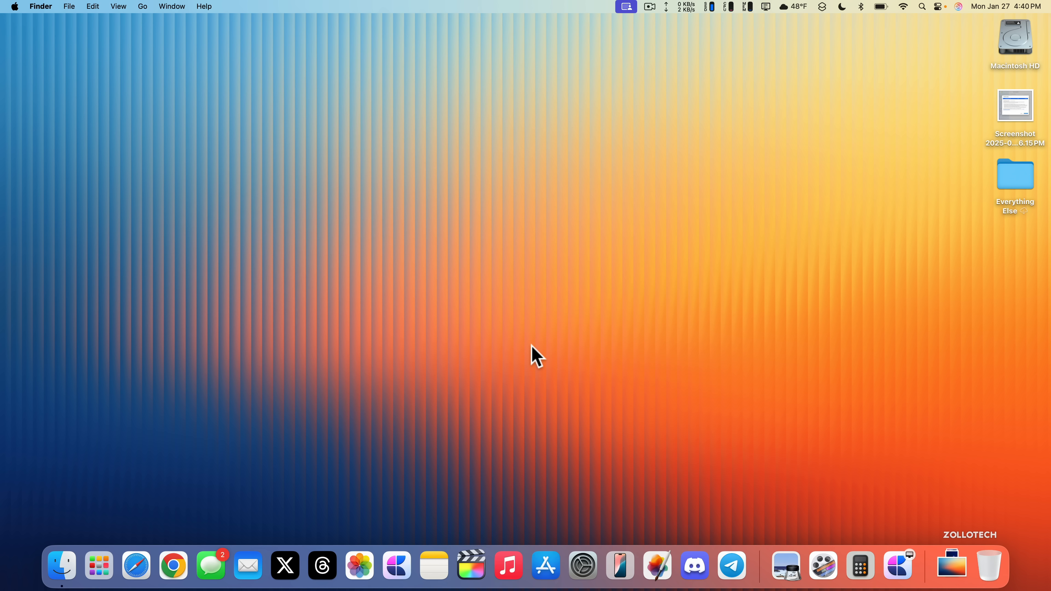
{"action": "mouse_move", "coordinate": [872, 14]}
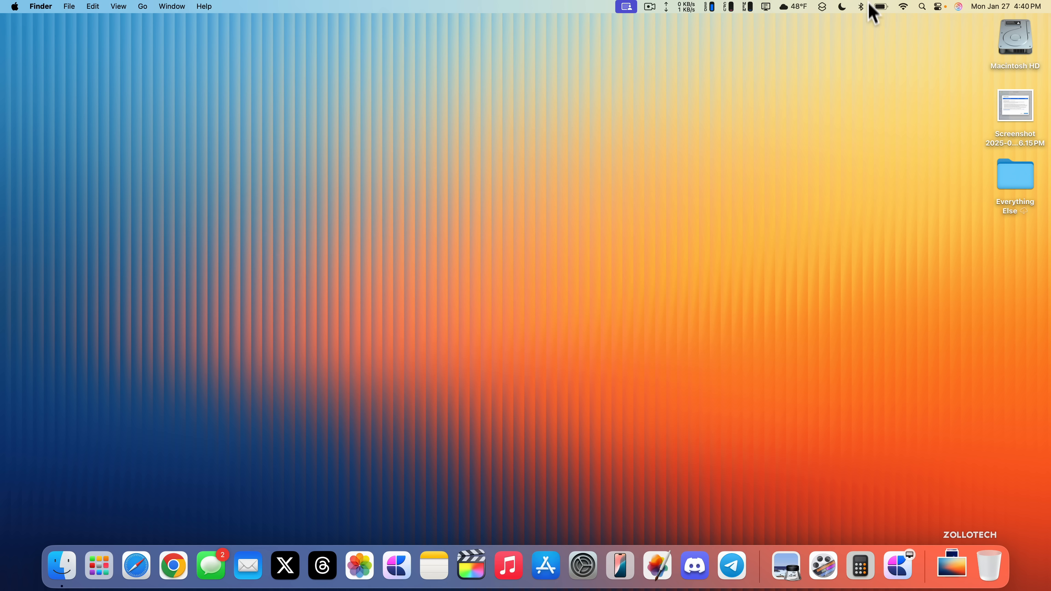
- Check the battery level from the menu bar and review battery health at 100% capacity
{"action": "left_click", "coordinate": [880, 6]}
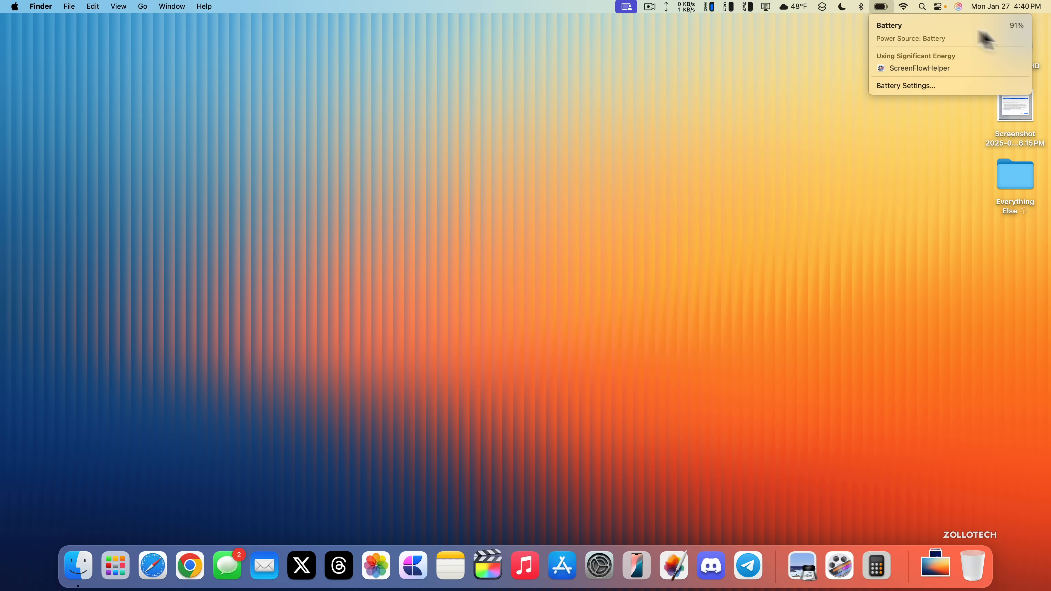
{"action": "mouse_move", "coordinate": [905, 69]}
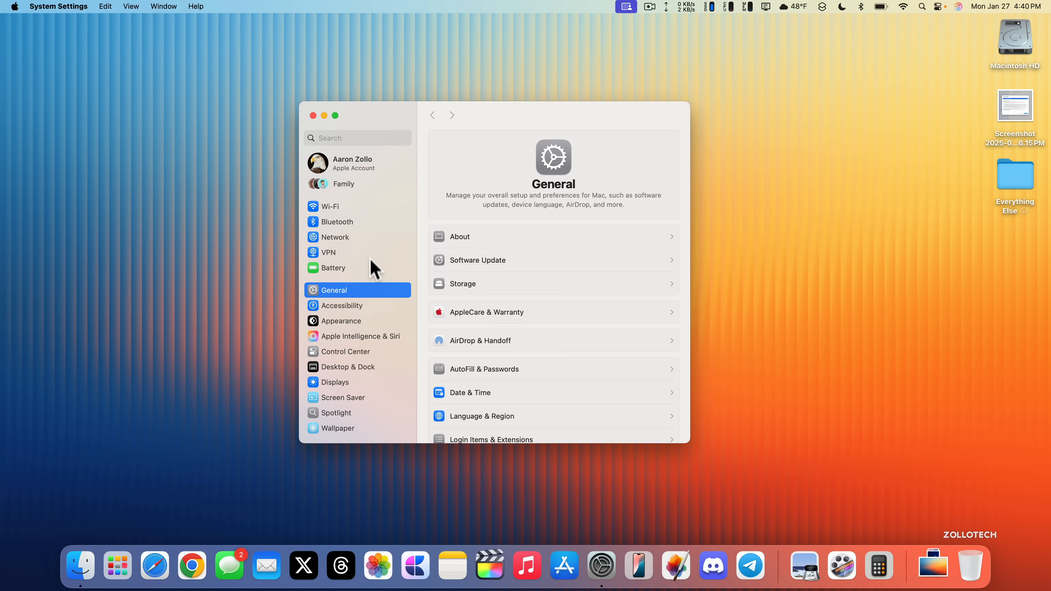
{"action": "left_click", "coordinate": [334, 268]}
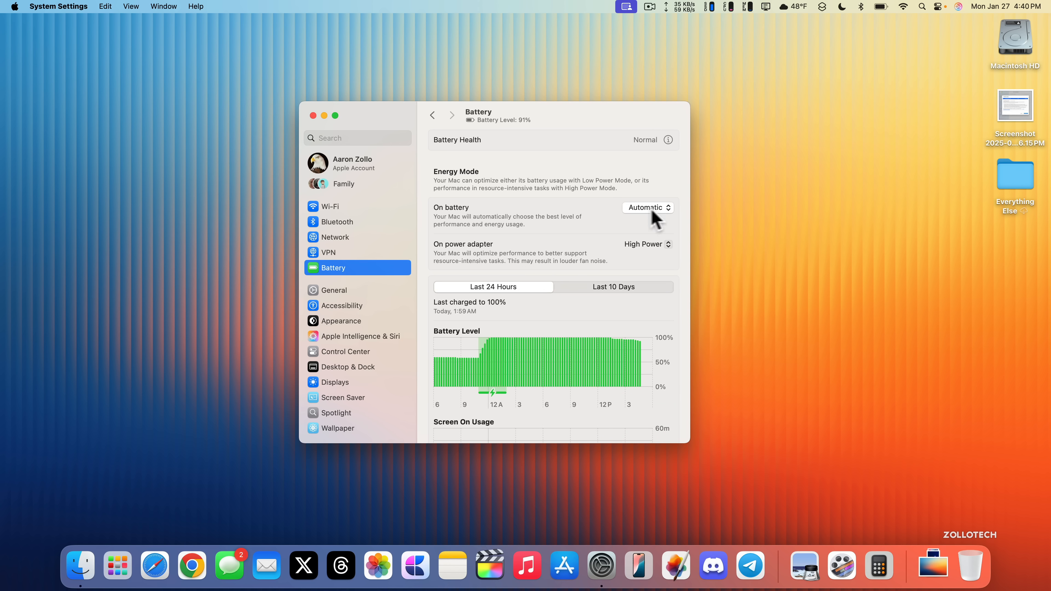
{"action": "mouse_move", "coordinate": [643, 268]}
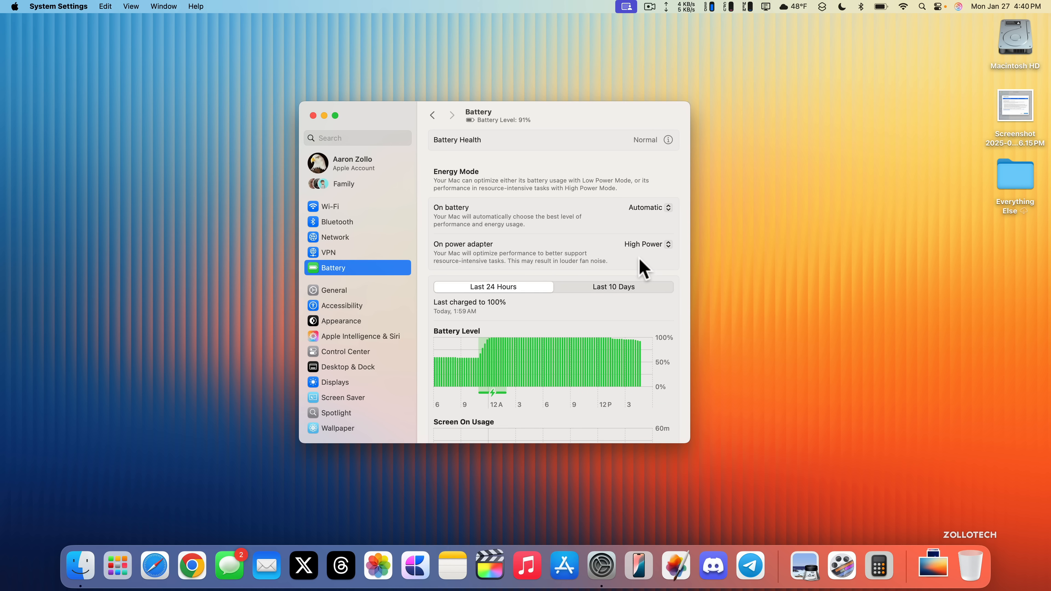
{"action": "mouse_move", "coordinate": [671, 141]}
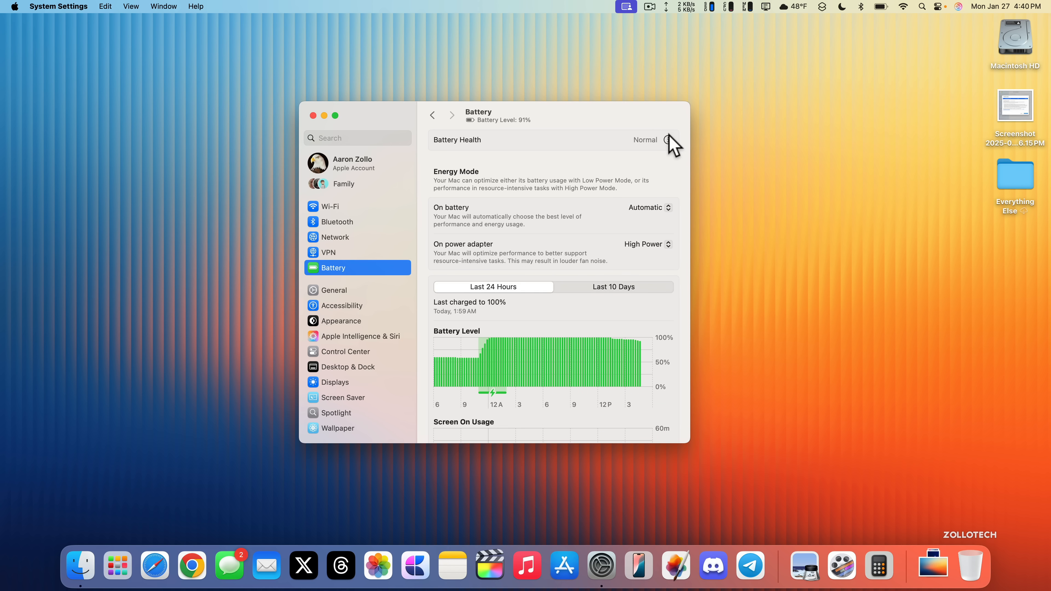
{"action": "left_click", "coordinate": [668, 140]}
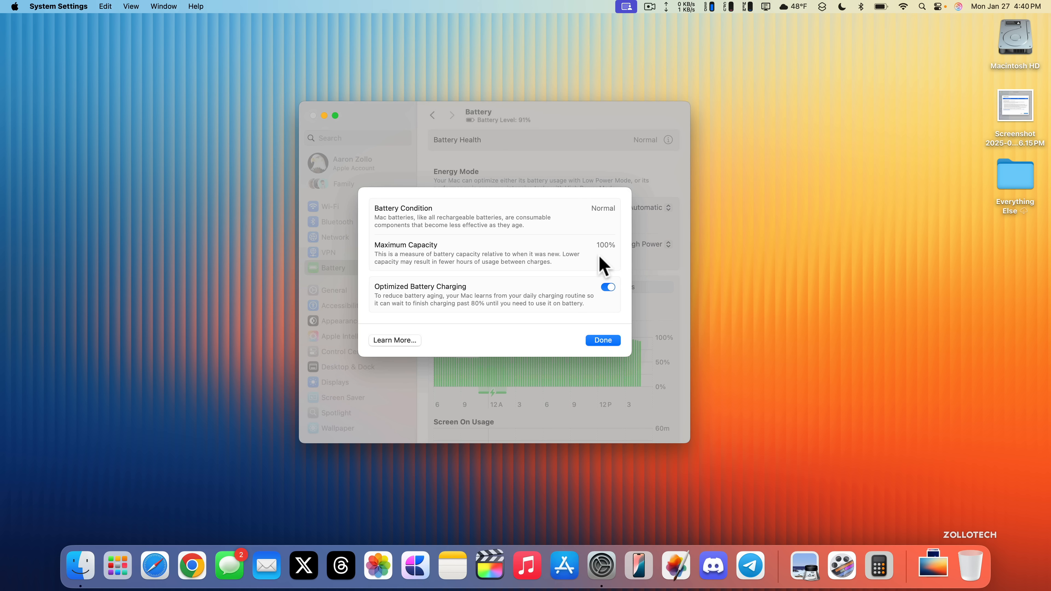
{"action": "left_click", "coordinate": [601, 340]}
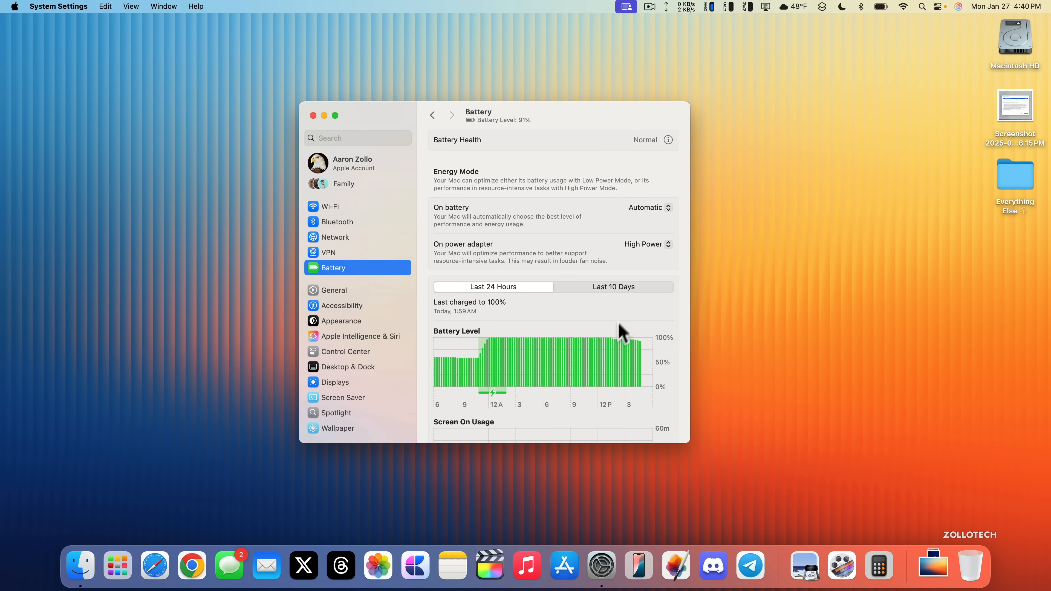
- Show the Last 10 Days energy usage and screen-on usage charts
{"action": "scroll", "scroll_direction": "down", "scroll_amount": 3}
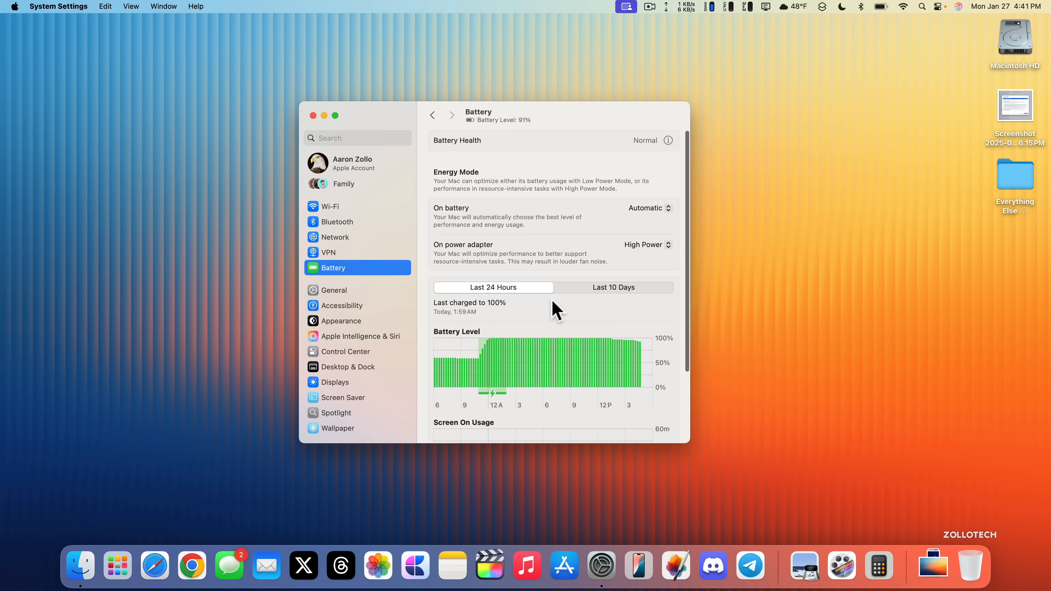
{"action": "left_click", "coordinate": [612, 287]}
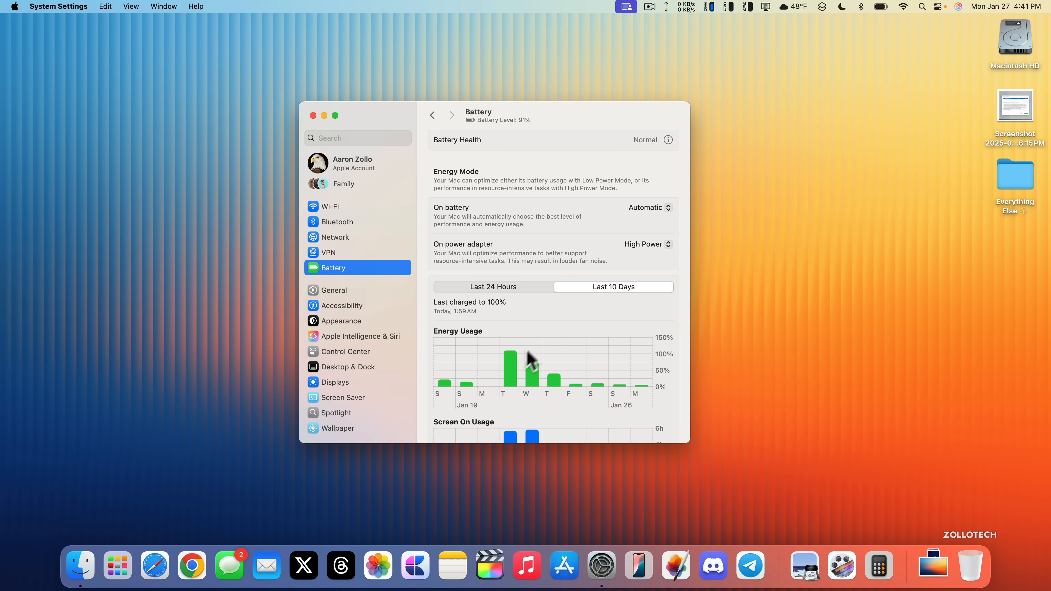
{"action": "scroll", "scroll_direction": "down", "scroll_amount": 3}
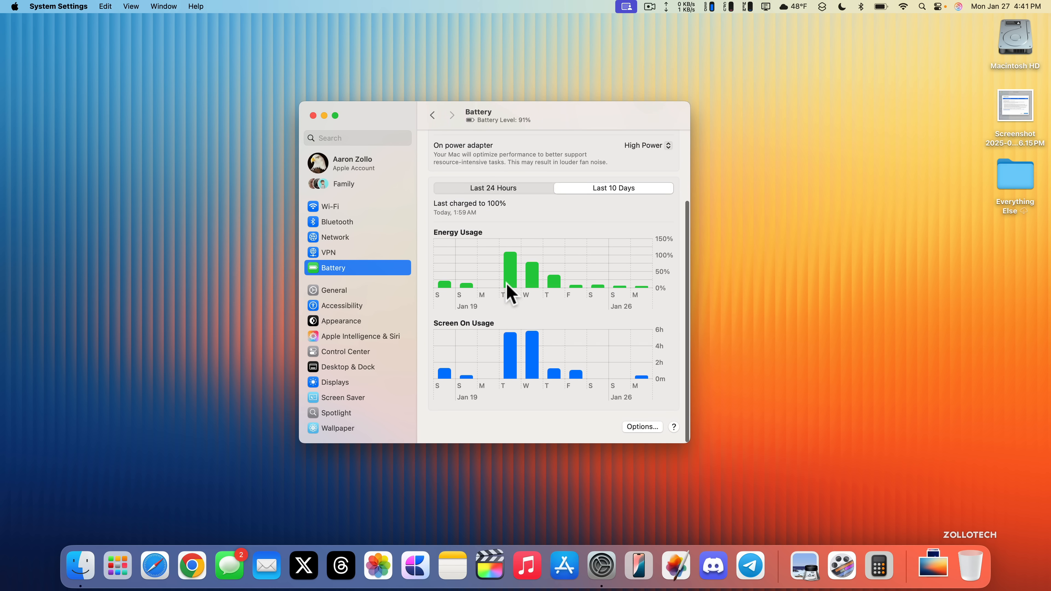
{"action": "mouse_move", "coordinate": [568, 372]}
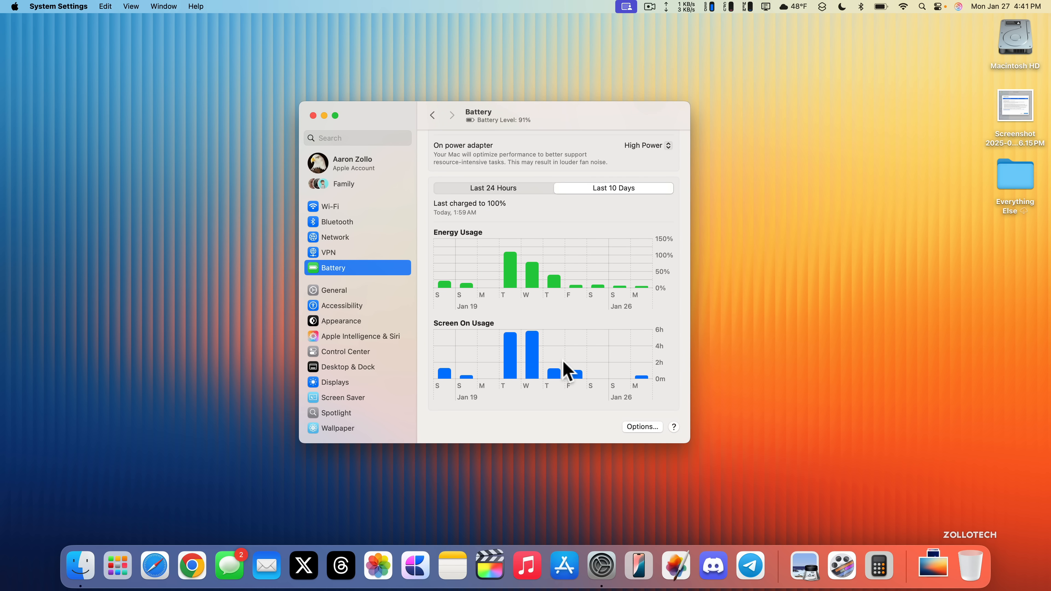
{"action": "mouse_move", "coordinate": [525, 318]}
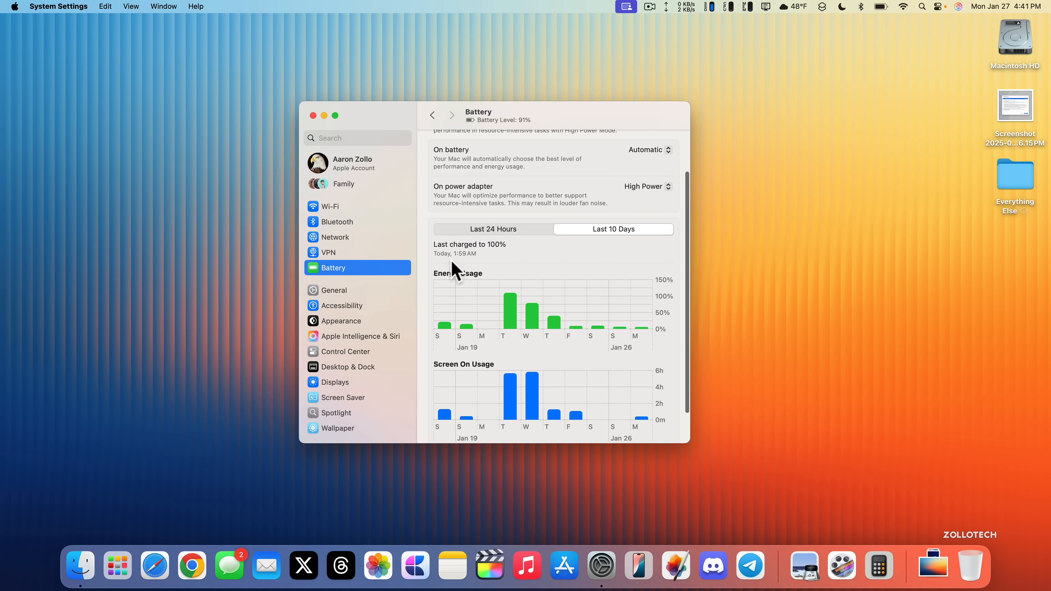
{"action": "mouse_move", "coordinate": [554, 374]}
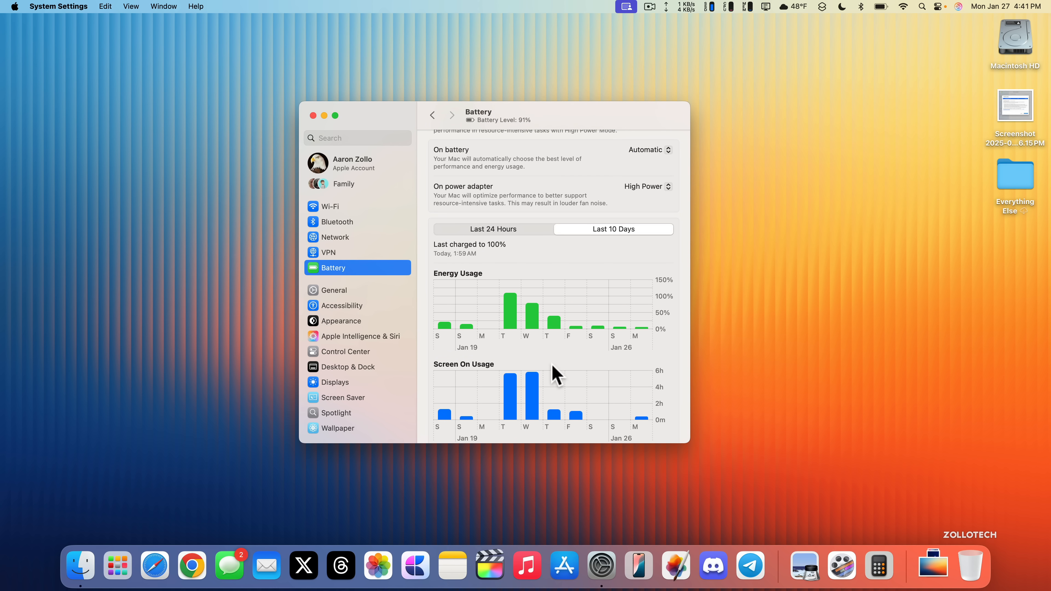
{"action": "mouse_move", "coordinate": [629, 368]}
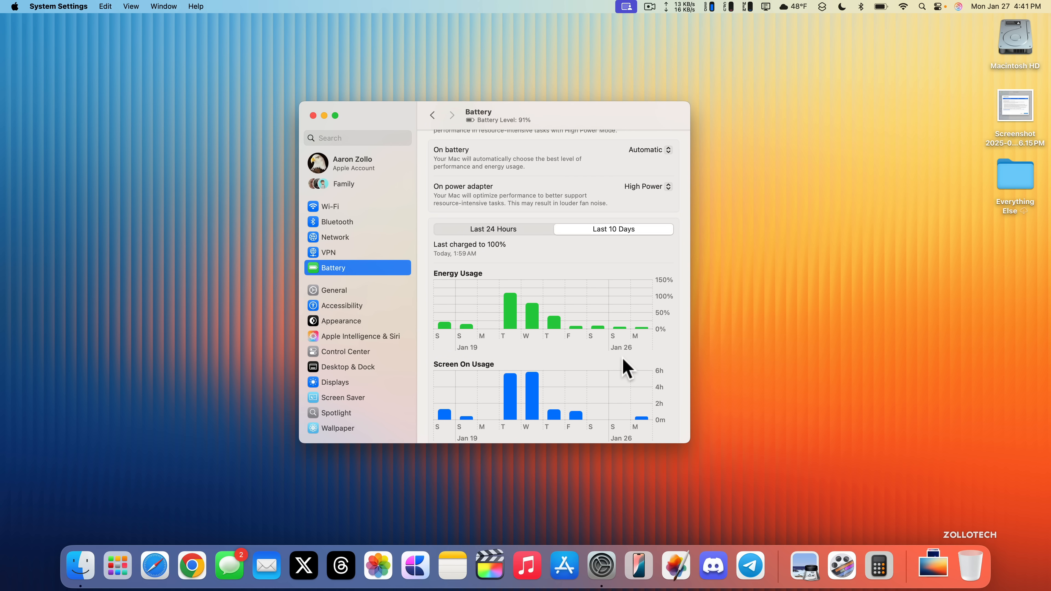
{"action": "mouse_move", "coordinate": [629, 366]}
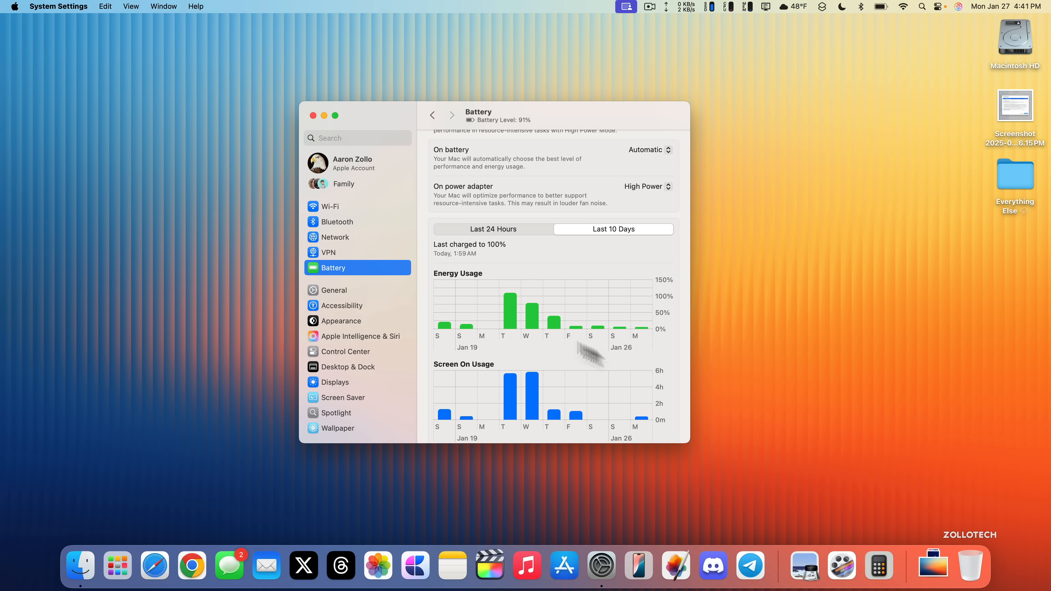
- Show the Storage page under General and review the per-category disk usage list
{"action": "left_click", "coordinate": [333, 290]}
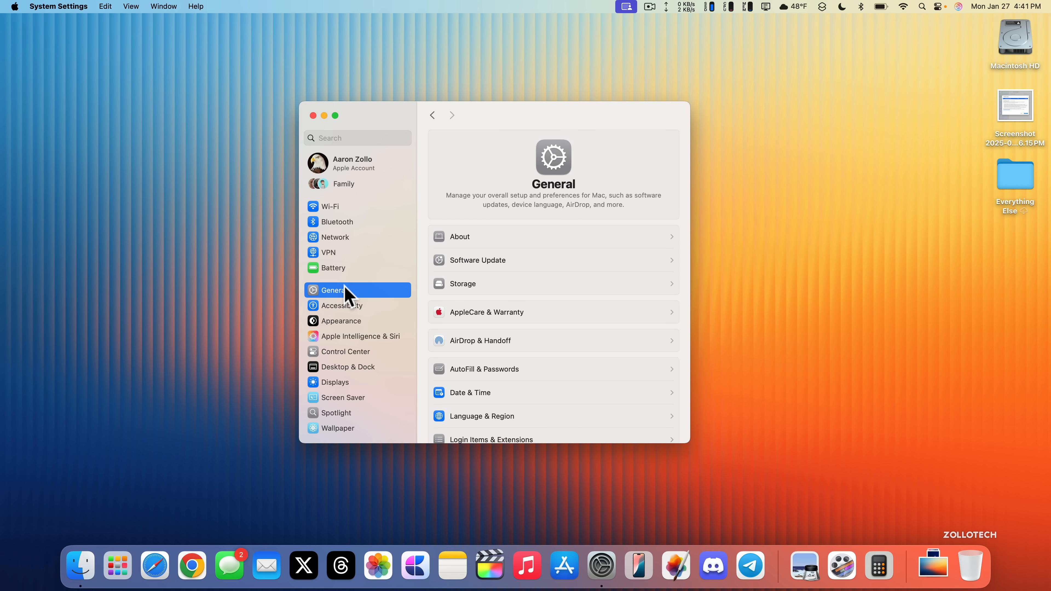
{"action": "left_click", "coordinate": [462, 284]}
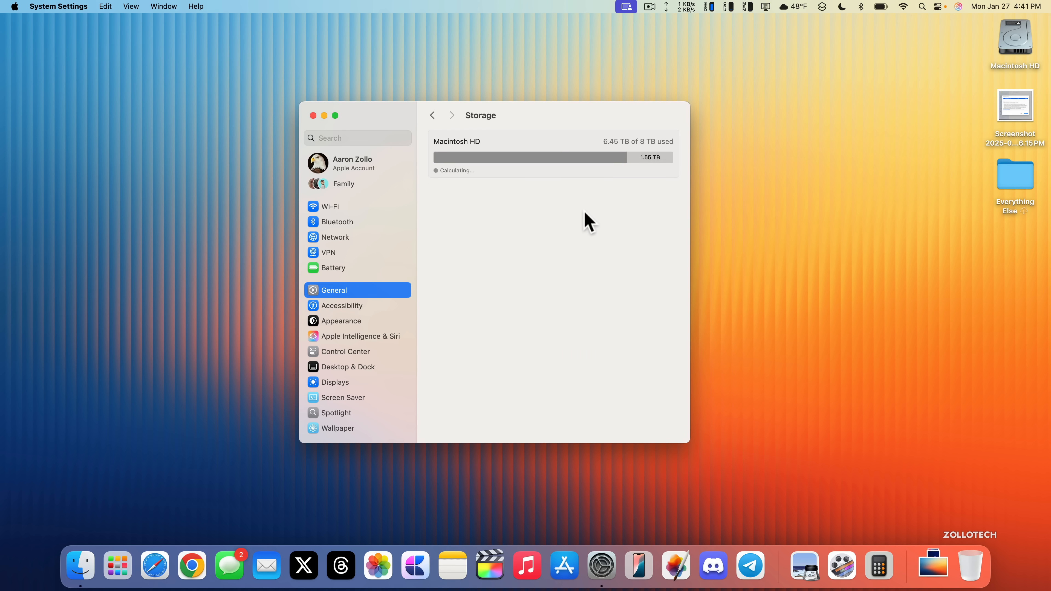
{"action": "mouse_move", "coordinate": [616, 165]}
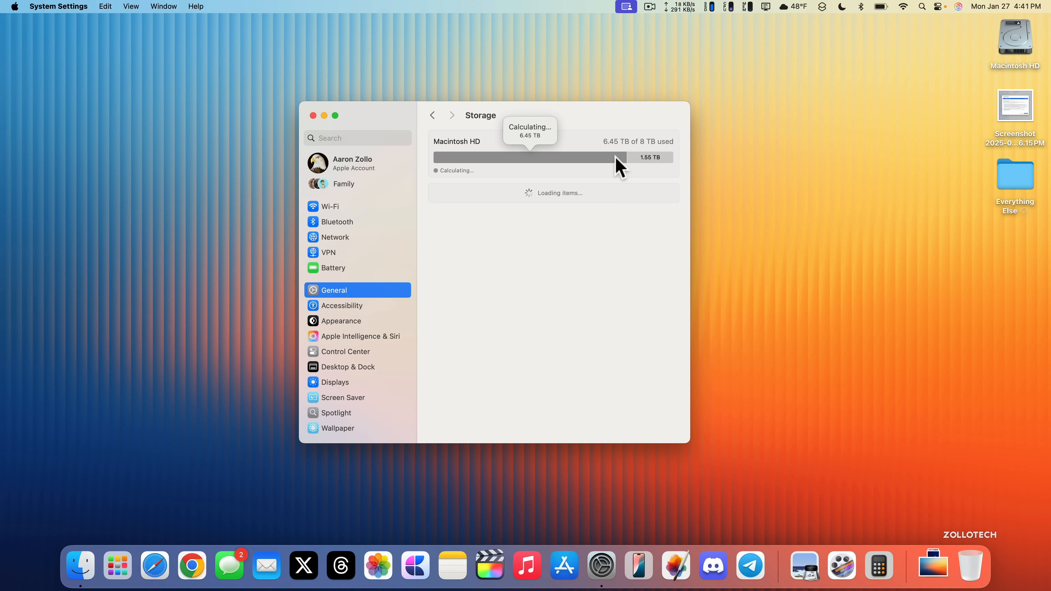
{"action": "mouse_move", "coordinate": [529, 486]}
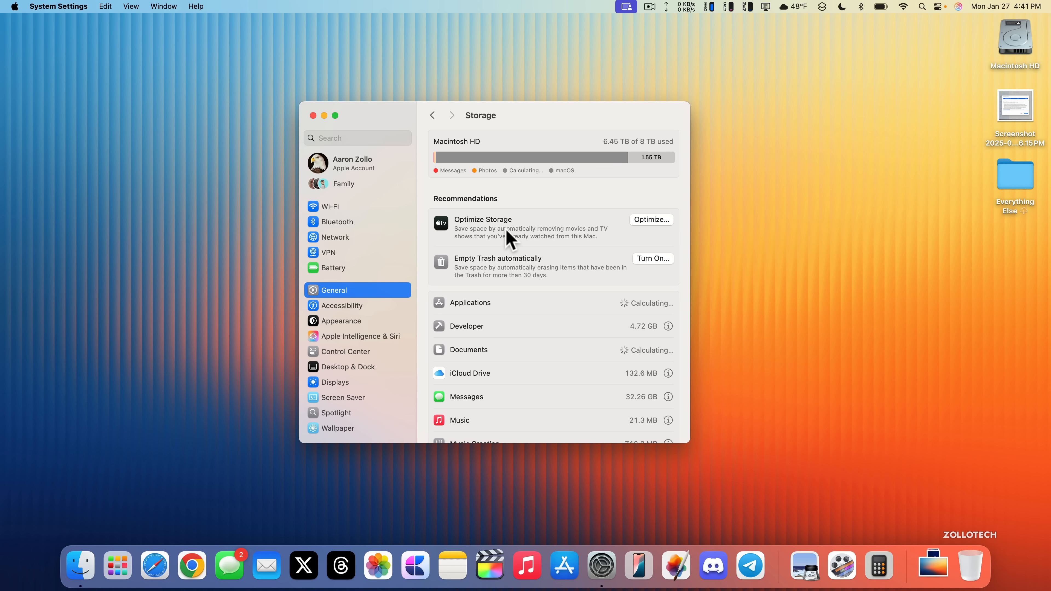
{"action": "scroll", "scroll_direction": "down", "scroll_amount": 3}
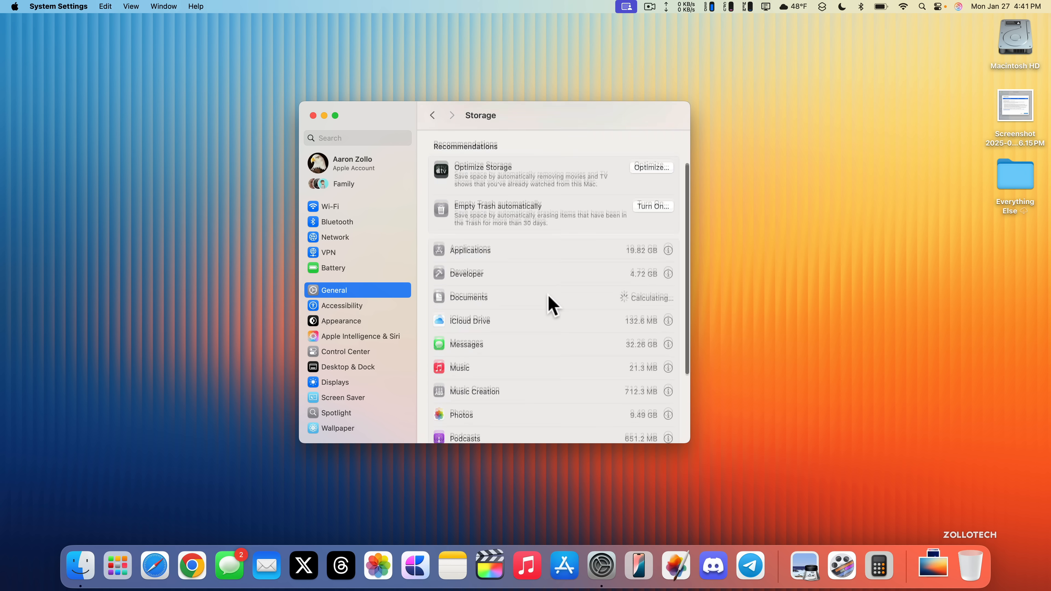
{"action": "scroll", "scroll_direction": "down", "scroll_amount": 3}
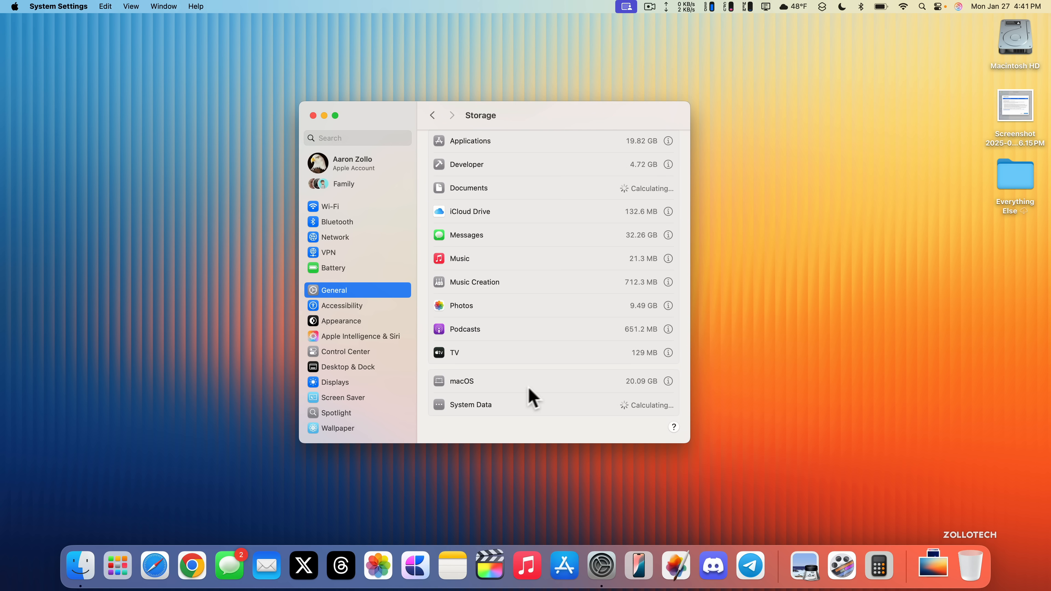
- Inspect the macOS storage details: 20.09 GB including 5.04 GB for Apple Intelligence
{"action": "left_click", "coordinate": [668, 381]}
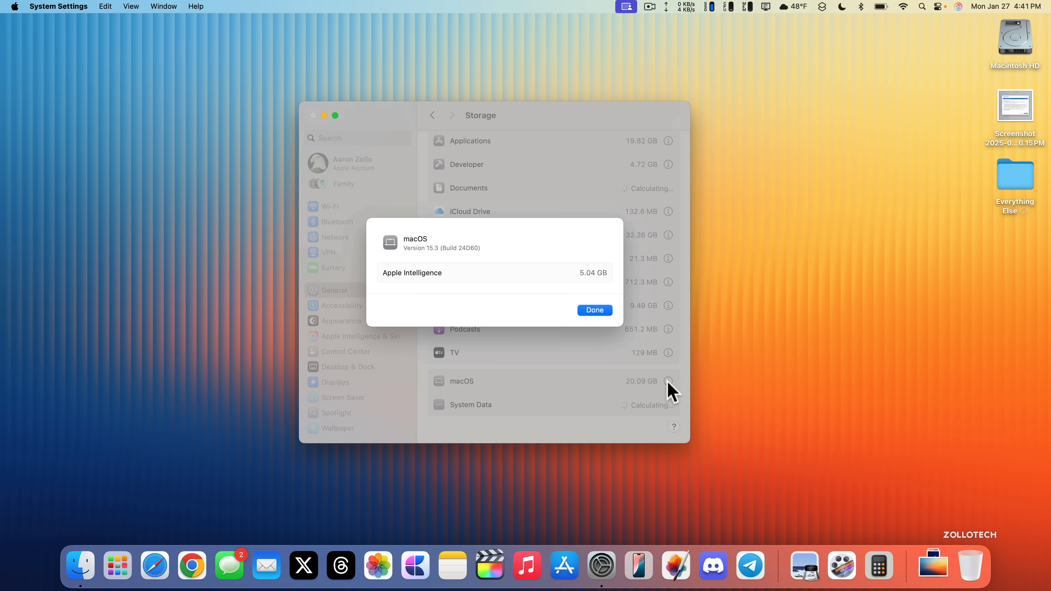
{"action": "mouse_move", "coordinate": [589, 292]}
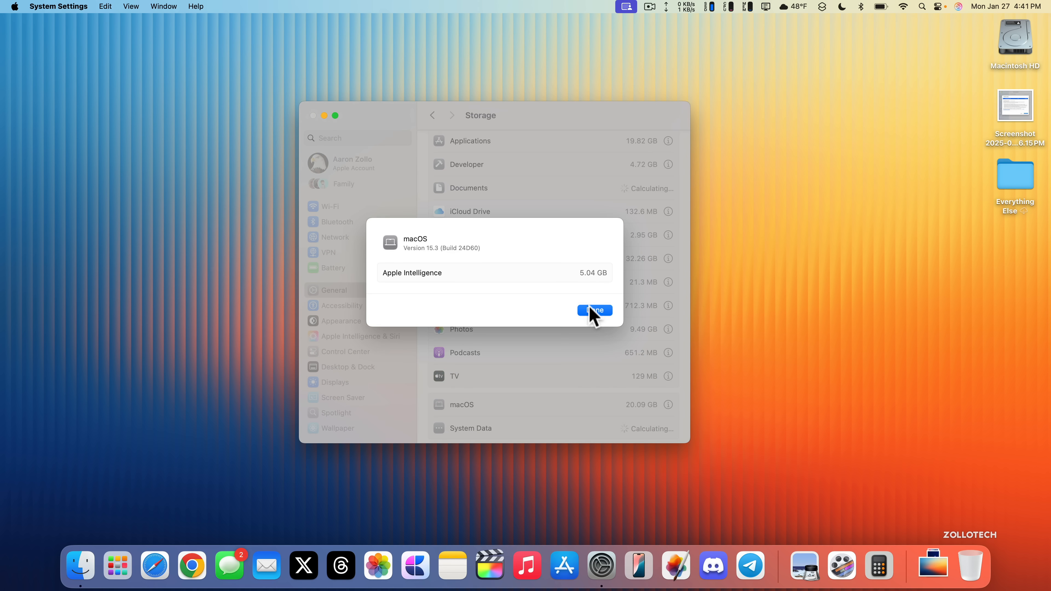
{"action": "left_click", "coordinate": [593, 310]}
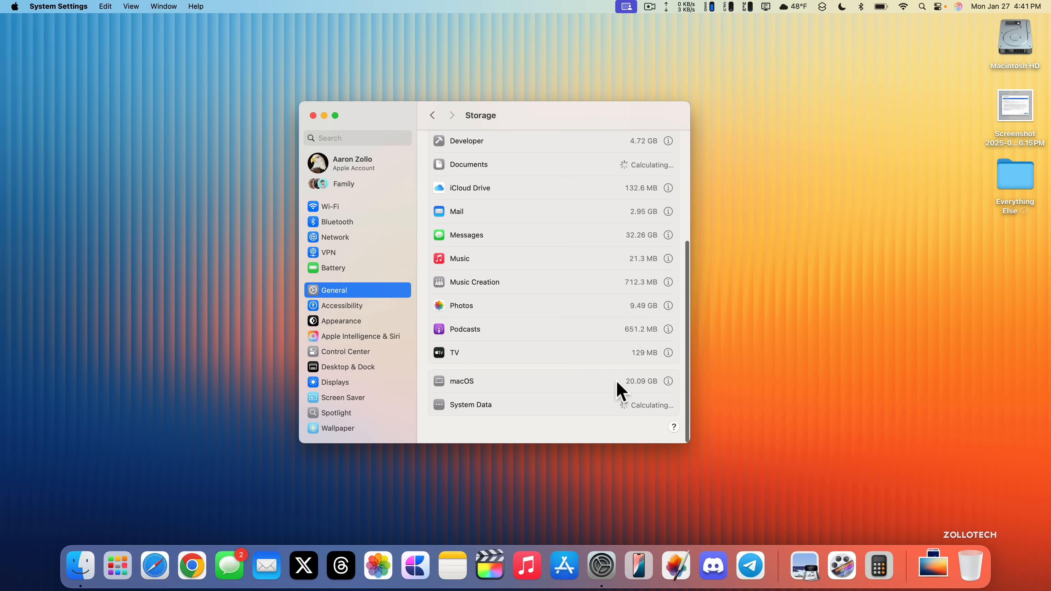
{"action": "mouse_move", "coordinate": [645, 396]}
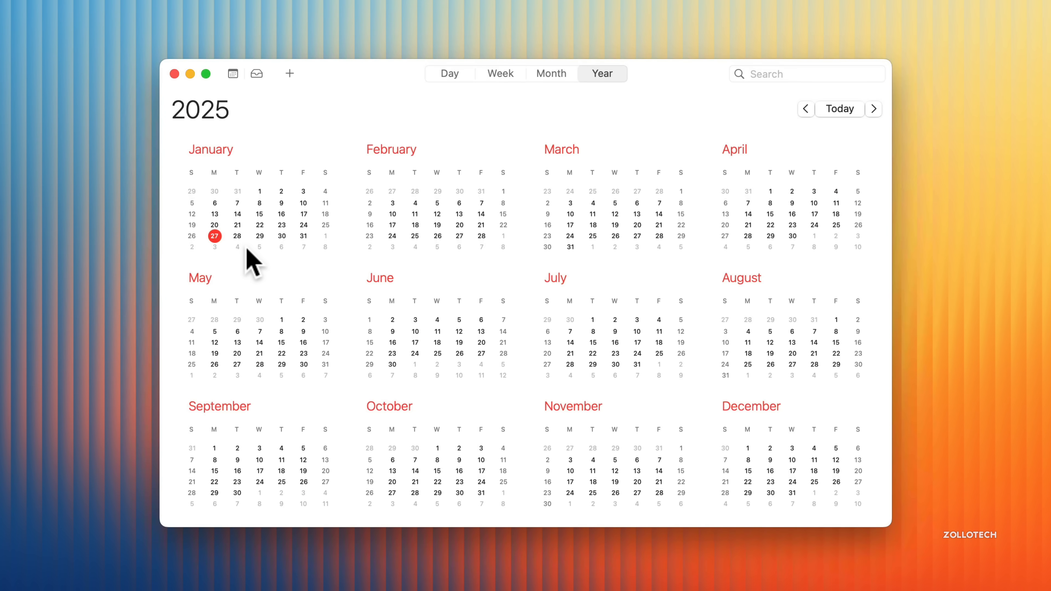
{"action": "mouse_move", "coordinate": [253, 262]}
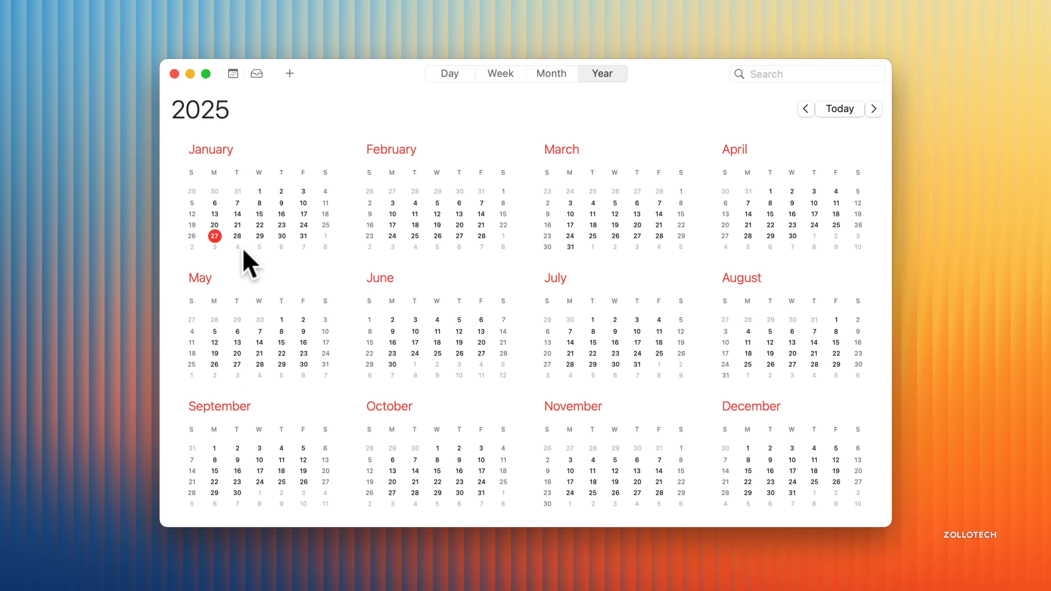
{"action": "mouse_move", "coordinate": [241, 258]}
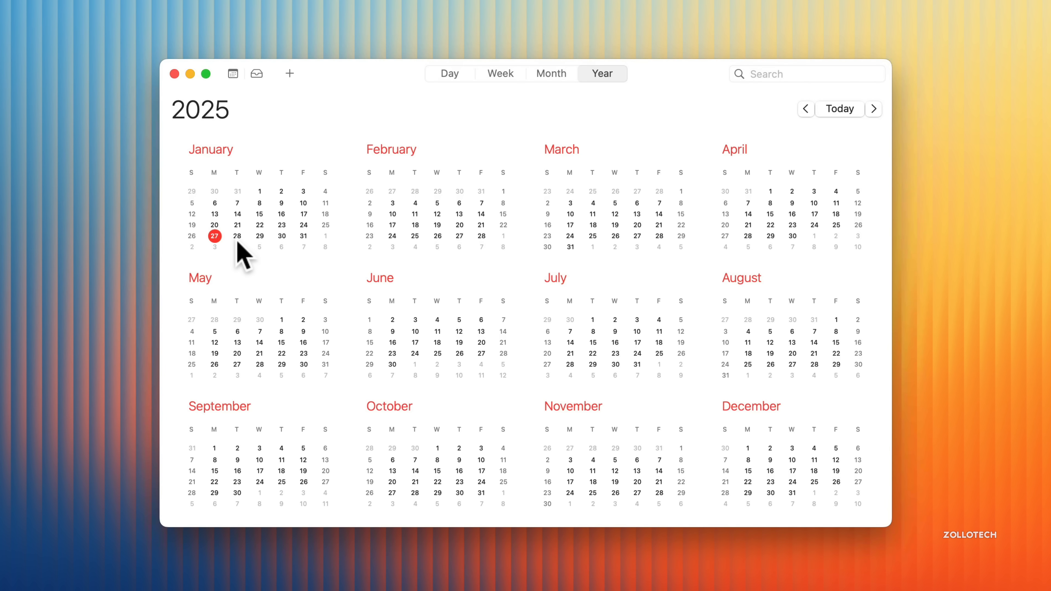
{"action": "mouse_move", "coordinate": [402, 211]}
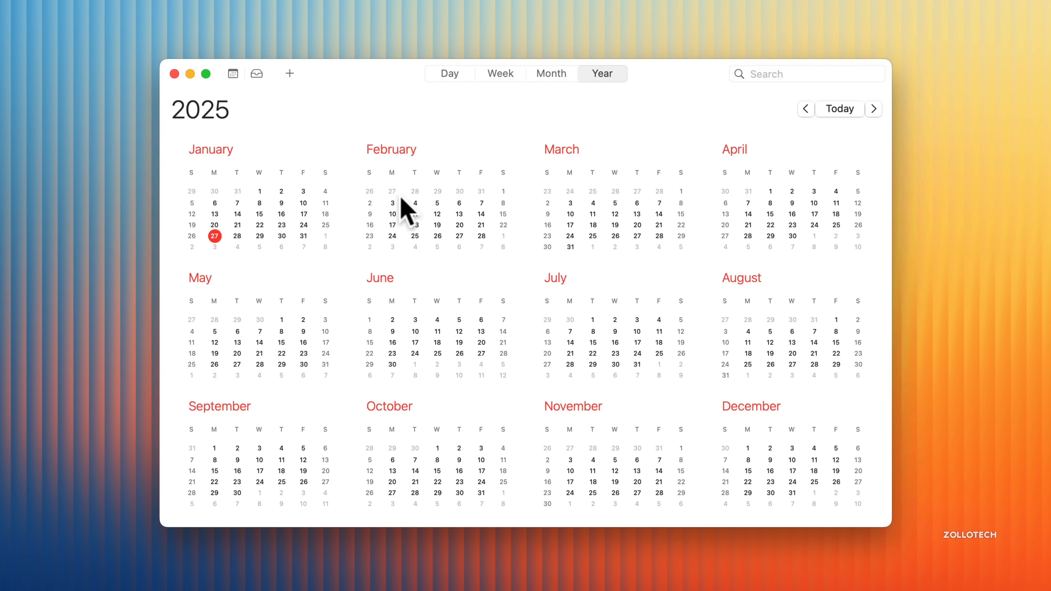
{"action": "mouse_move", "coordinate": [254, 262]}
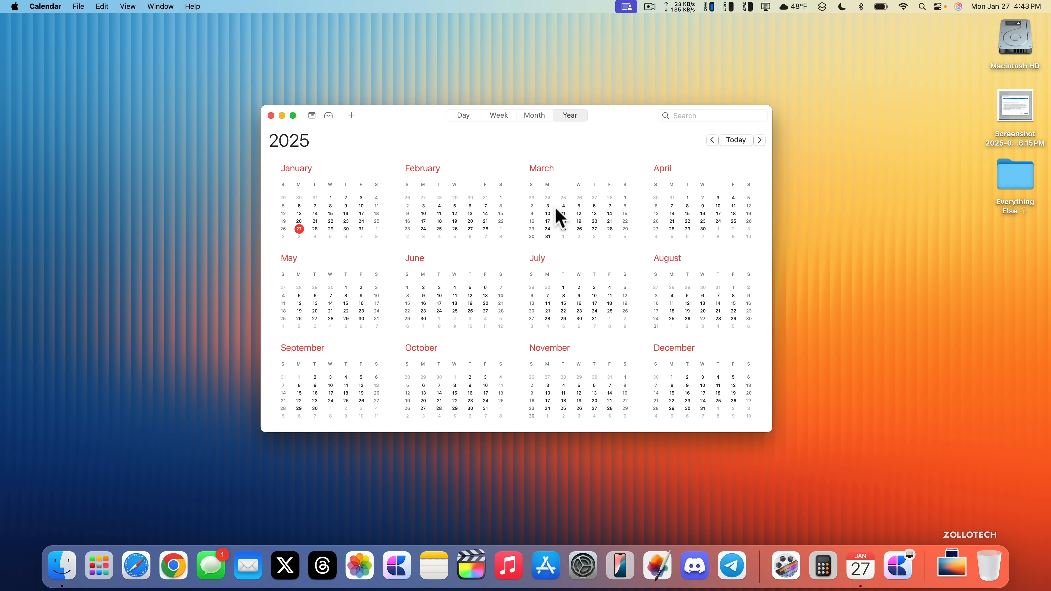
{"action": "mouse_move", "coordinate": [421, 312]}
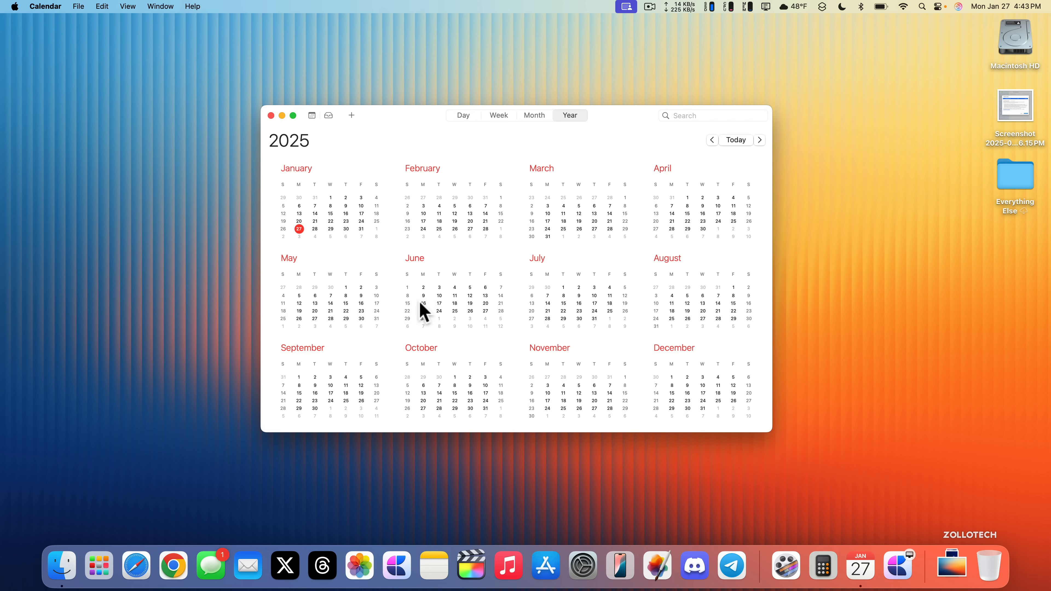
{"action": "mouse_move", "coordinate": [432, 307]}
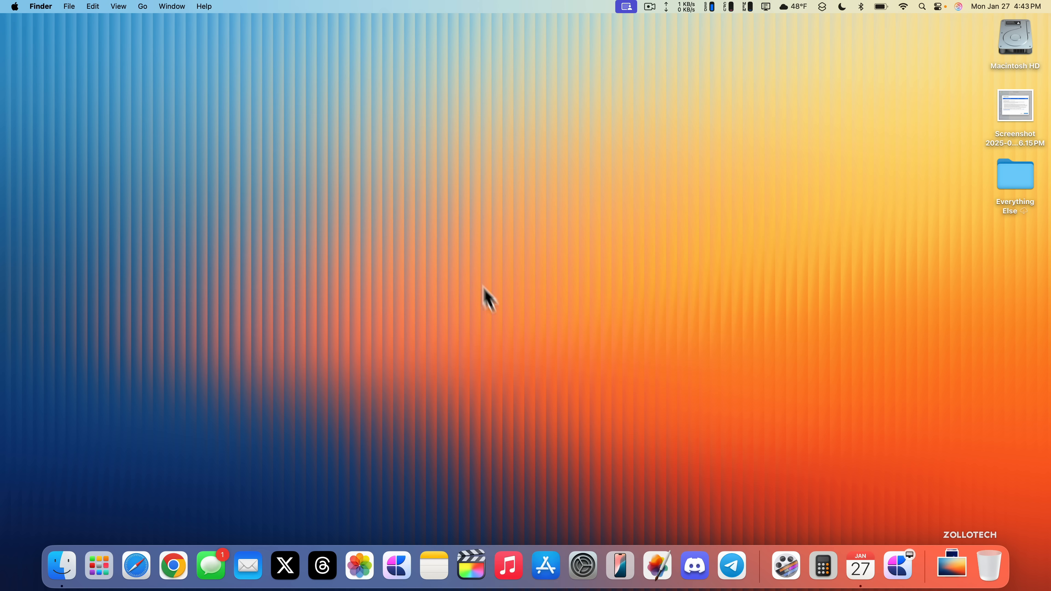
{"action": "mouse_move", "coordinate": [505, 332]}
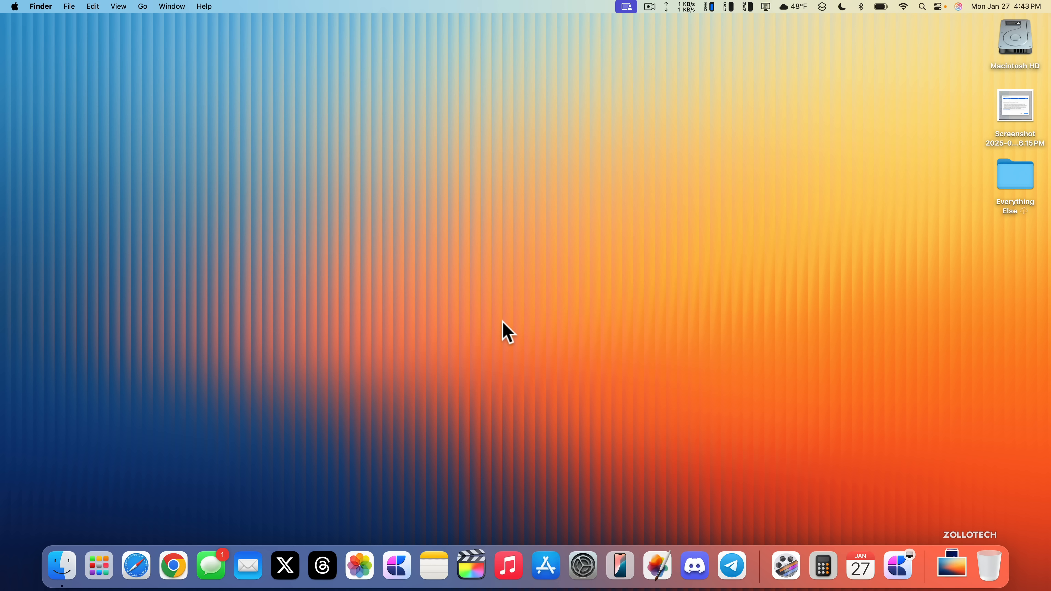
{"action": "mouse_move", "coordinate": [524, 301]}
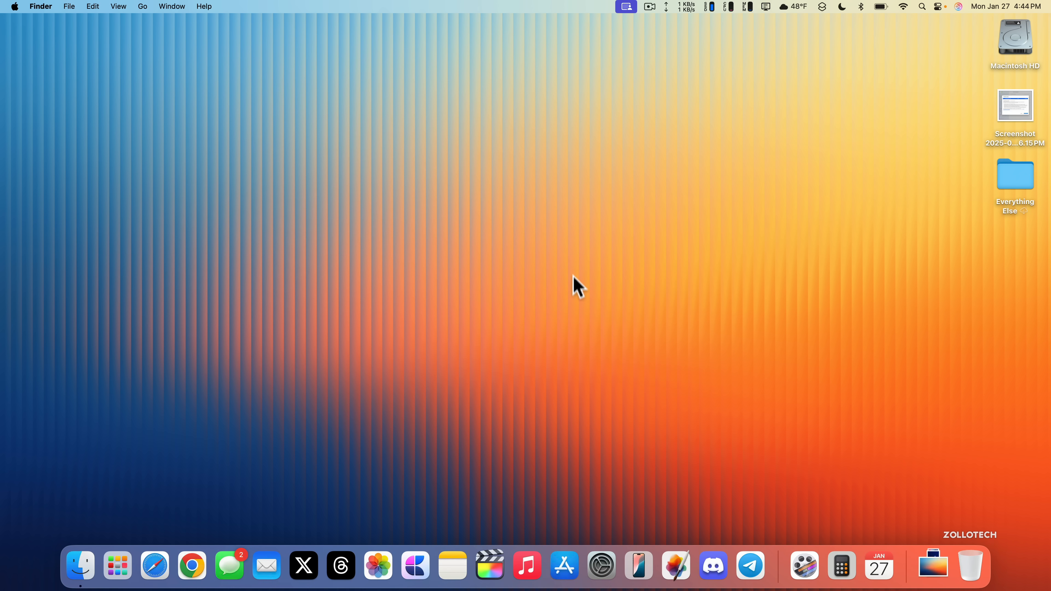
{"action": "mouse_move", "coordinate": [623, 291]}
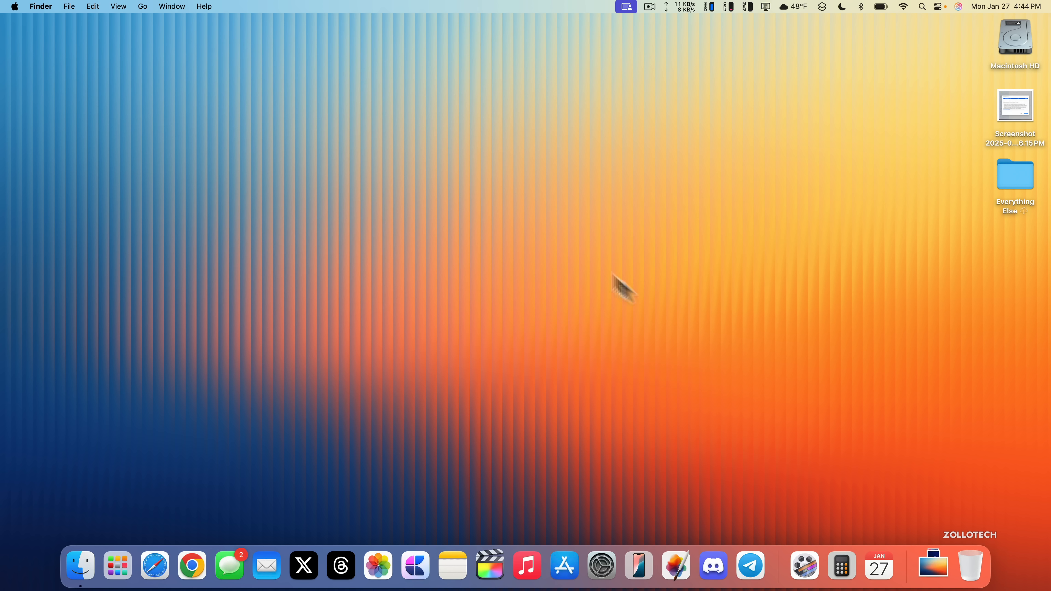
{"action": "mouse_move", "coordinate": [462, 235]}
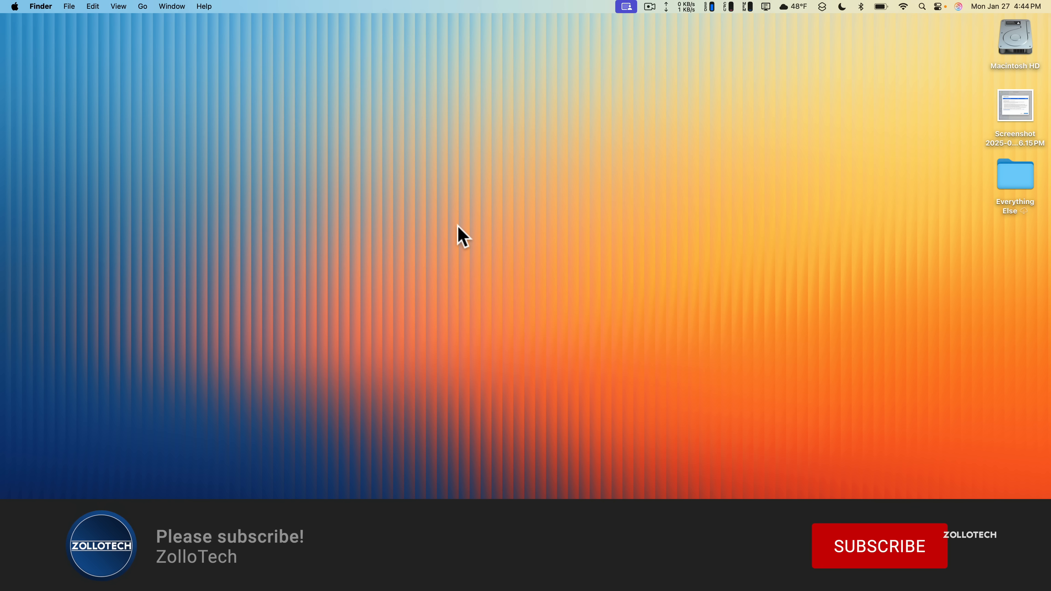
{"action": "left_click", "coordinate": [878, 546]}
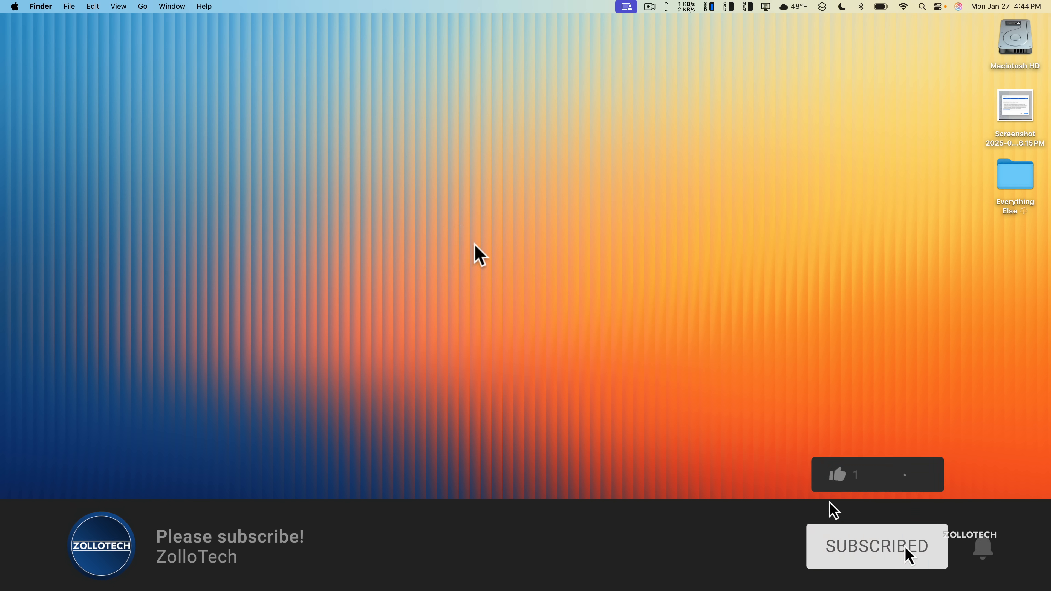
{"action": "left_click", "coordinate": [845, 474]}
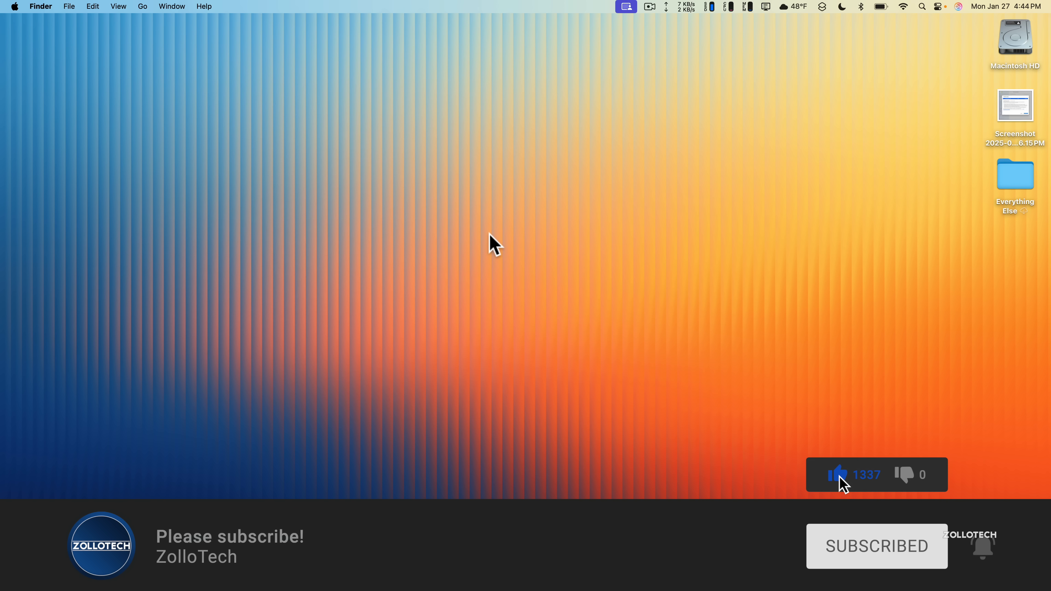